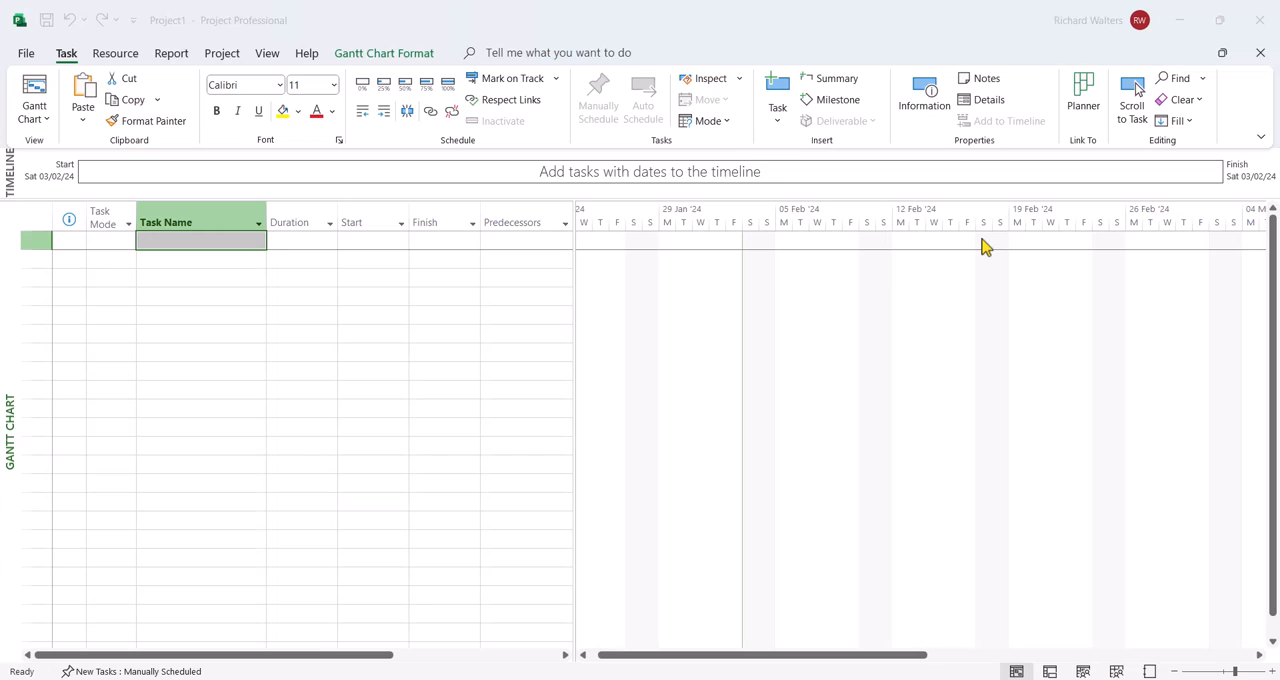
pyautogui.moveTo(648, 80)
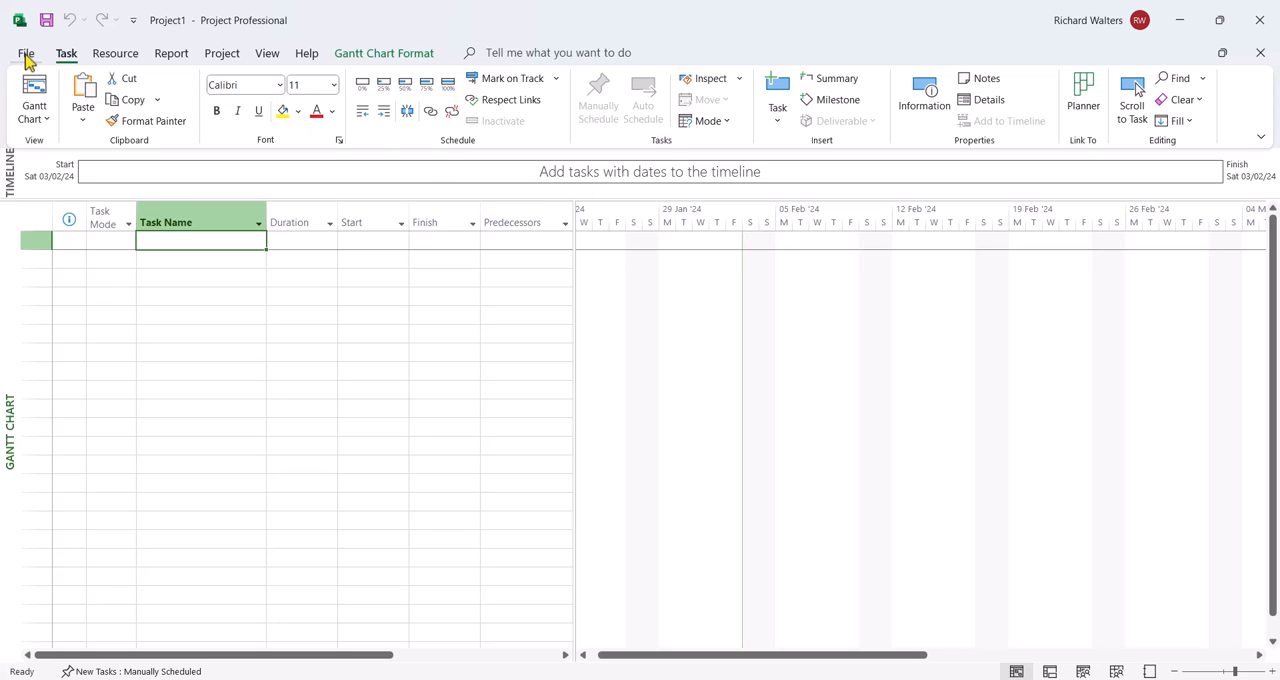
# Check the Display options: currency symbol £ and currency GBP.
pyautogui.click(26, 53)
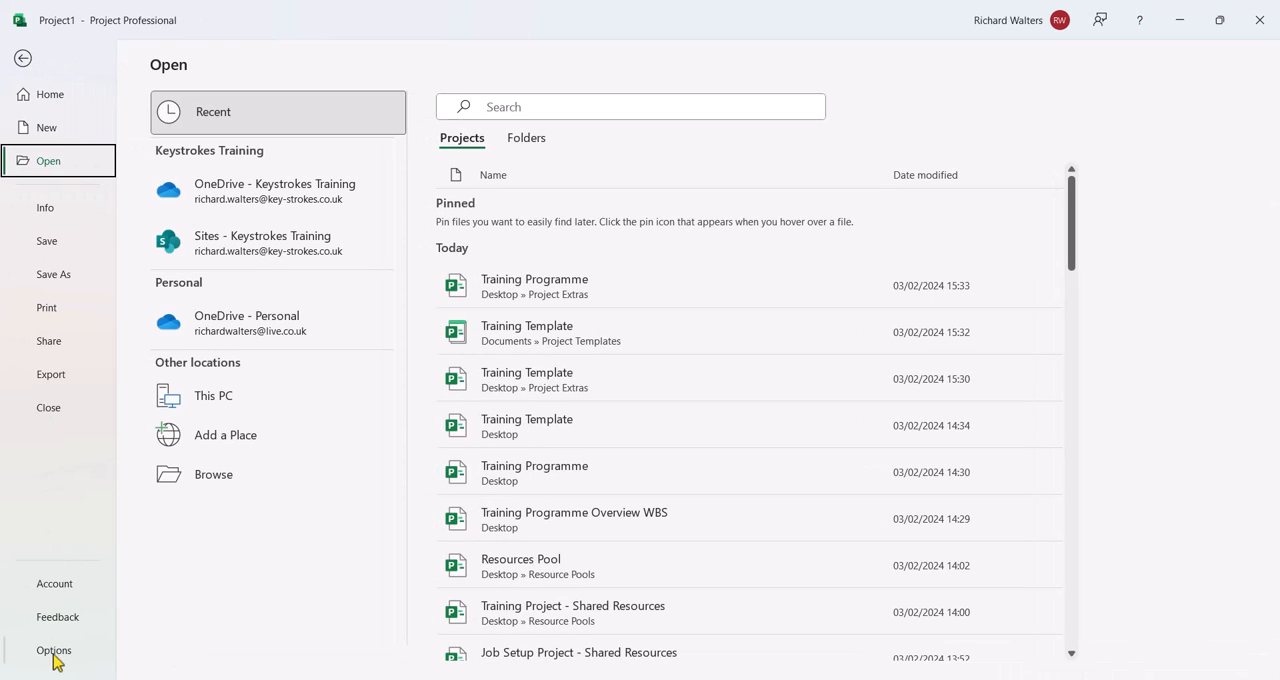
pyautogui.click(54, 650)
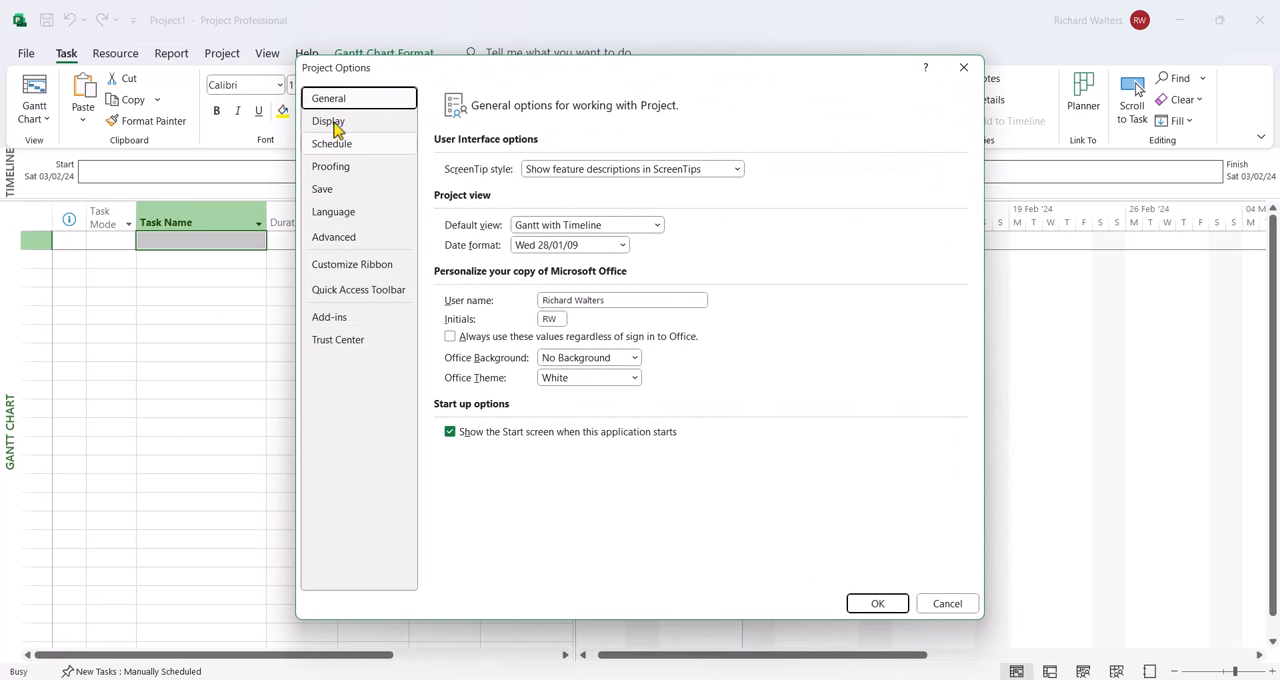
pyautogui.click(328, 121)
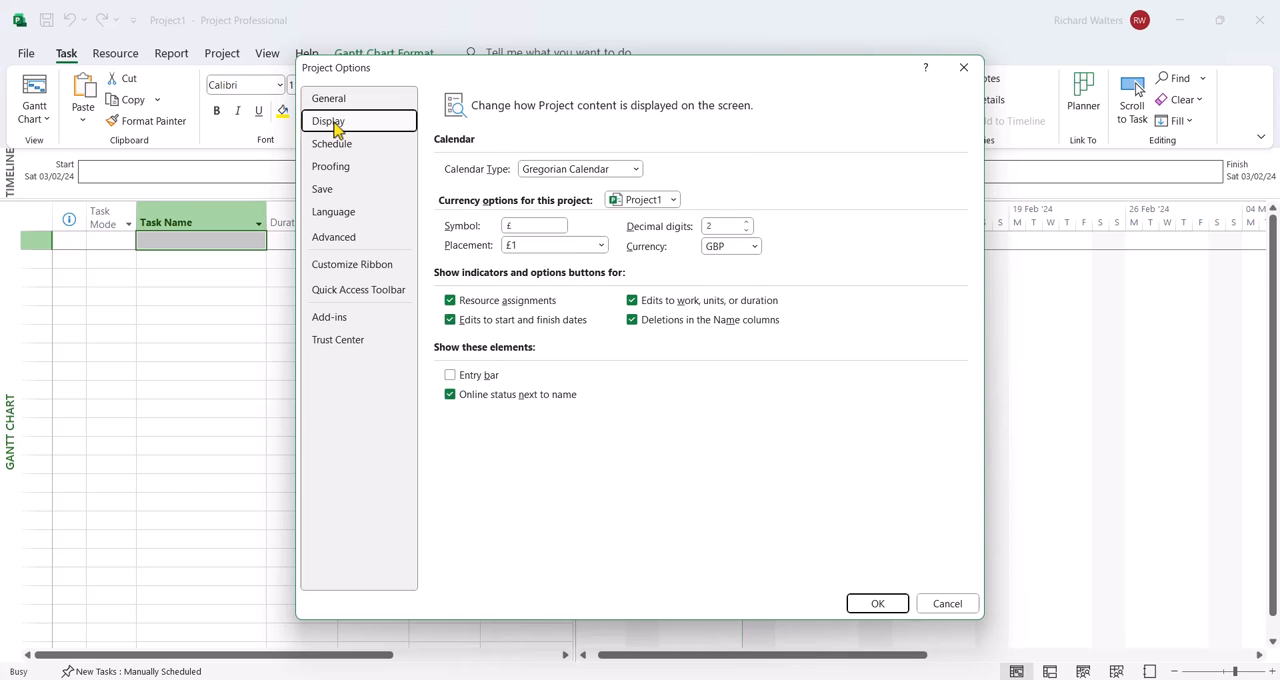
pyautogui.click(535, 225)
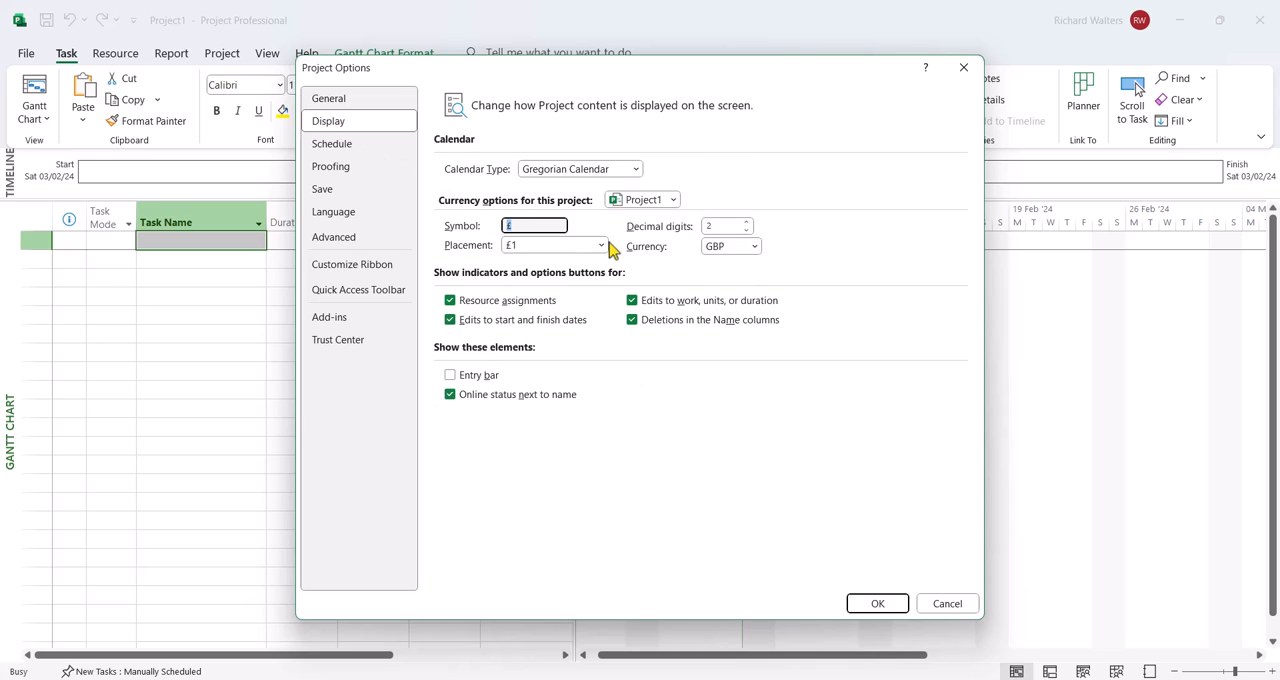
pyautogui.moveTo(762, 257)
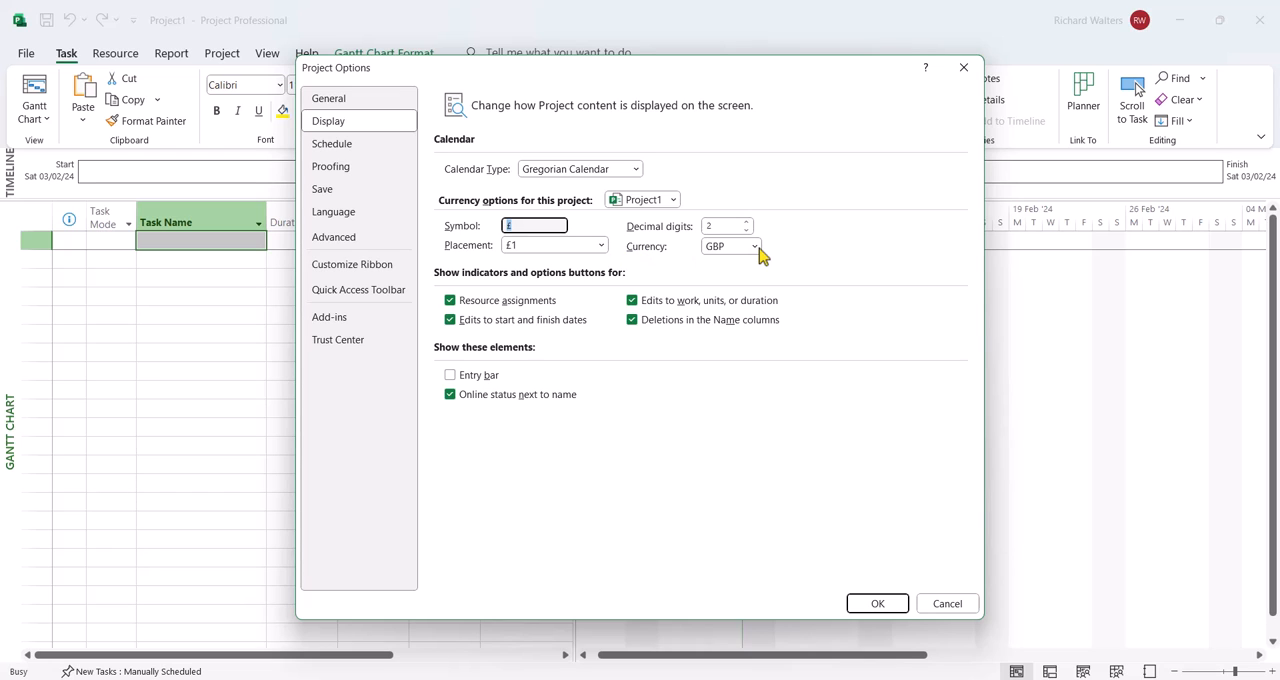
pyautogui.click(757, 246)
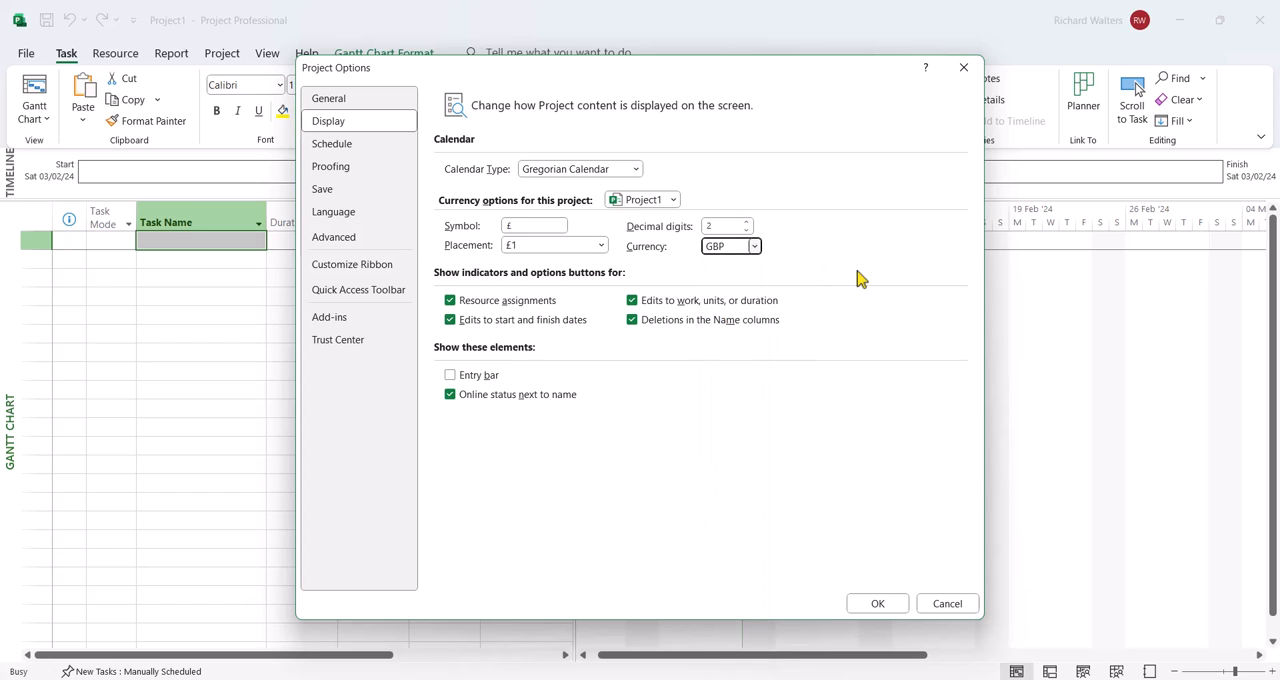
pyautogui.moveTo(358, 149)
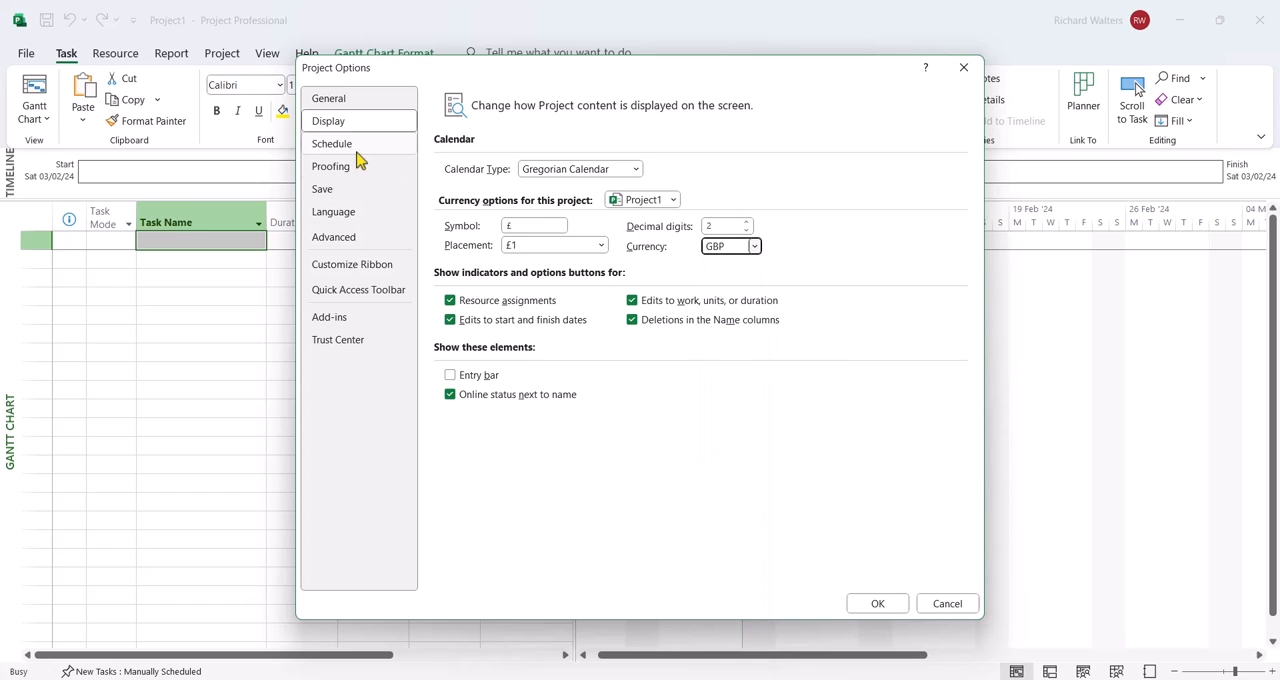
# Review the Schedule options, where new tasks are still Manually Scheduled.
pyautogui.click(331, 143)
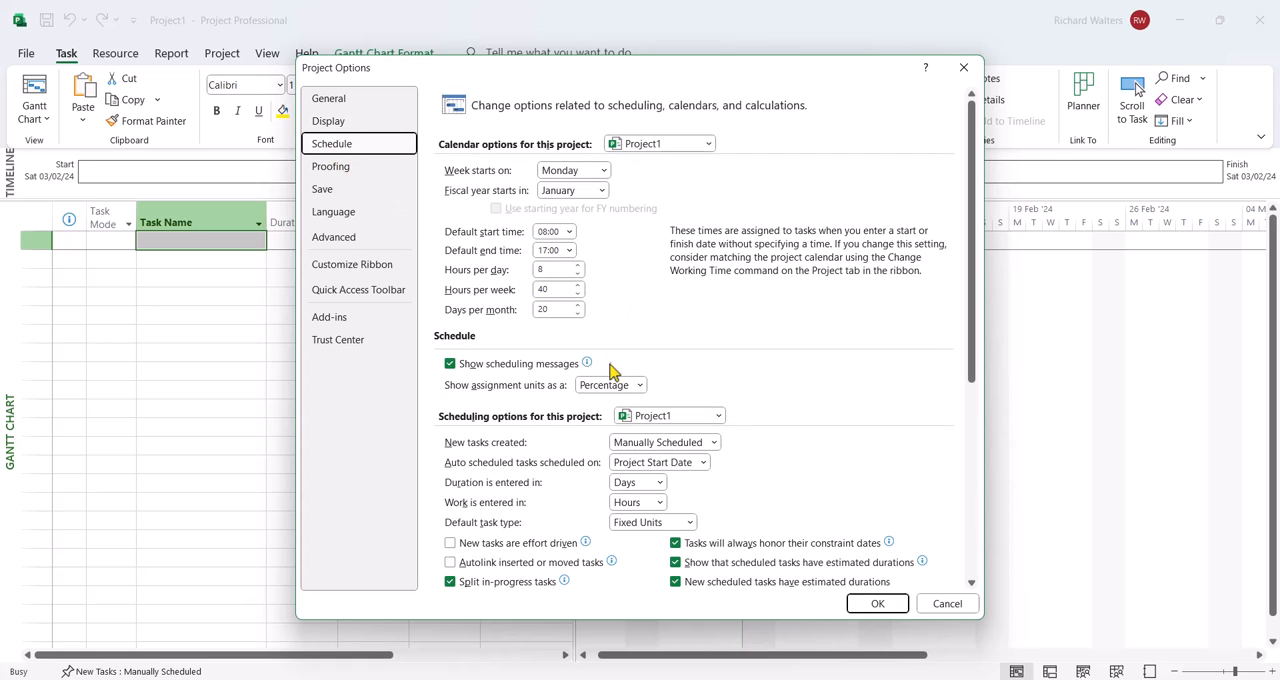
pyautogui.moveTo(518, 452)
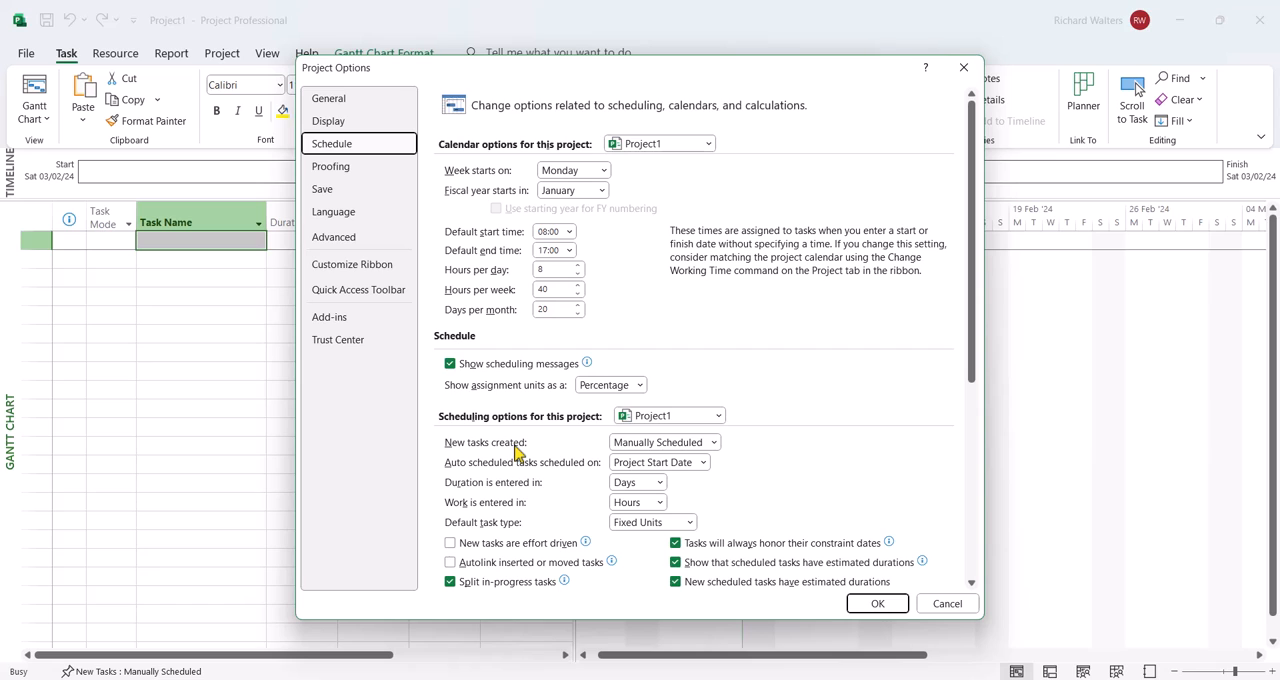
pyautogui.moveTo(685, 450)
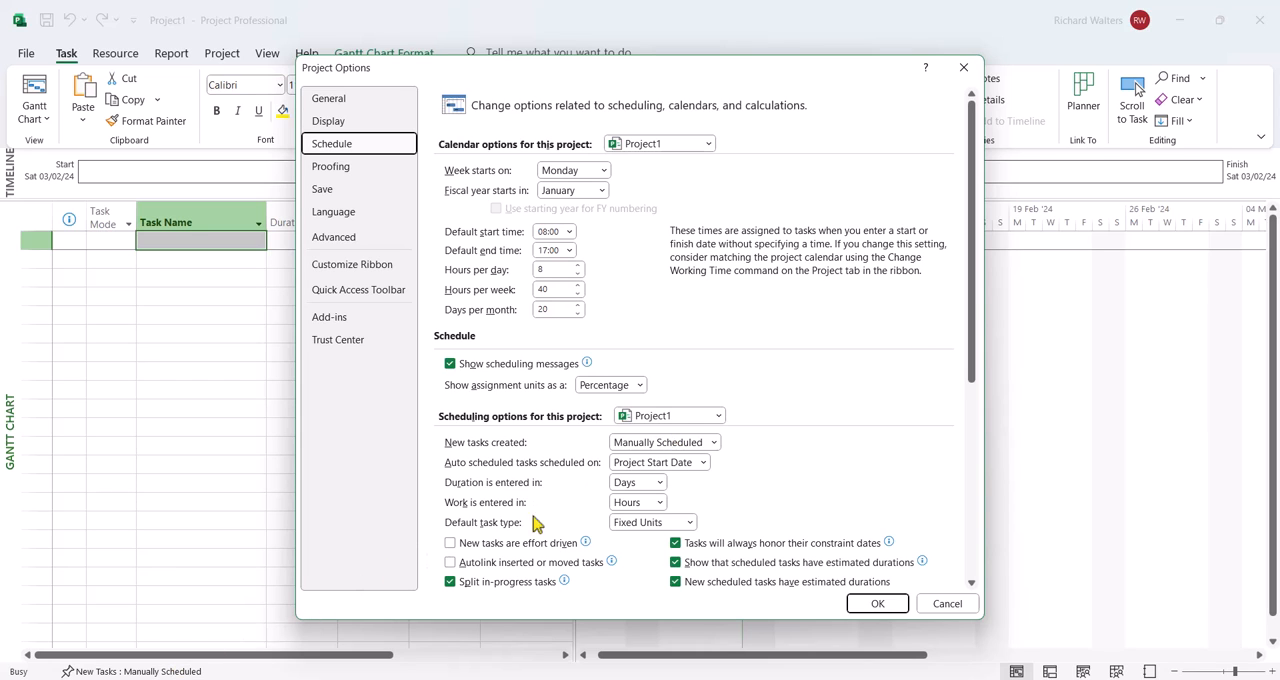
pyautogui.moveTo(583, 505)
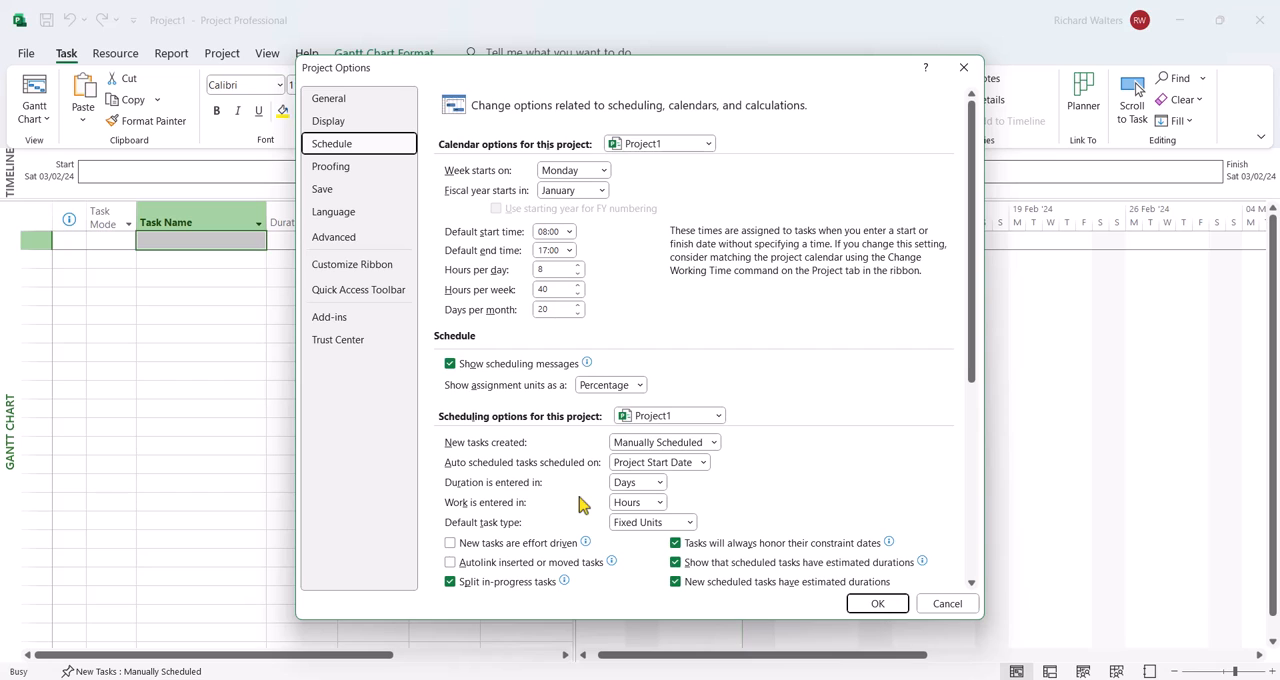
pyautogui.moveTo(725, 424)
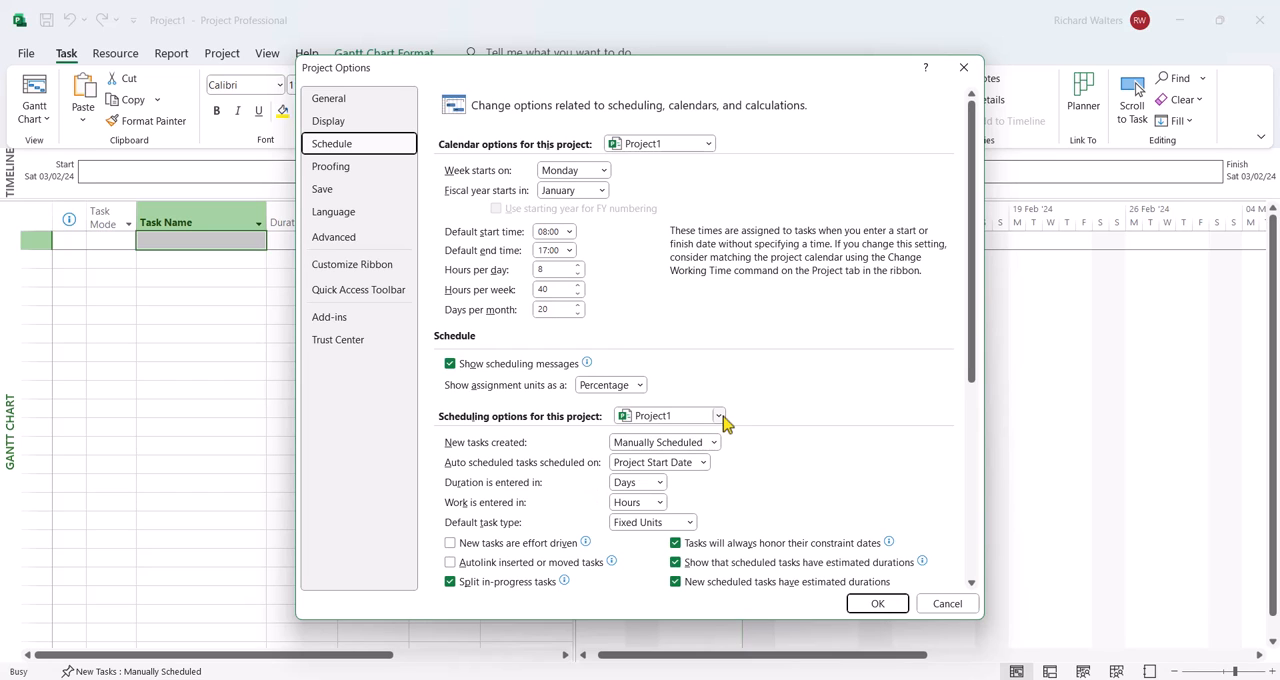
# Apply the scheduling options to All New Projects with new tasks Auto Scheduled, and confirm.
pyautogui.click(717, 415)
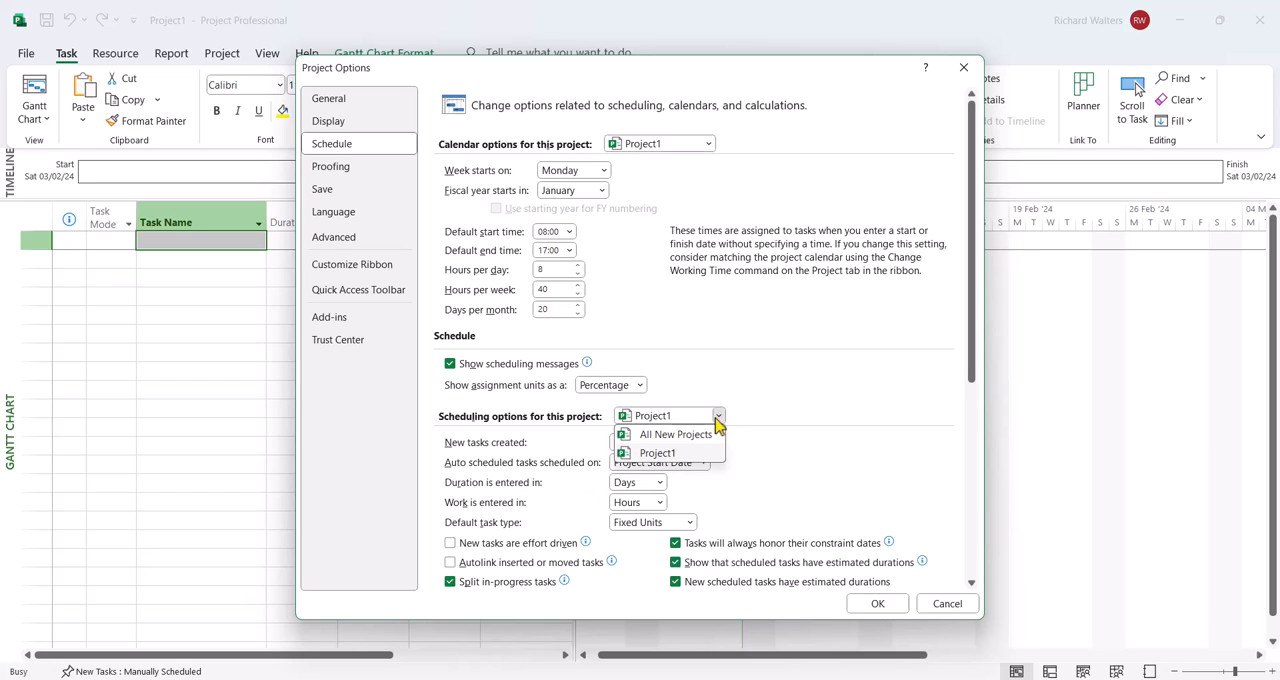
pyautogui.click(676, 433)
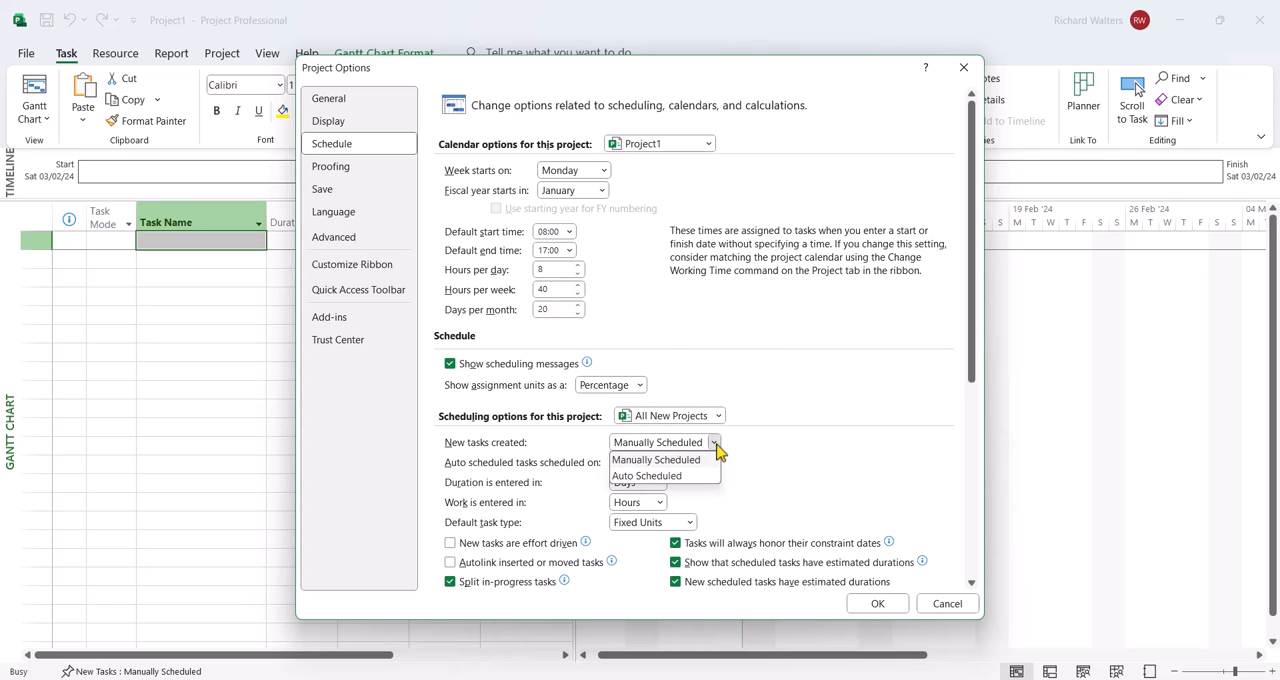
pyautogui.click(646, 475)
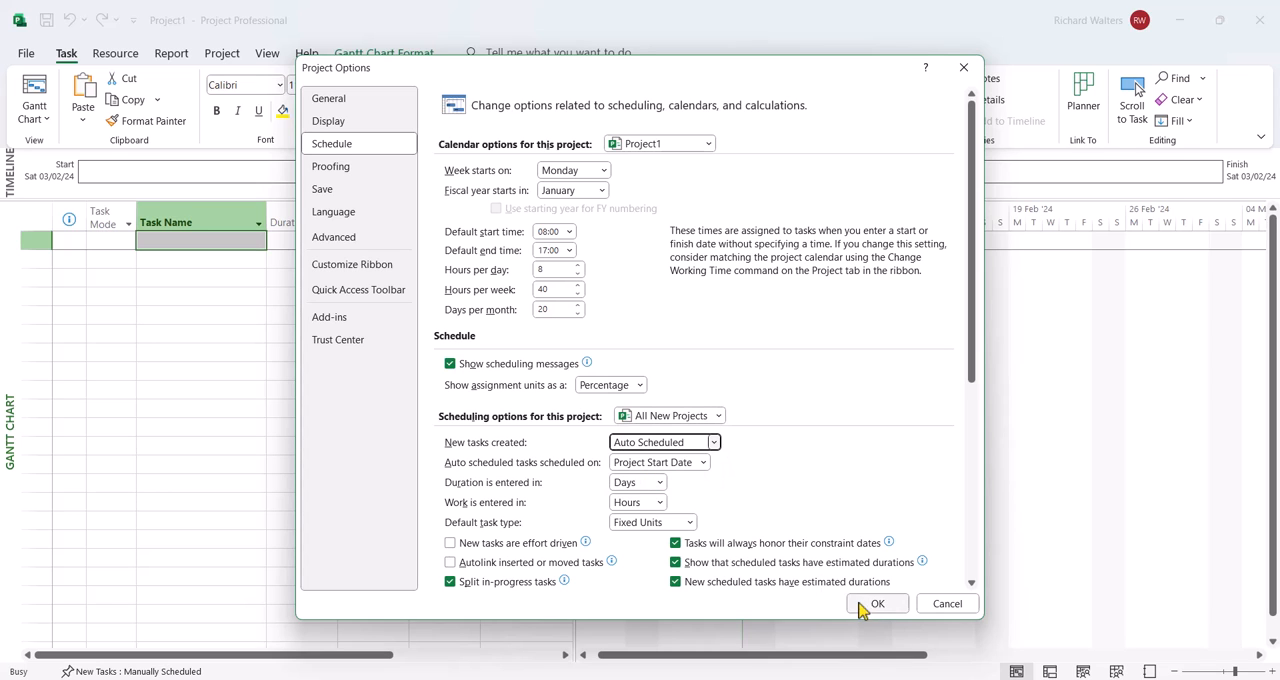
pyautogui.click(877, 603)
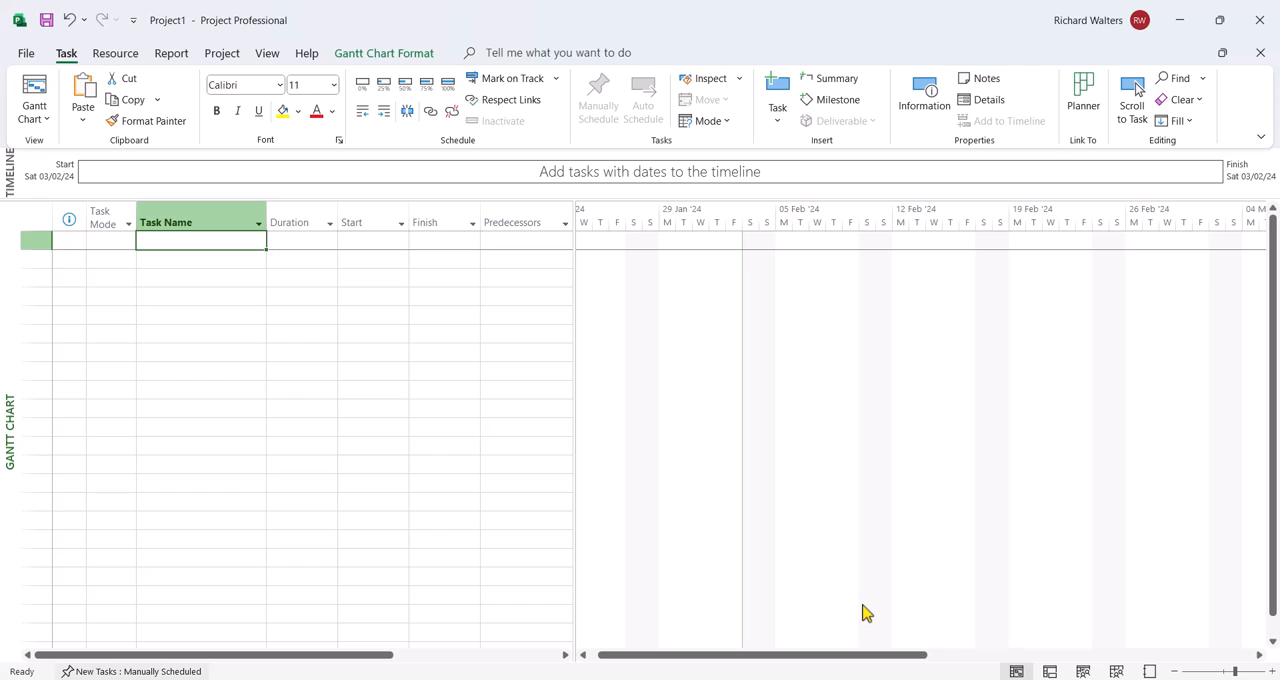
pyautogui.moveTo(350, 653)
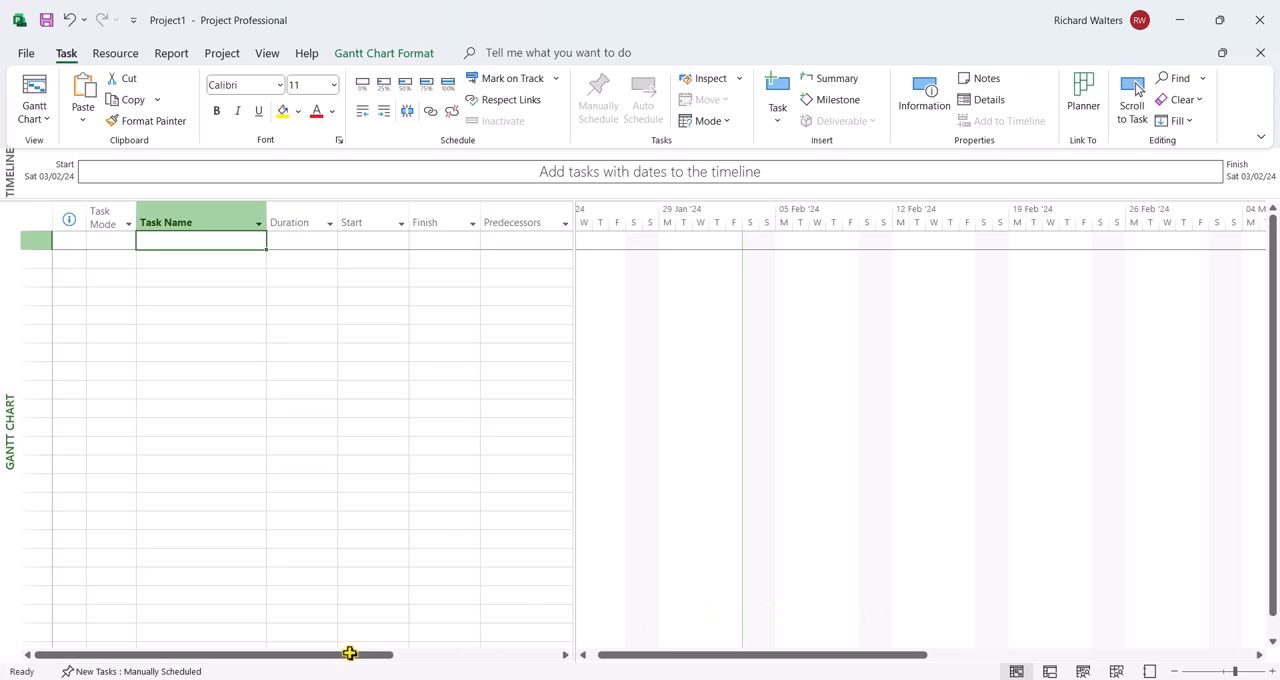
pyautogui.moveTo(191, 586)
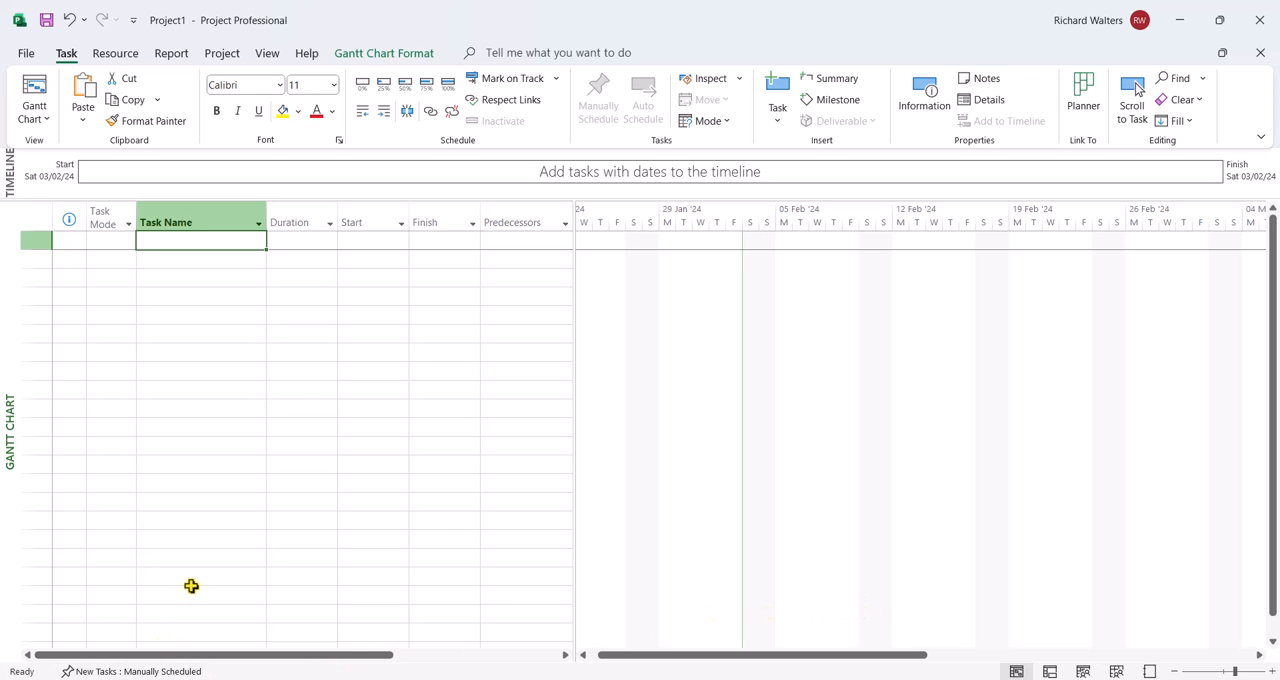
pyautogui.moveTo(78, 208)
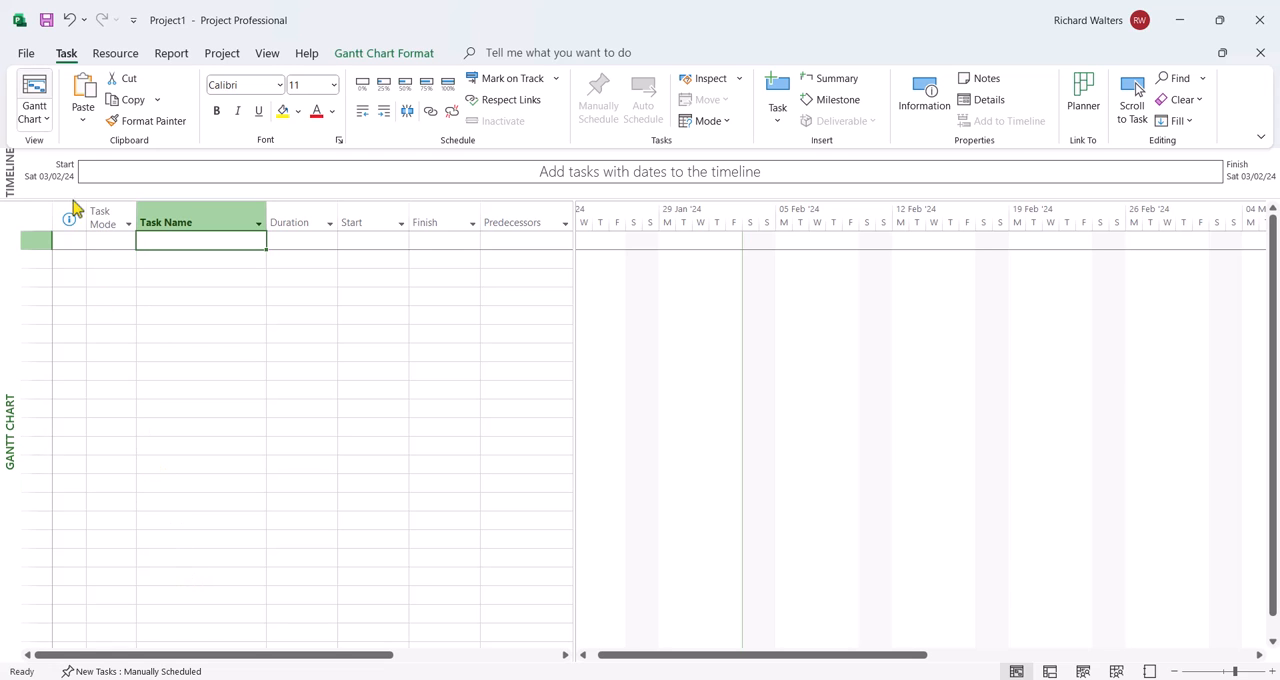
# Create a new blank project, Project2.
pyautogui.click(26, 52)
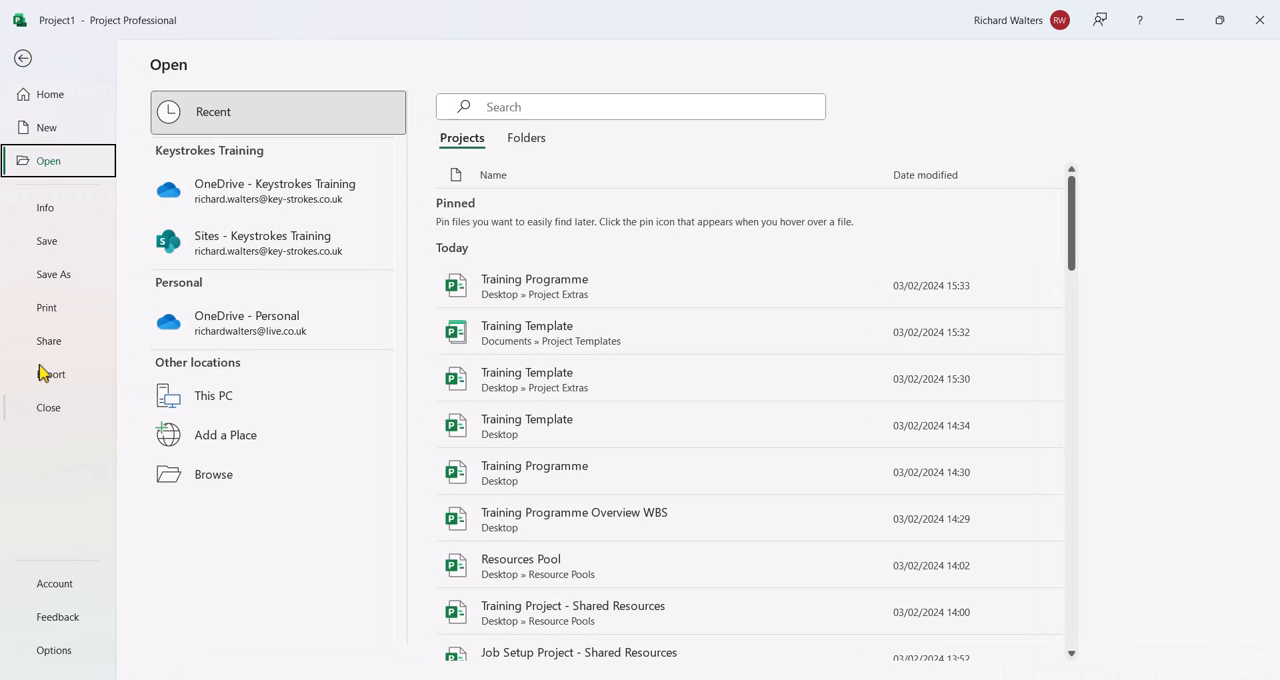
pyautogui.click(46, 127)
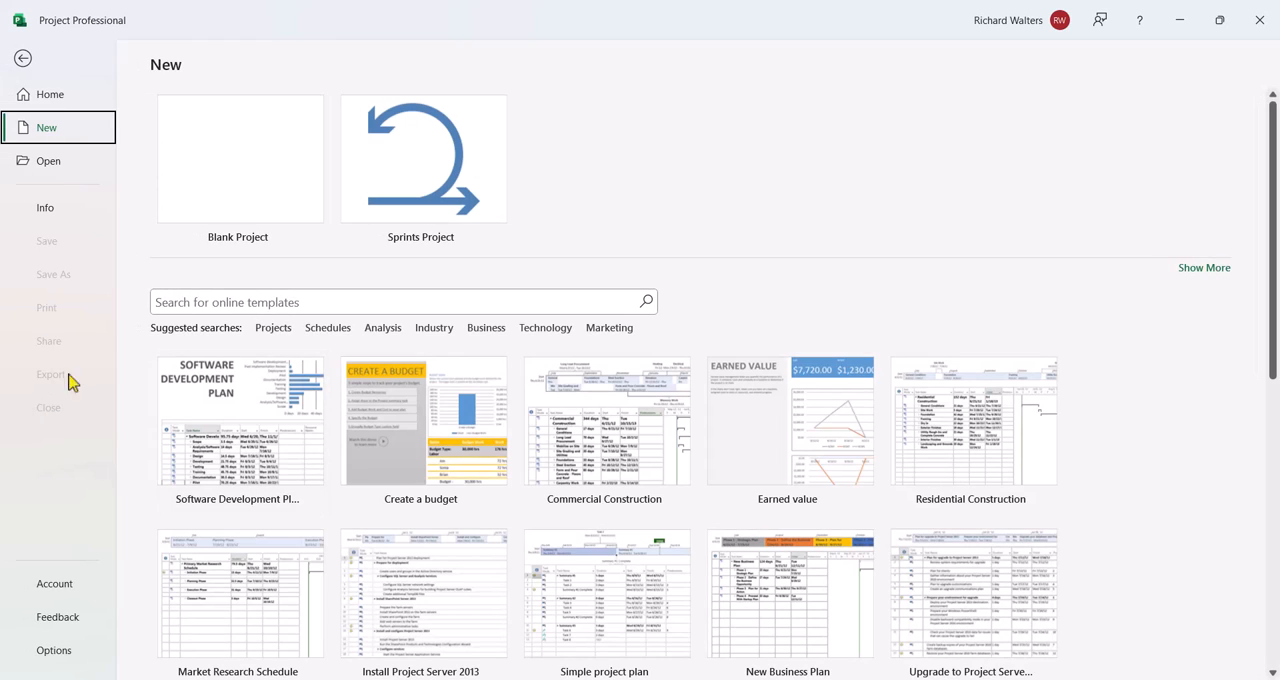
pyautogui.click(238, 158)
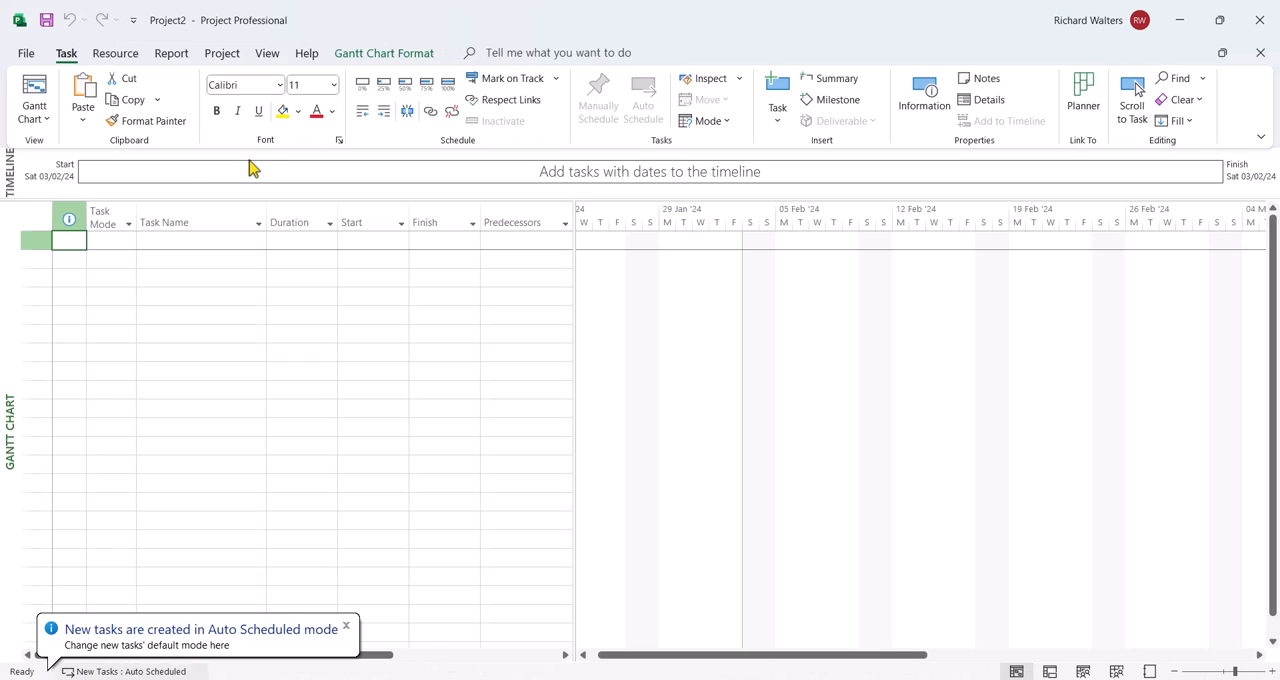
pyautogui.moveTo(180, 234)
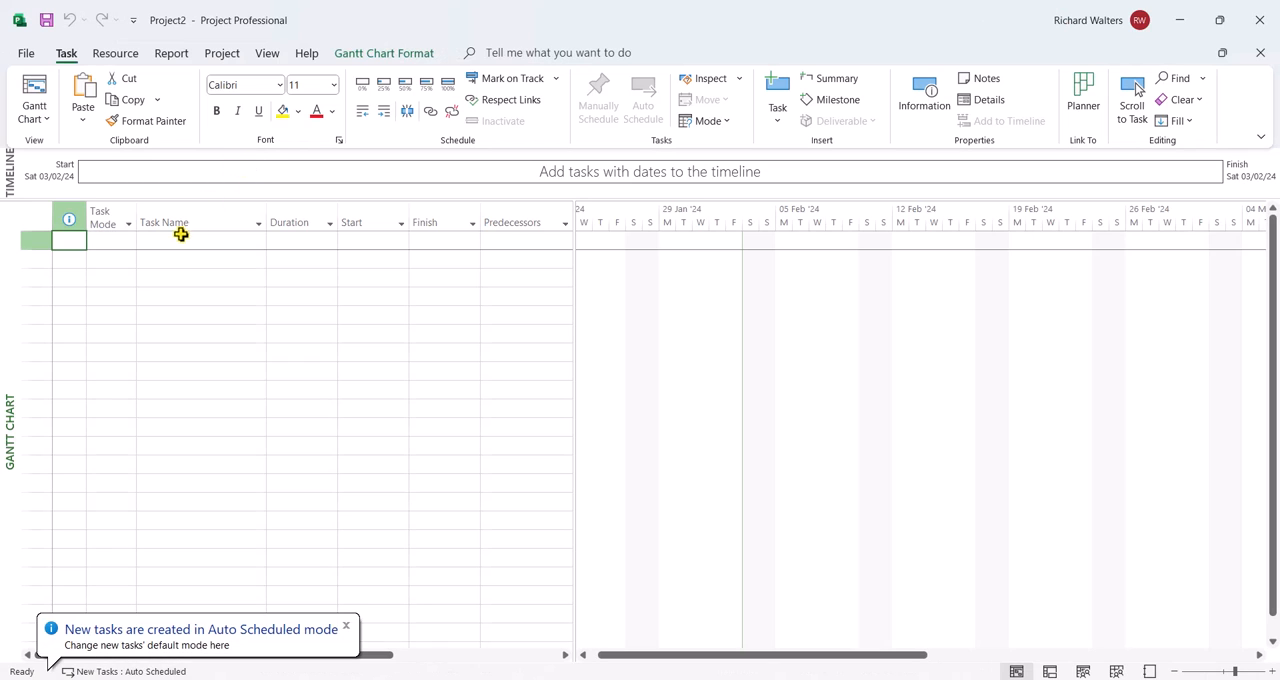
# Add Task1 as the first task, auto-scheduled for one day from Mon 05/02/24.
pyautogui.click(180, 237)
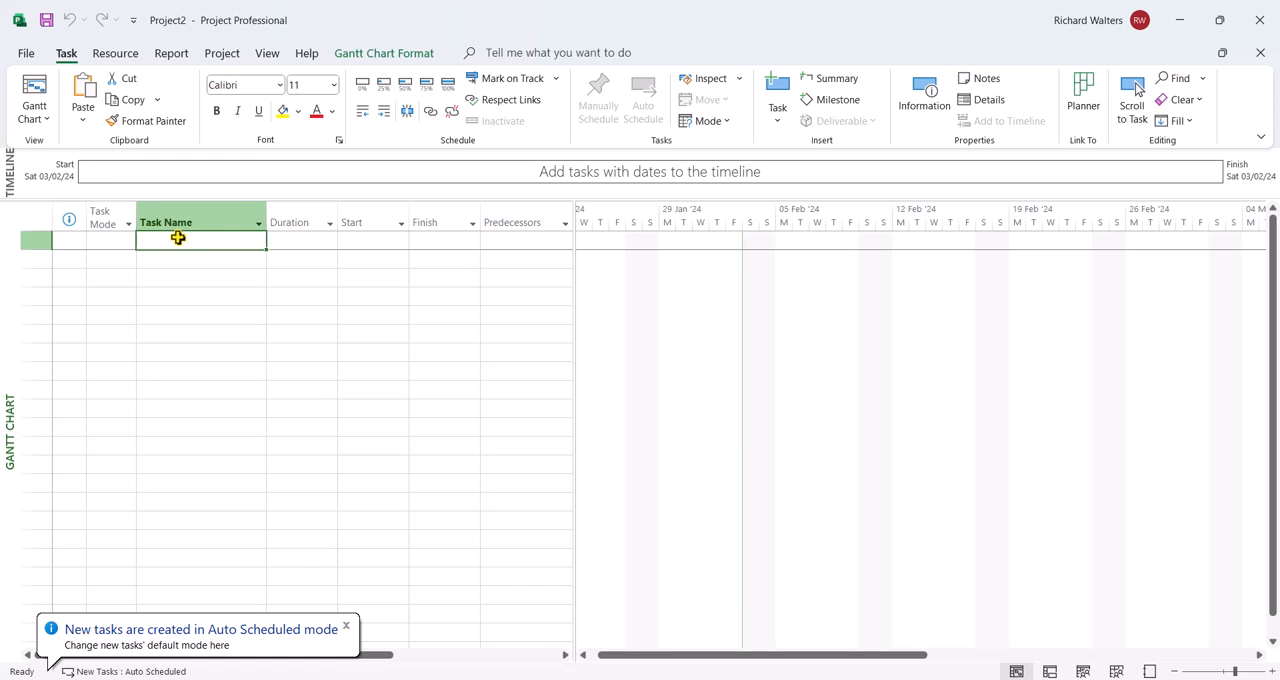
pyautogui.write('Task1')
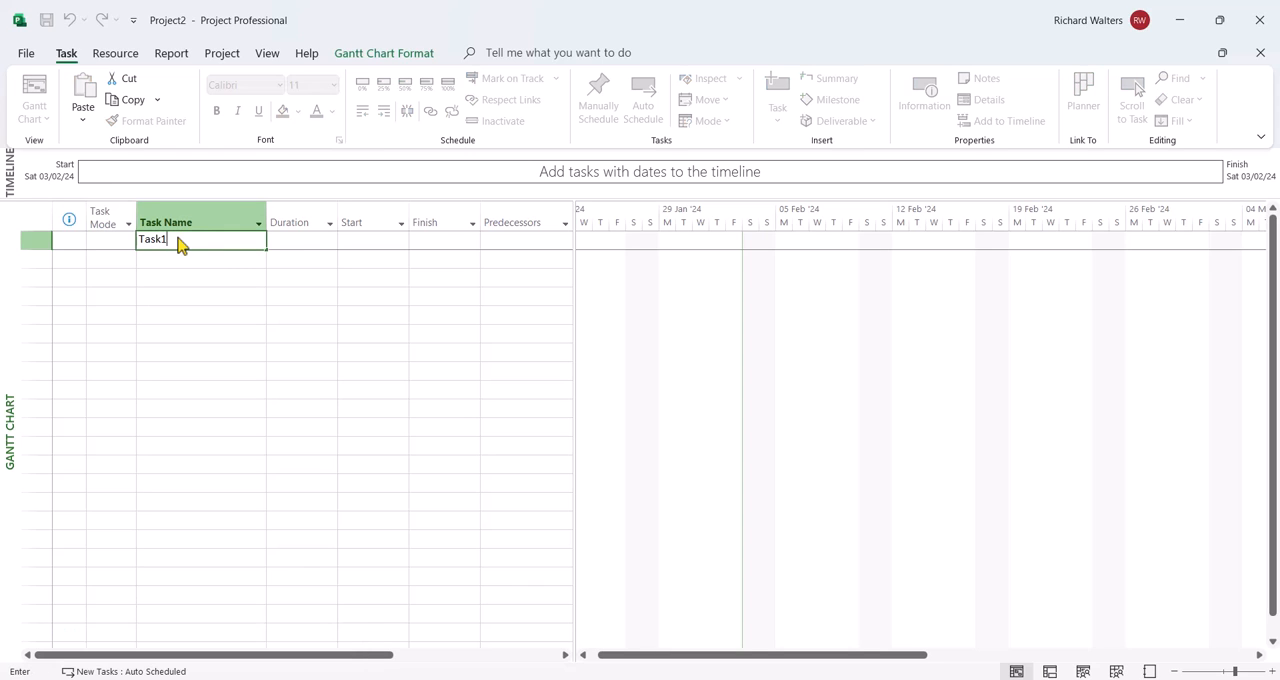
pyautogui.press('Return')
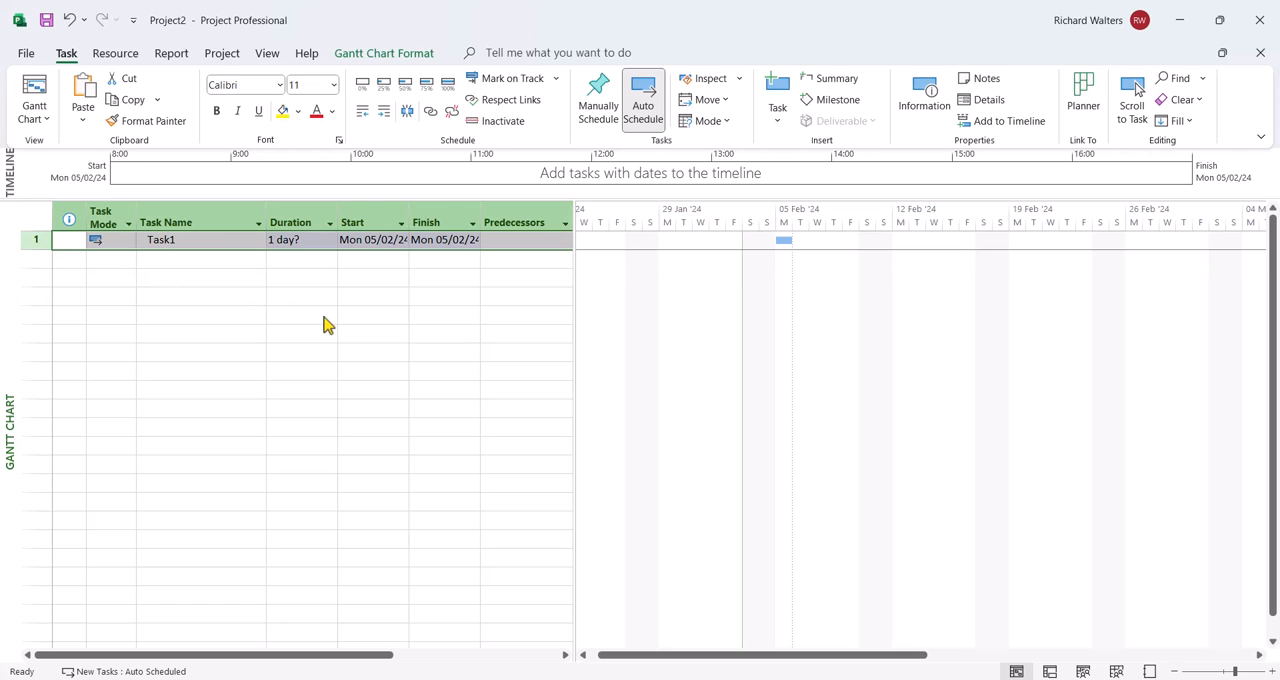
pyautogui.moveTo(198, 268)
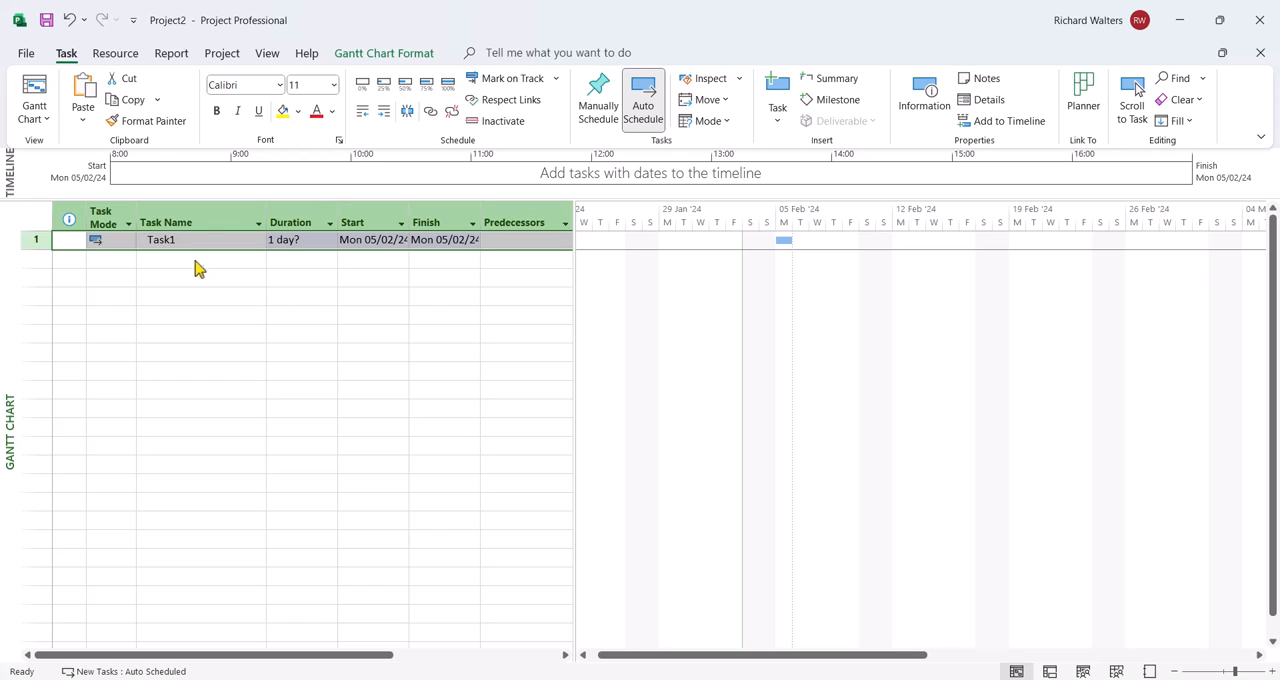
pyautogui.click(200, 258)
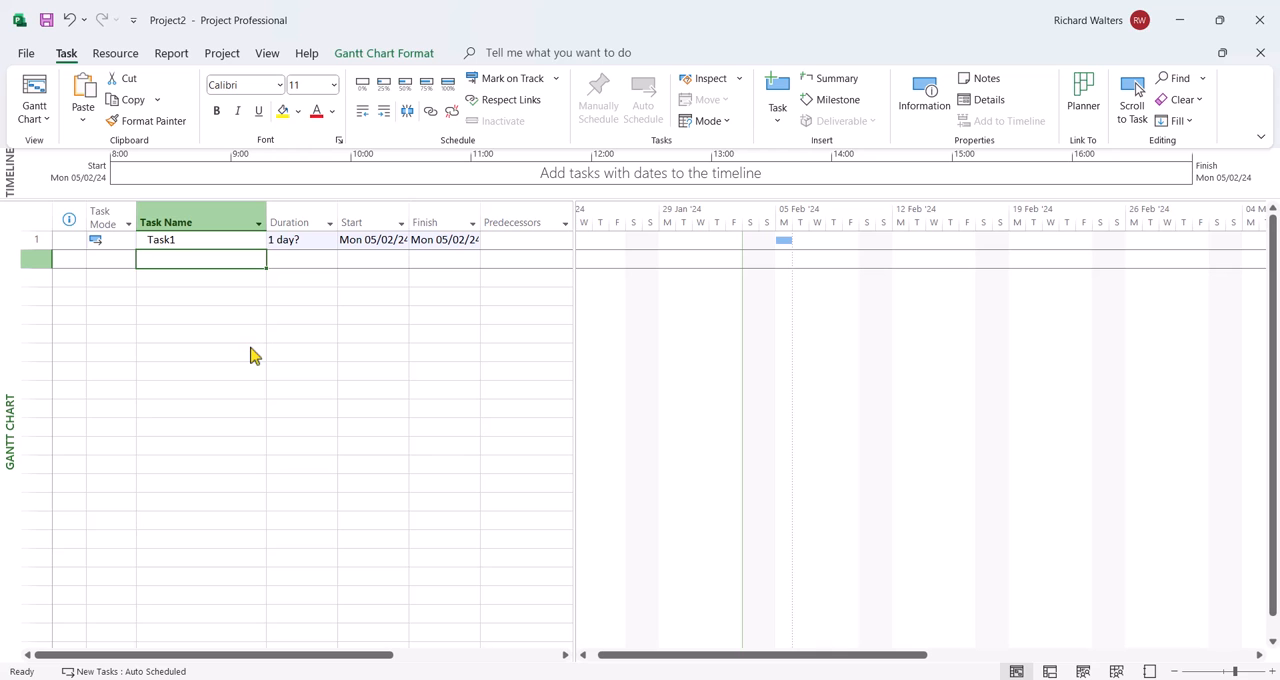
# Review Project2's Schedule options confirming Auto Scheduled new tasks, then close Options.
pyautogui.click(26, 52)
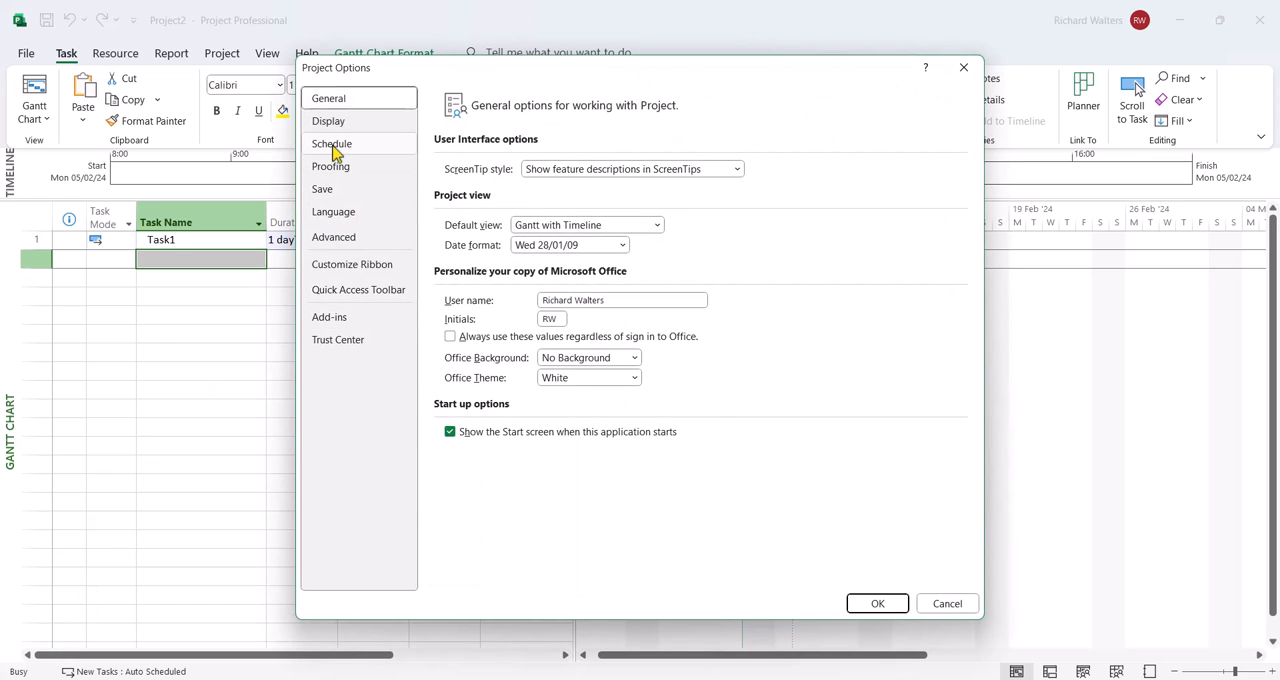
pyautogui.click(331, 143)
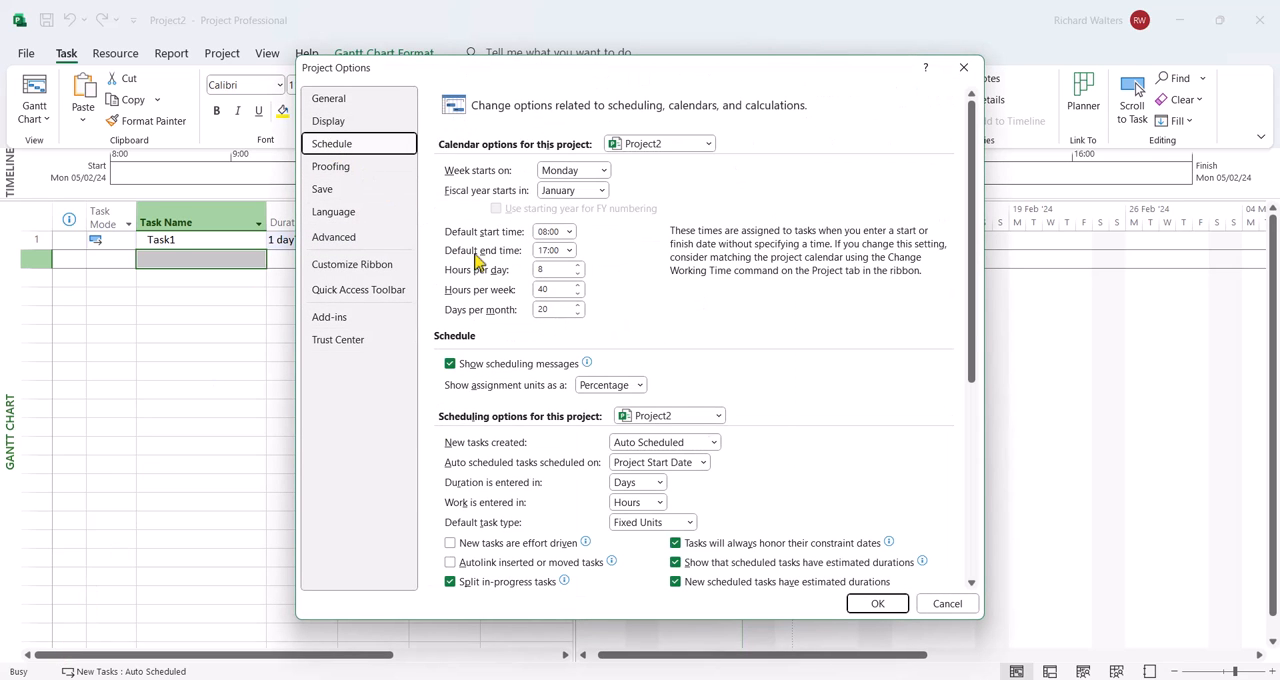
pyautogui.moveTo(727, 432)
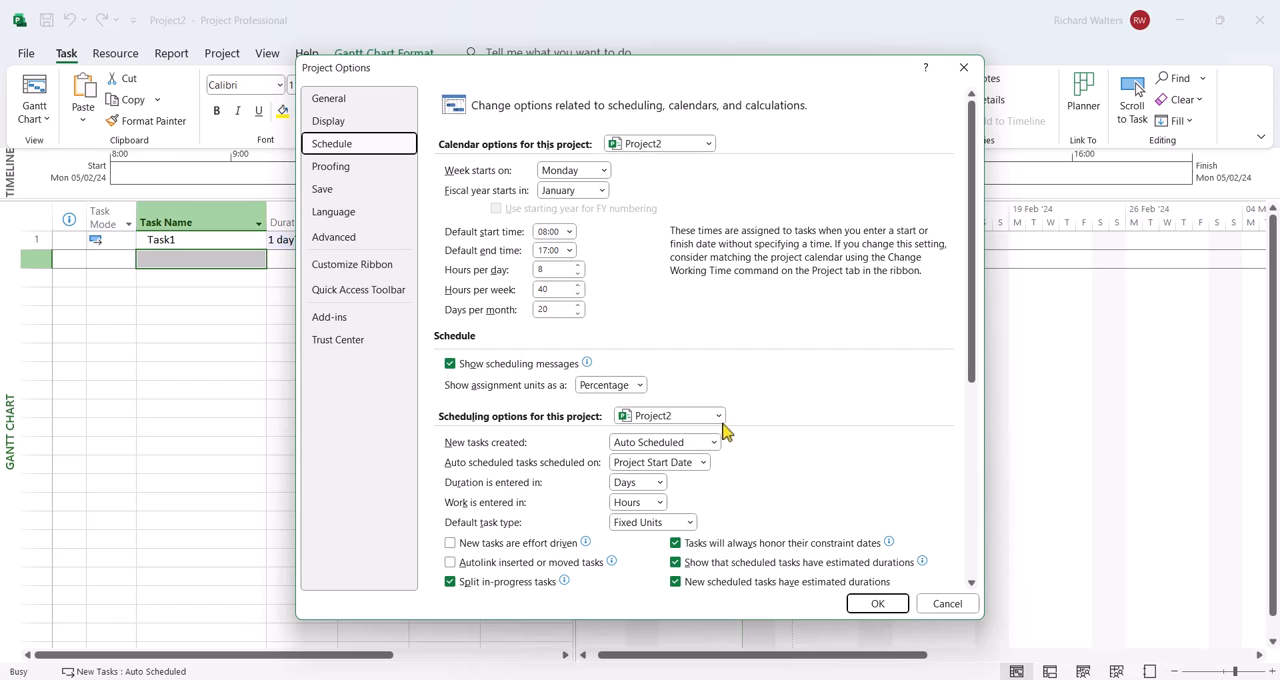
pyautogui.click(718, 415)
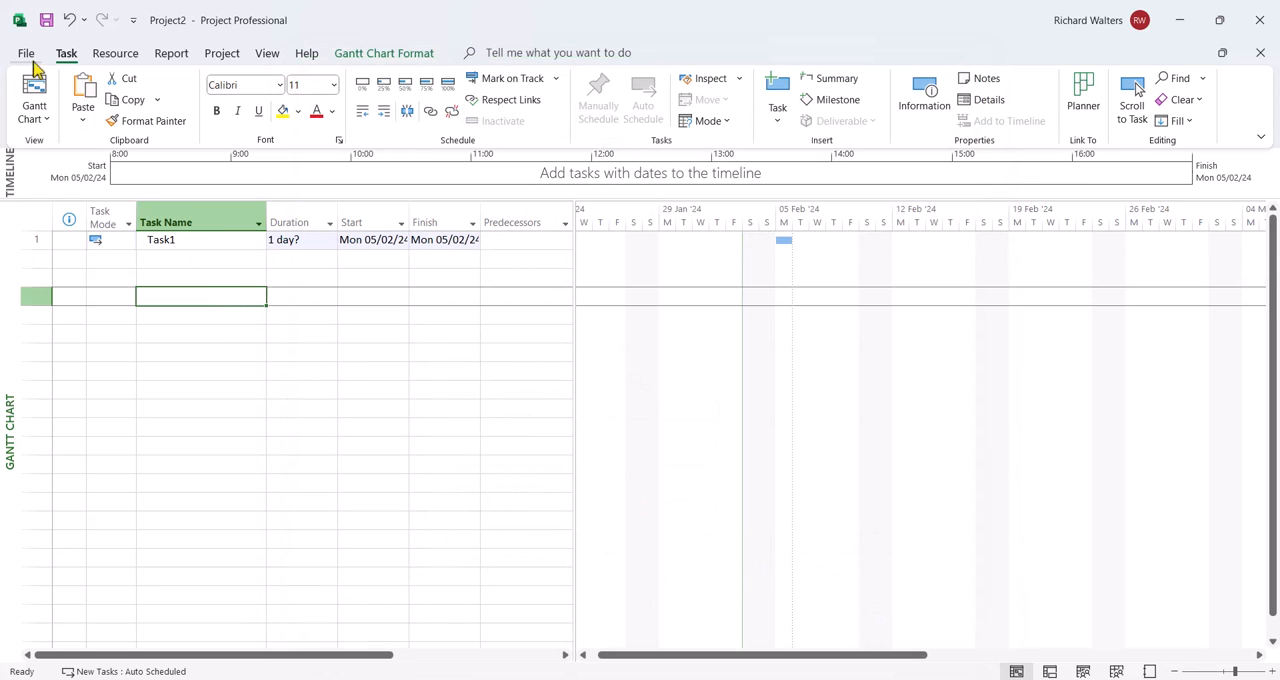
# Close Project2, answering the save prompt, and create blank Project3.
pyautogui.click(26, 53)
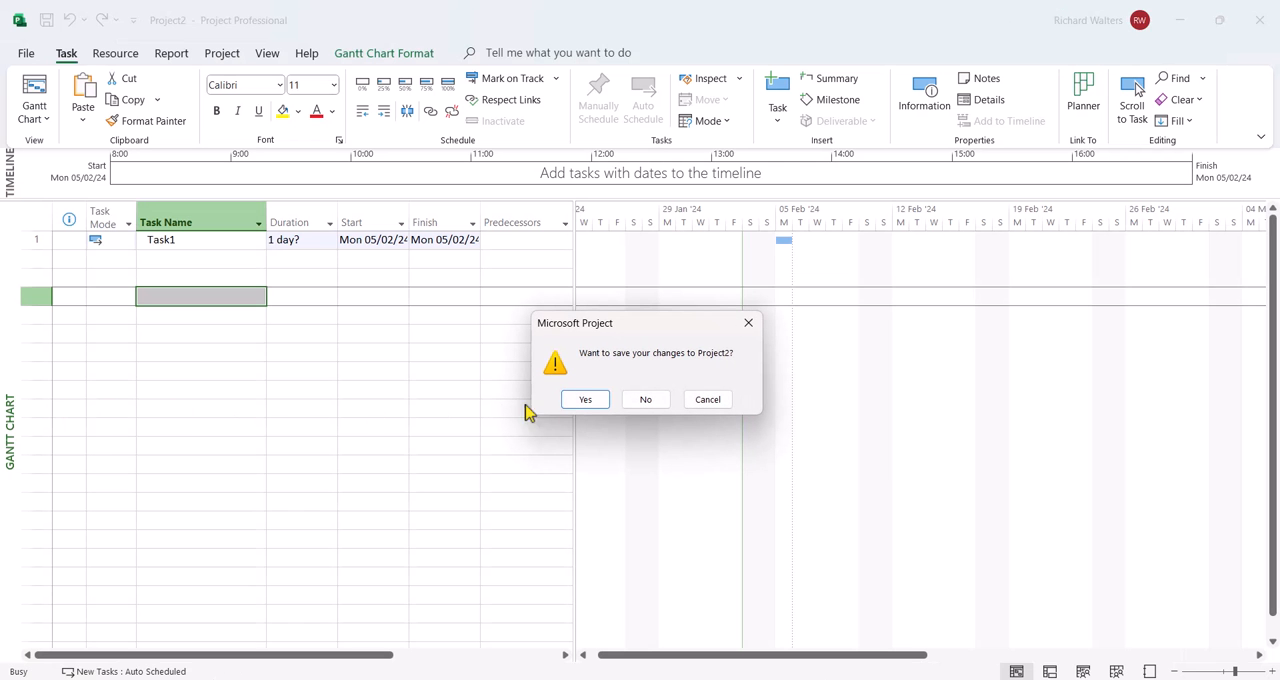
pyautogui.click(645, 399)
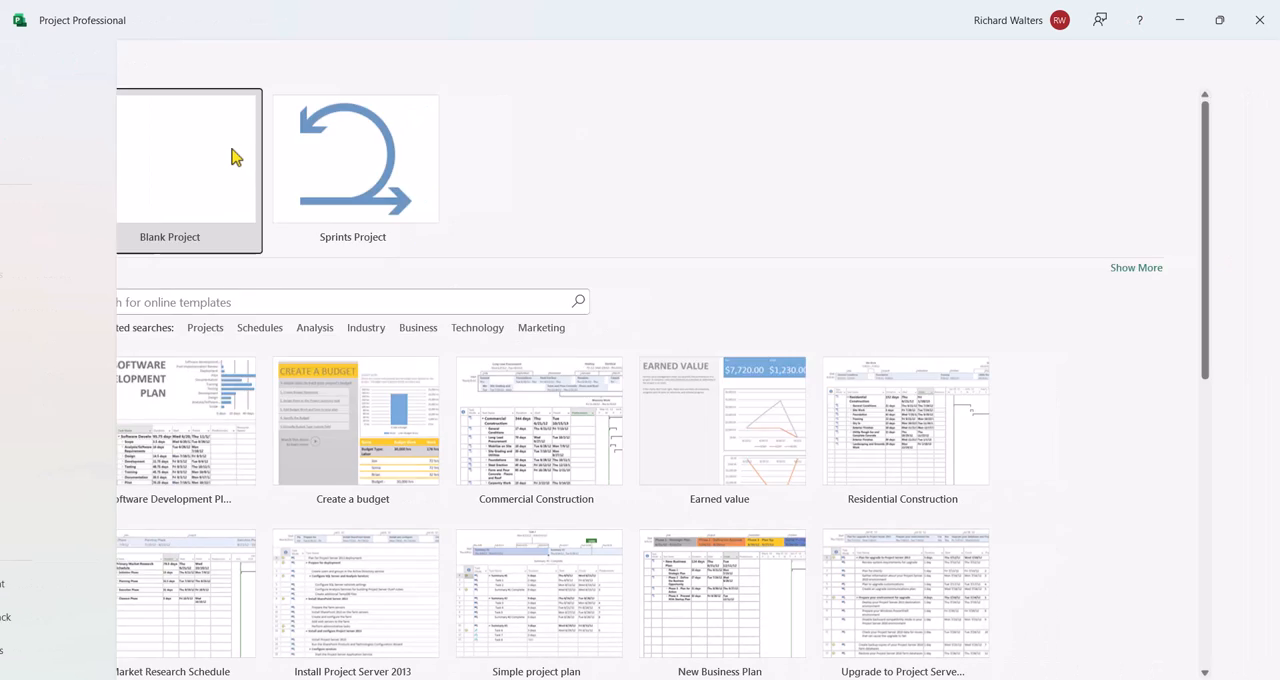
pyautogui.click(169, 160)
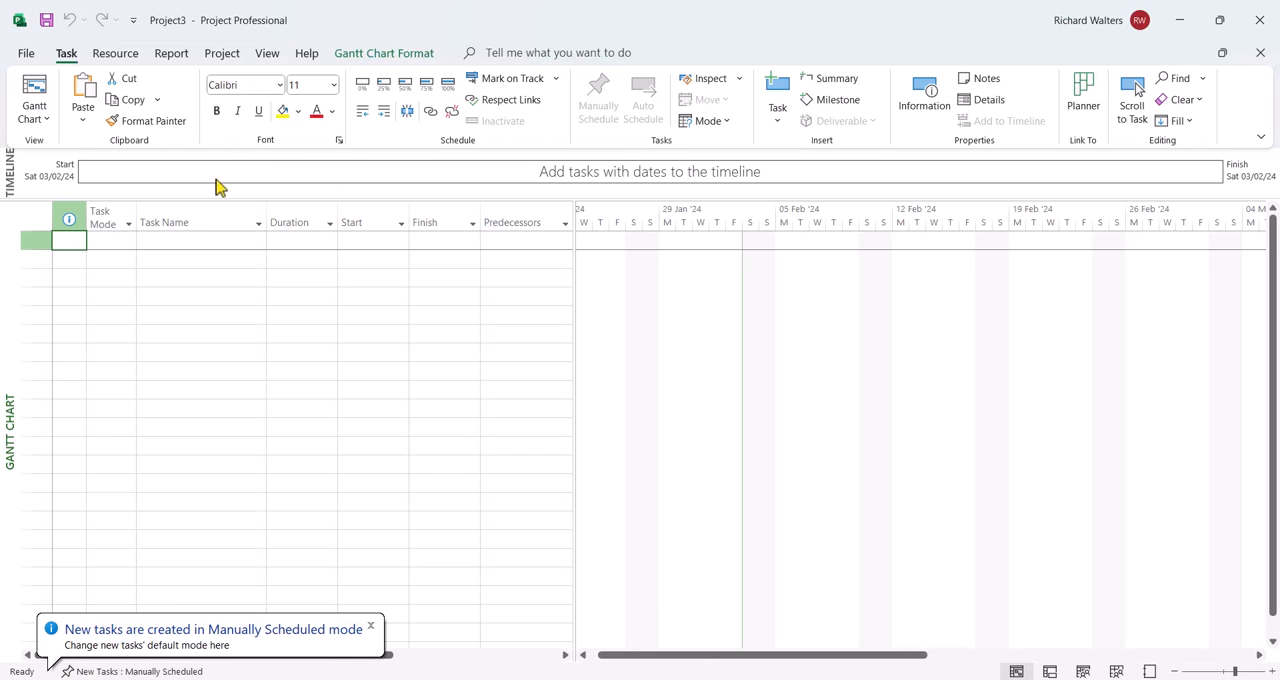
# Add Task1 as a manually scheduled task in Project3.
pyautogui.click(190, 240)
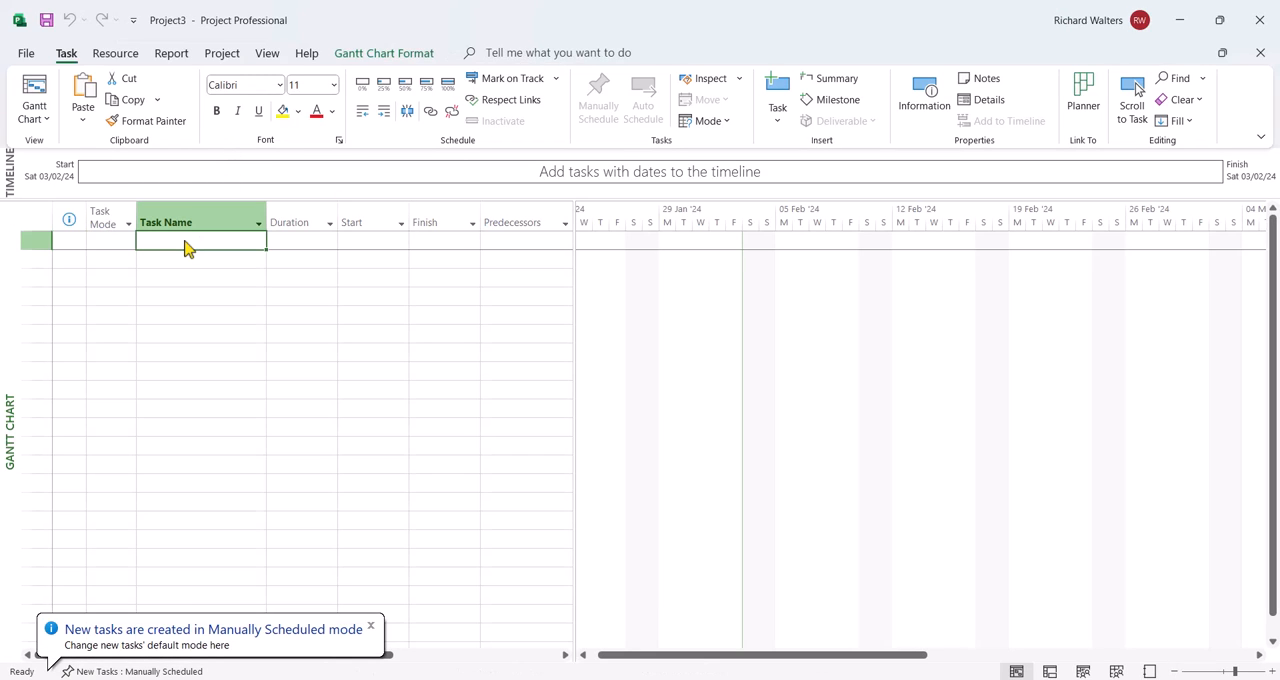
pyautogui.write('Task1')
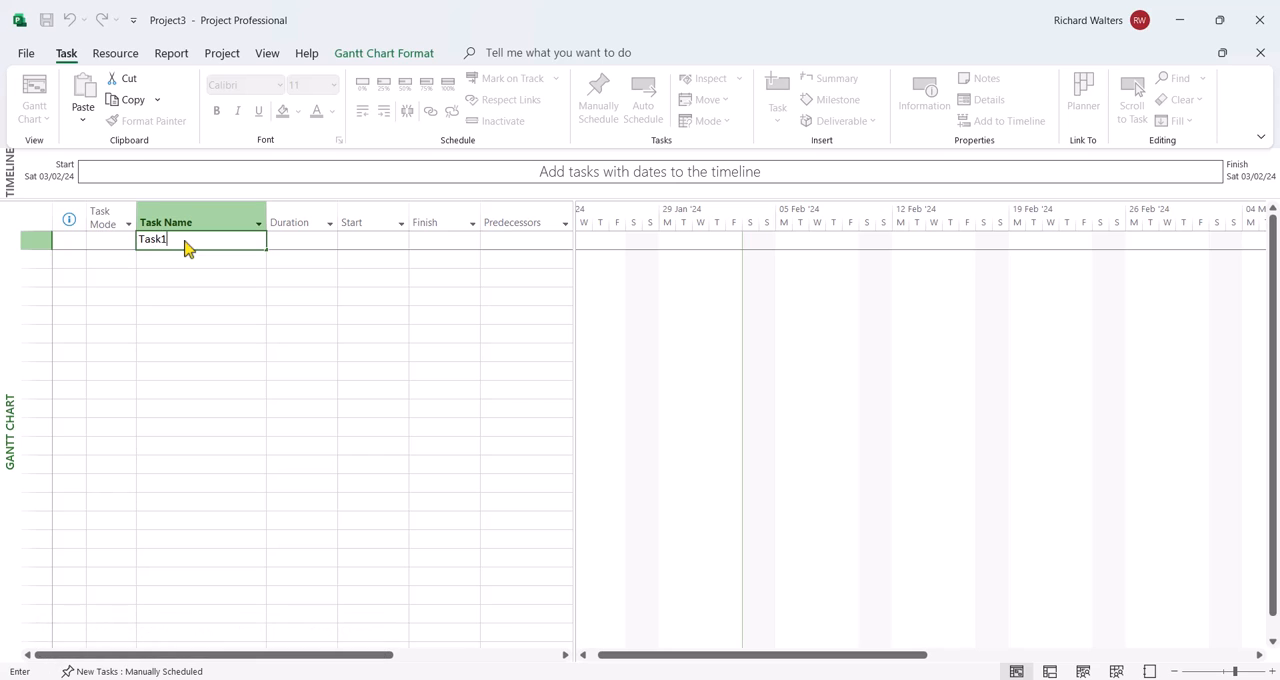
pyautogui.press('Return')
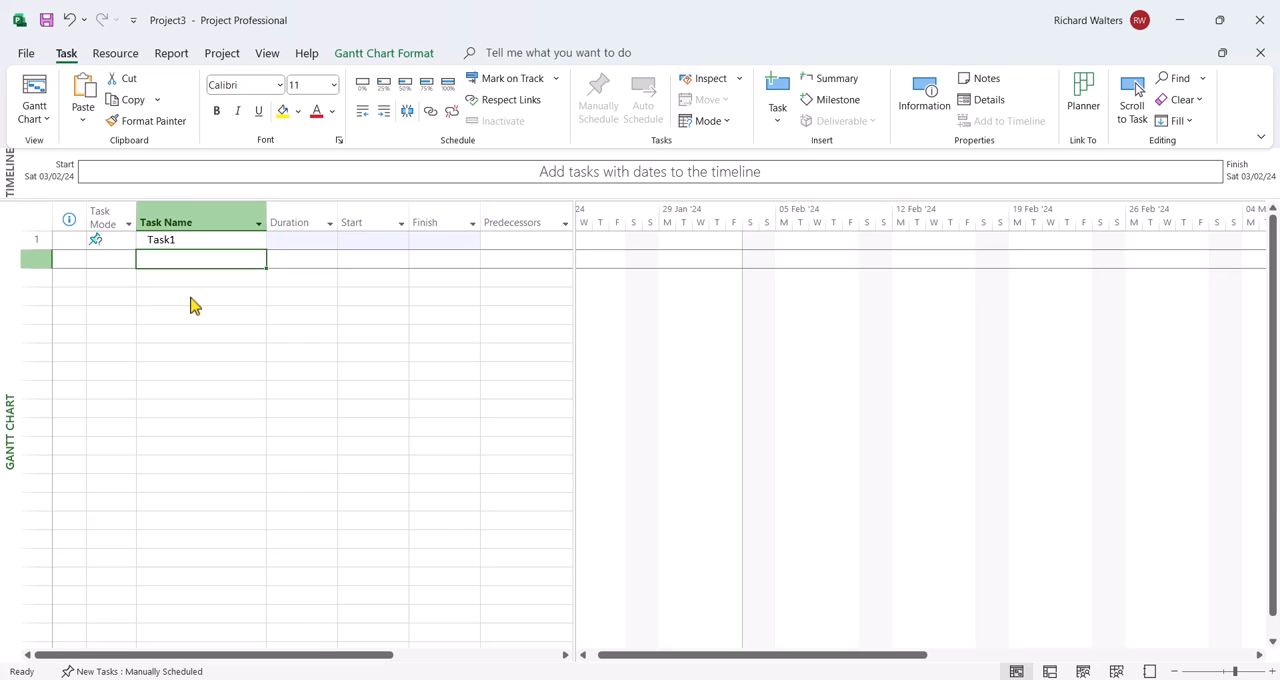
pyautogui.moveTo(252, 293)
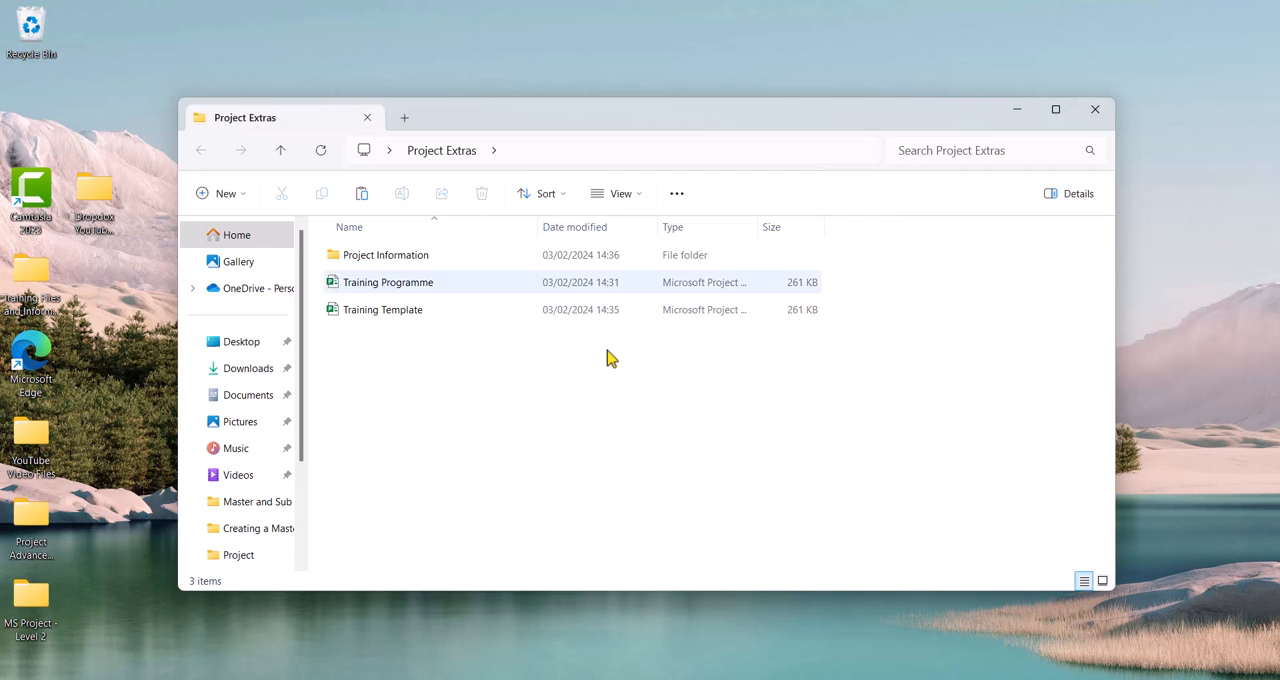
pyautogui.moveTo(405, 300)
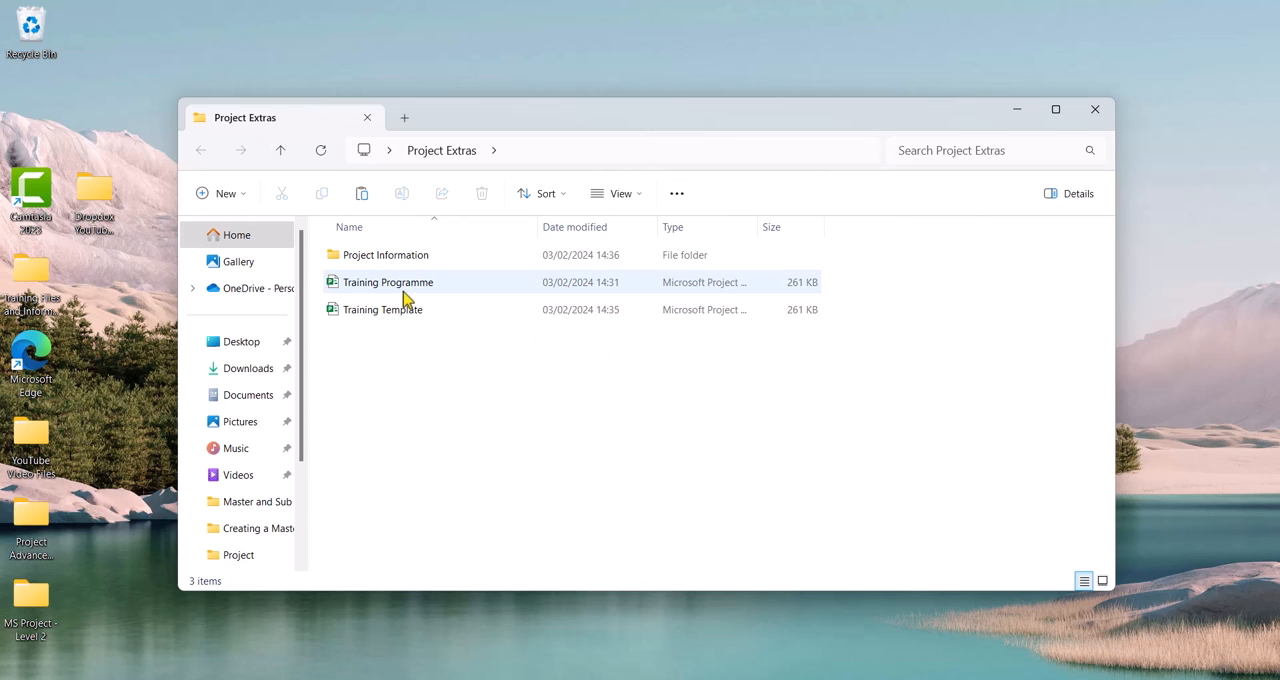
pyautogui.moveTo(405, 282)
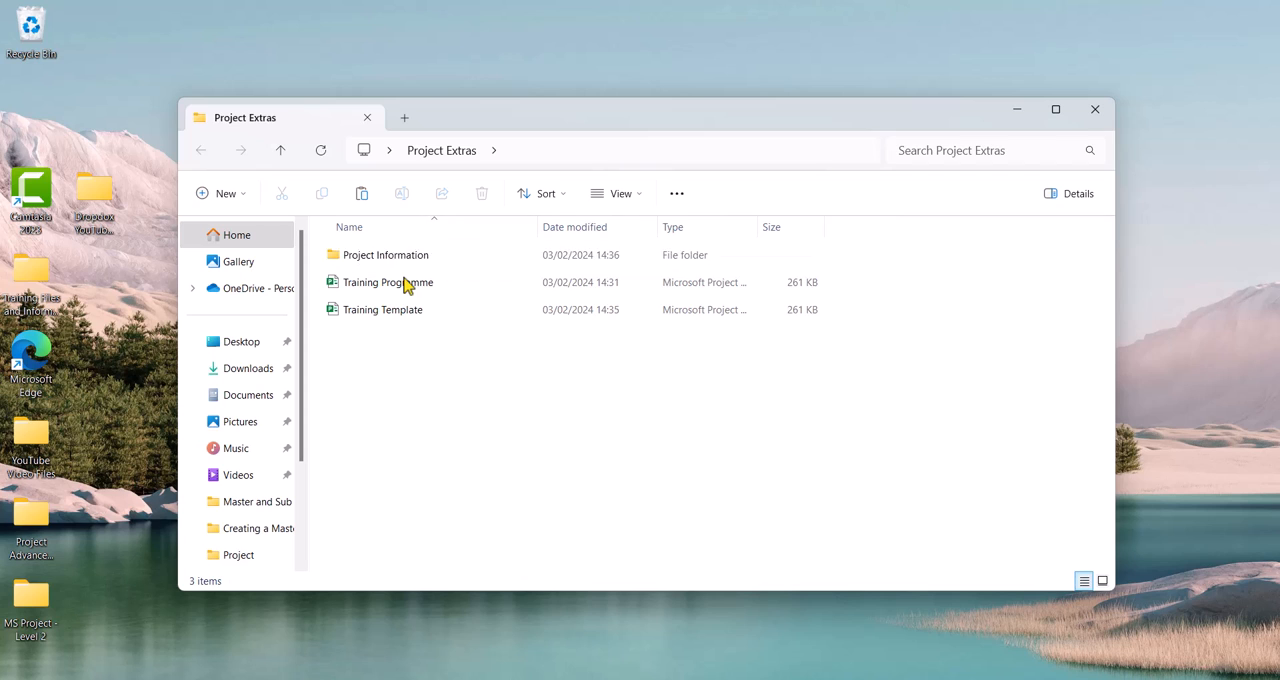
# Select the Training Programme file in the Project Extras folder.
pyautogui.click(385, 254)
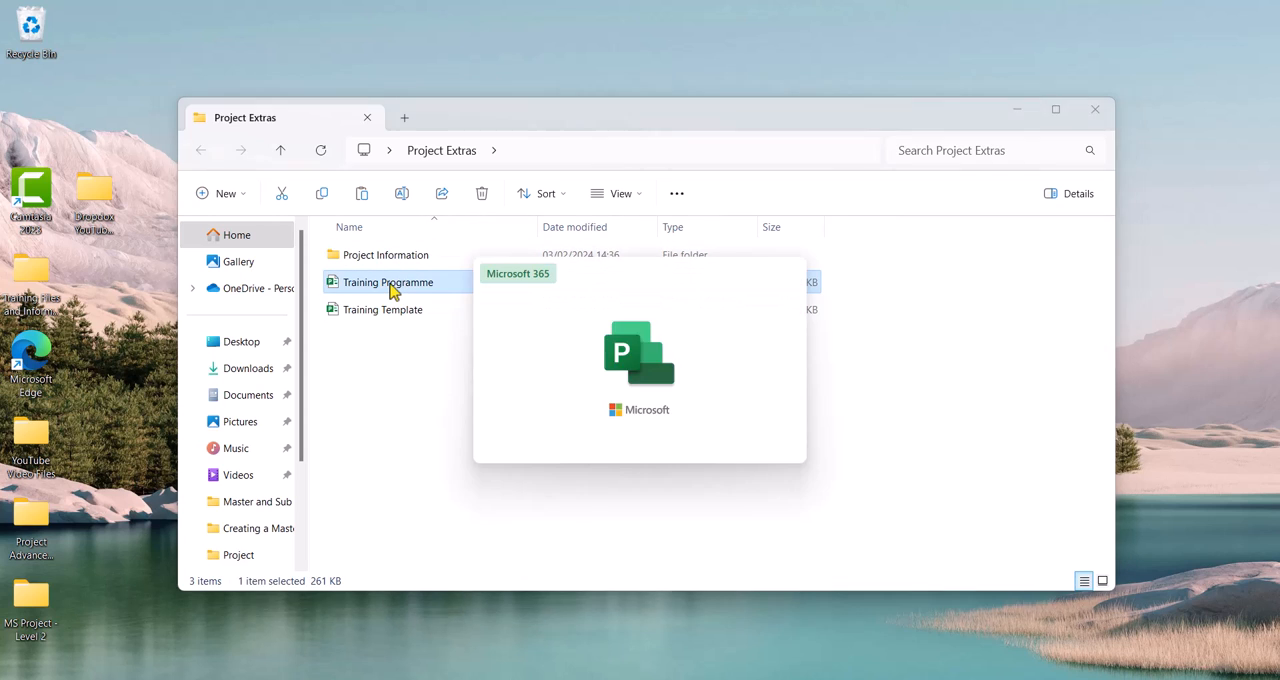
# Open Training Programme (29/01/24 to 25/09/24) and select project summary row 0.
pyautogui.doubleClick(385, 281)
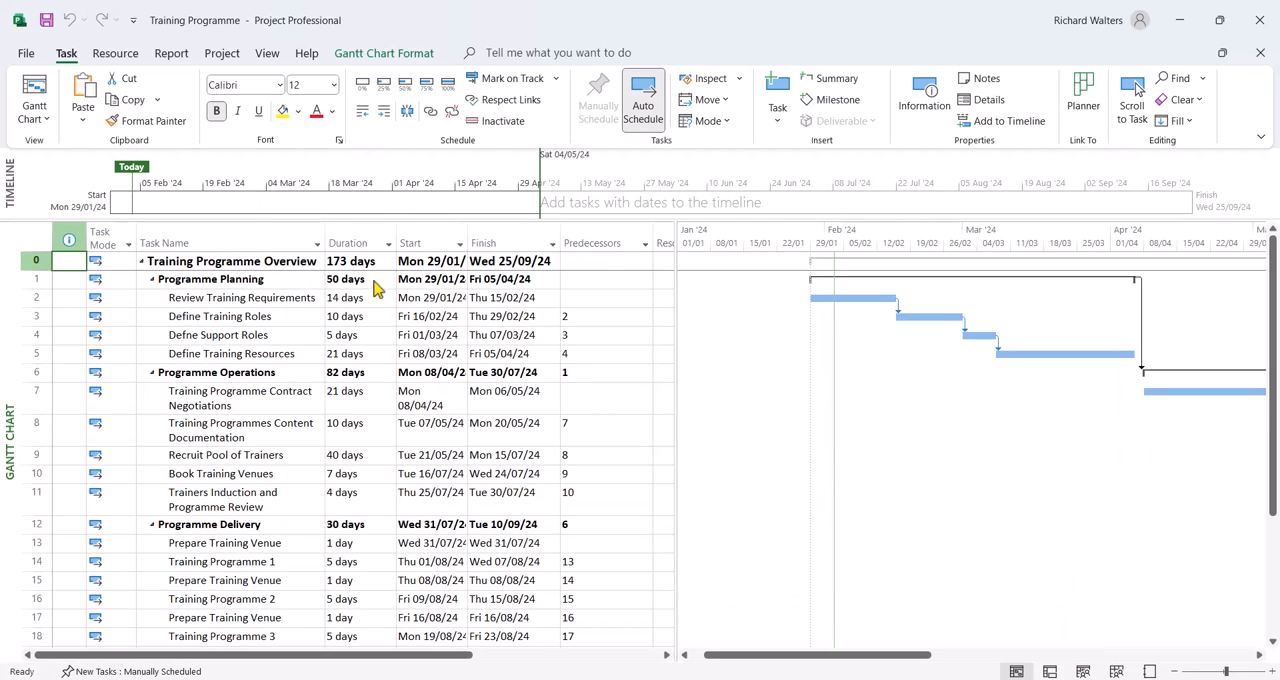
pyautogui.click(36, 279)
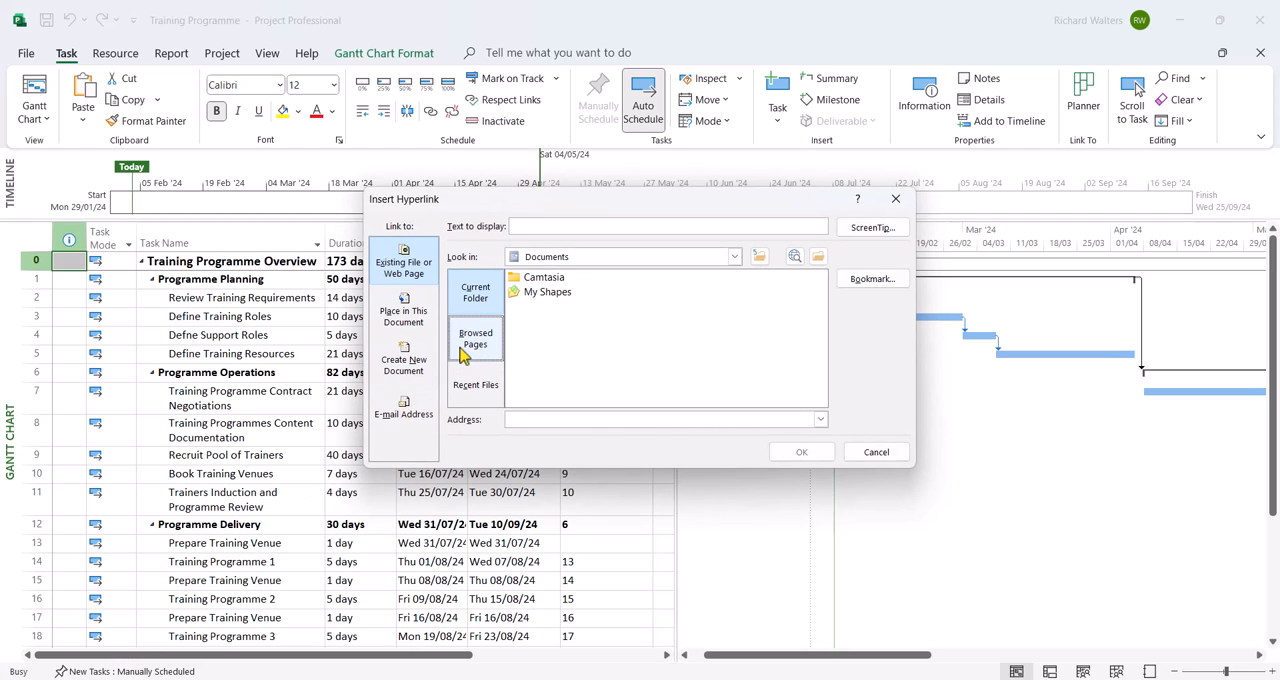
# Link the summary task to Desktop > Project Extras > Project Information.
pyautogui.click(734, 256)
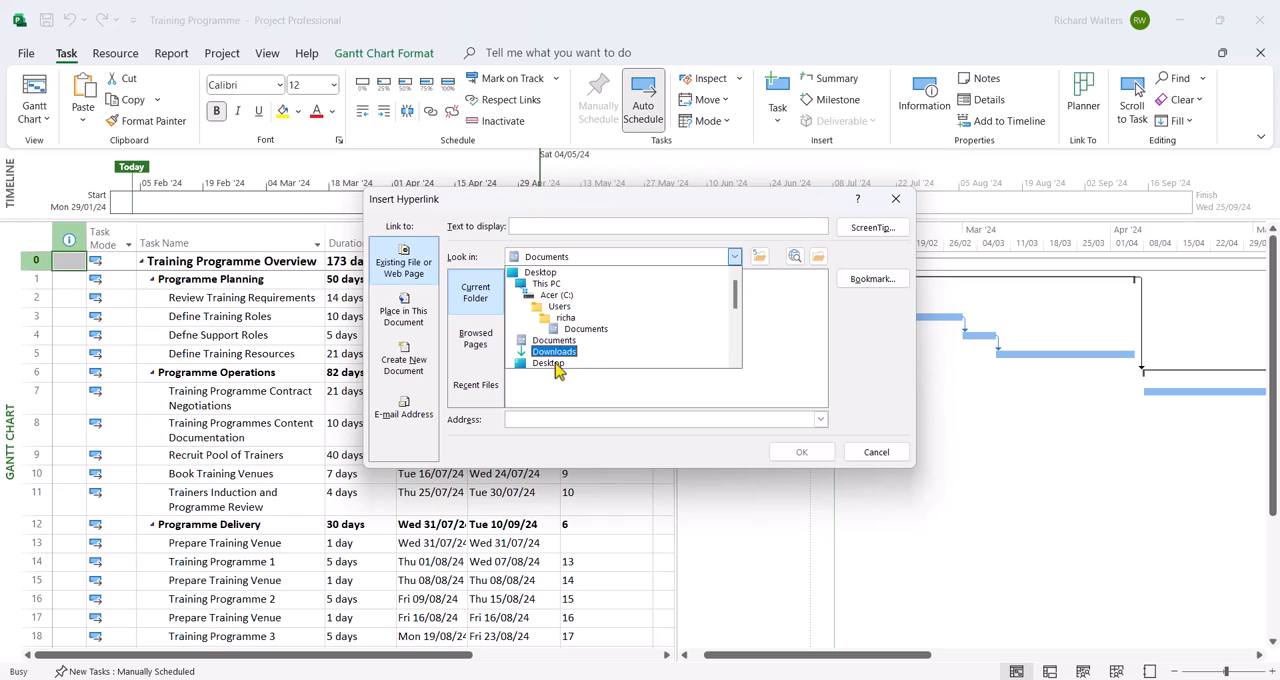
pyautogui.doubleClick(547, 363)
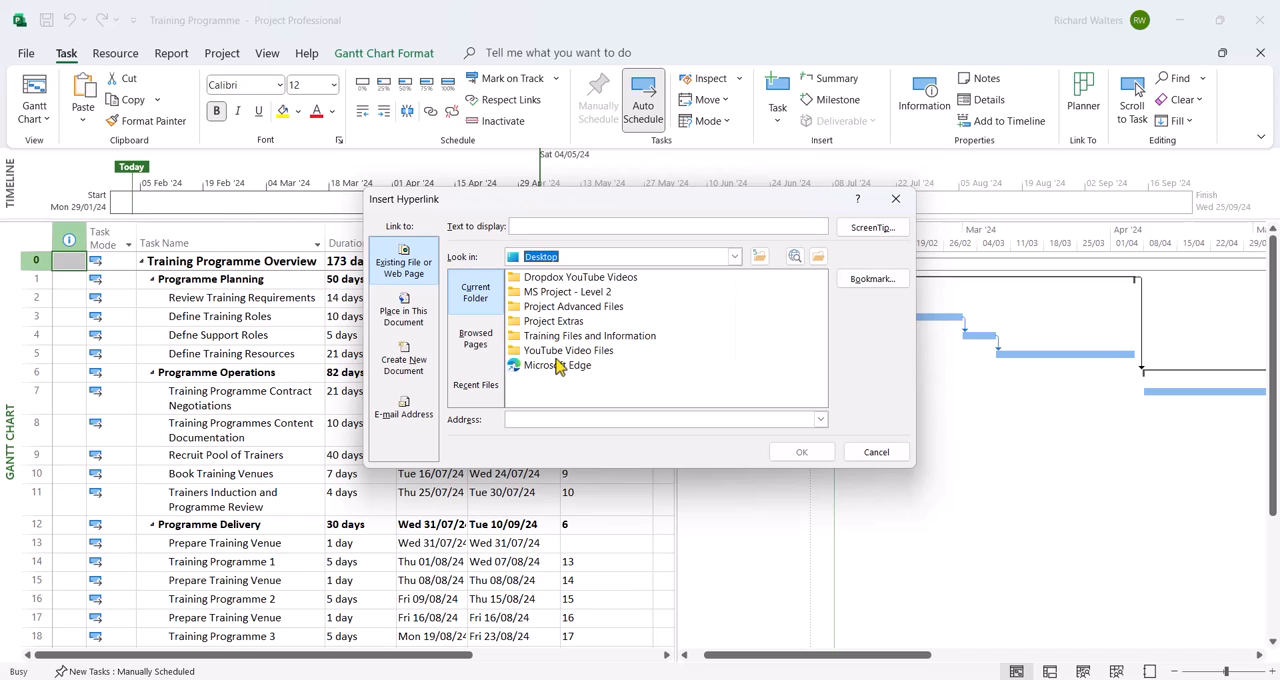
pyautogui.doubleClick(573, 321)
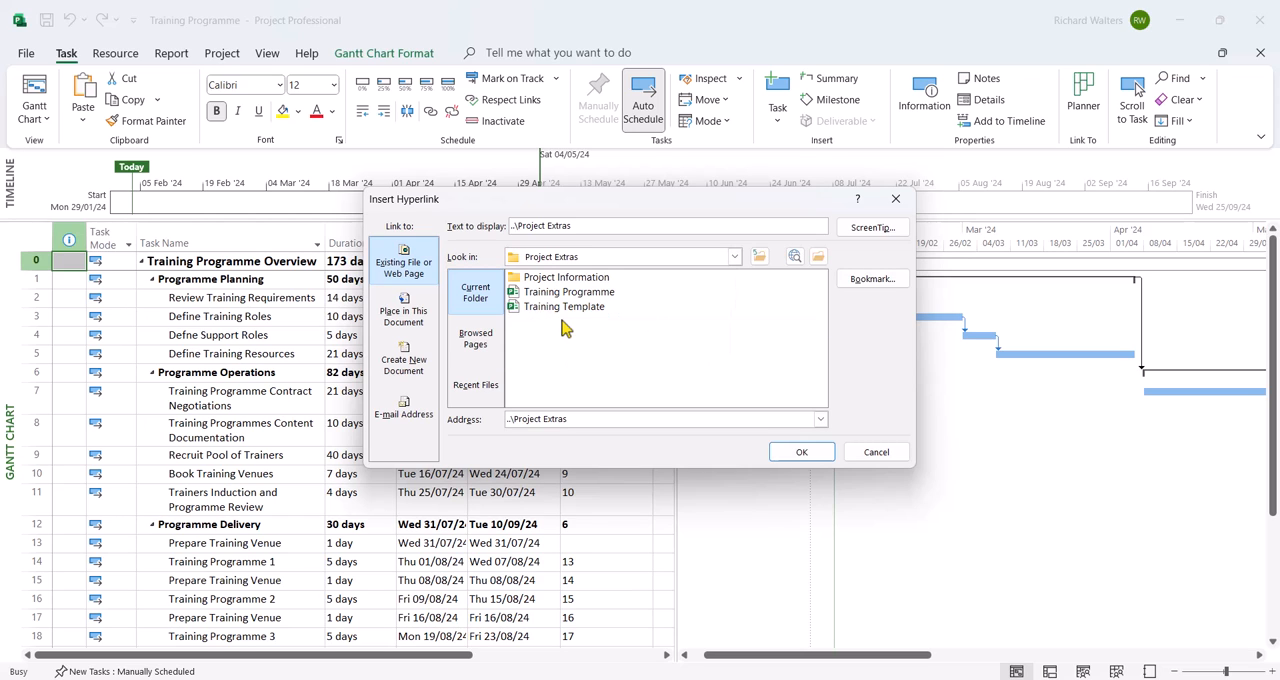
pyautogui.click(566, 277)
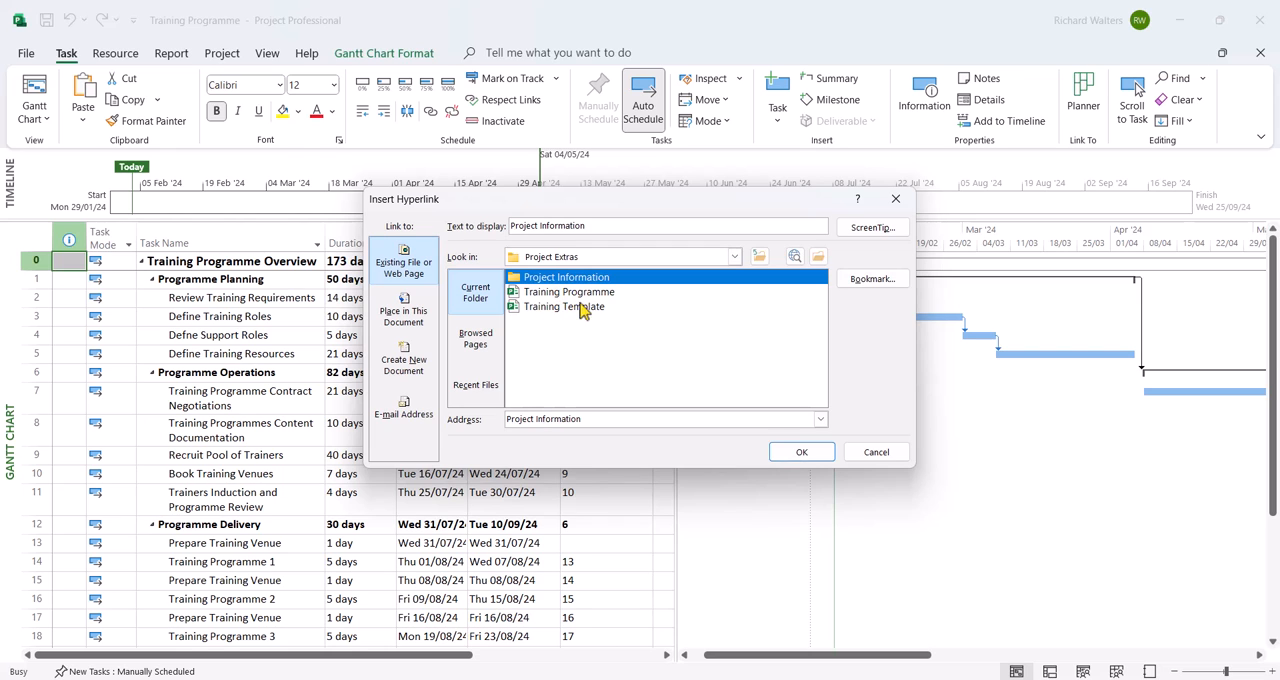
pyautogui.moveTo(801, 451)
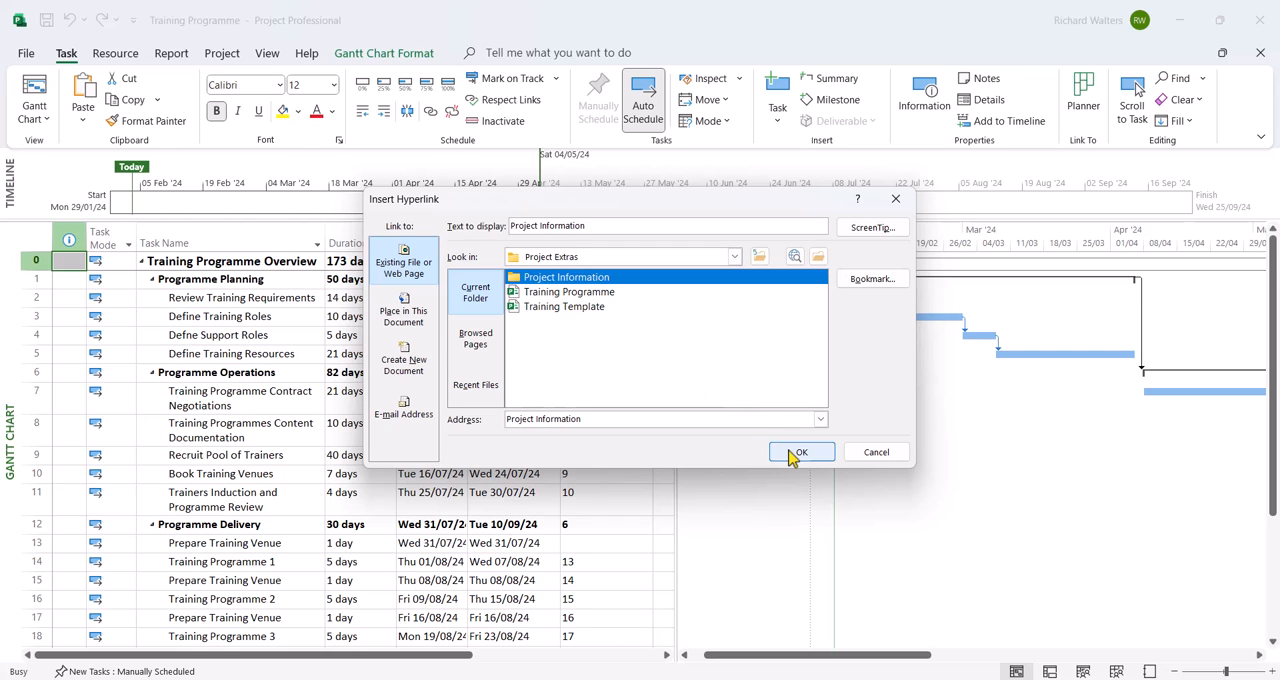
pyautogui.click(801, 451)
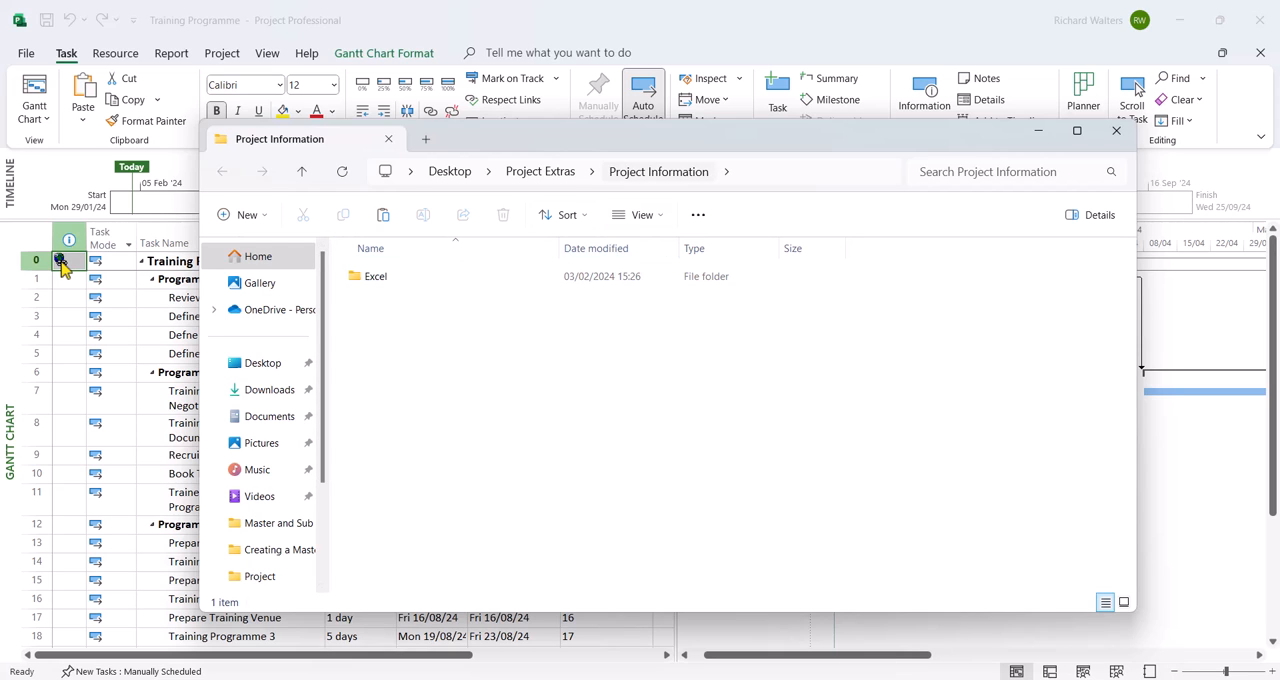
# Open the Excel folder in Project Information, which holds the Tracker Information workbook.
pyautogui.click(375, 276)
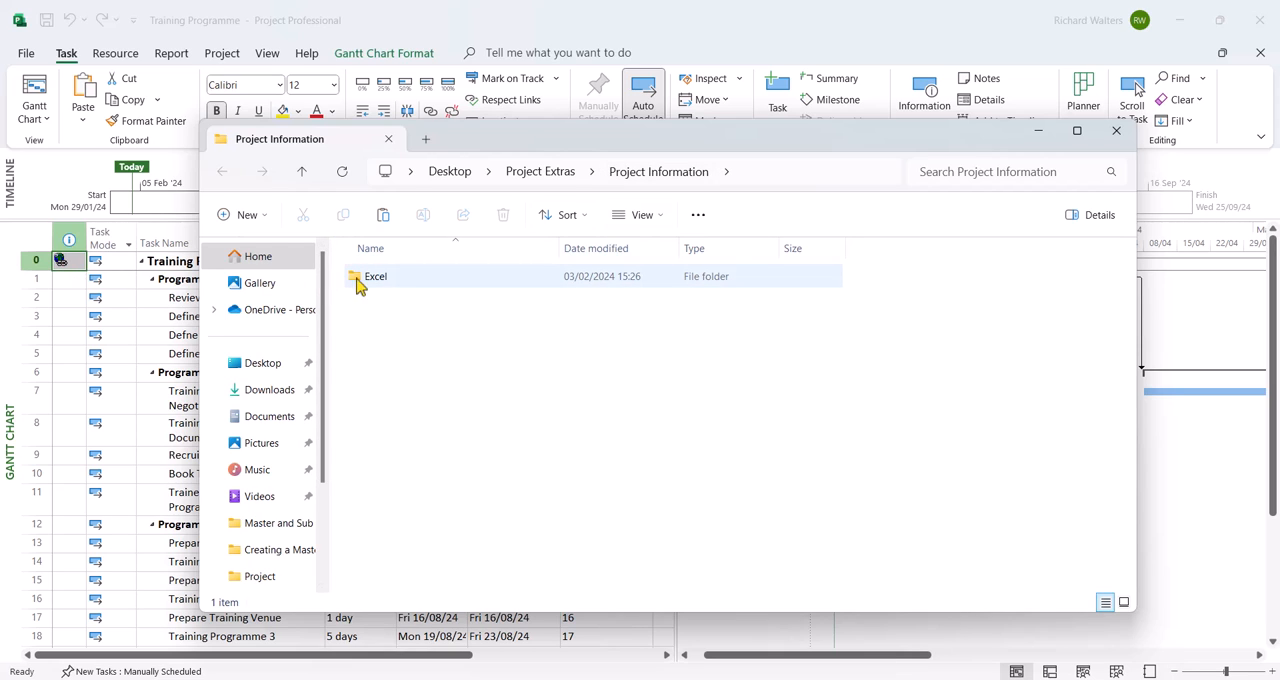
pyautogui.doubleClick(375, 276)
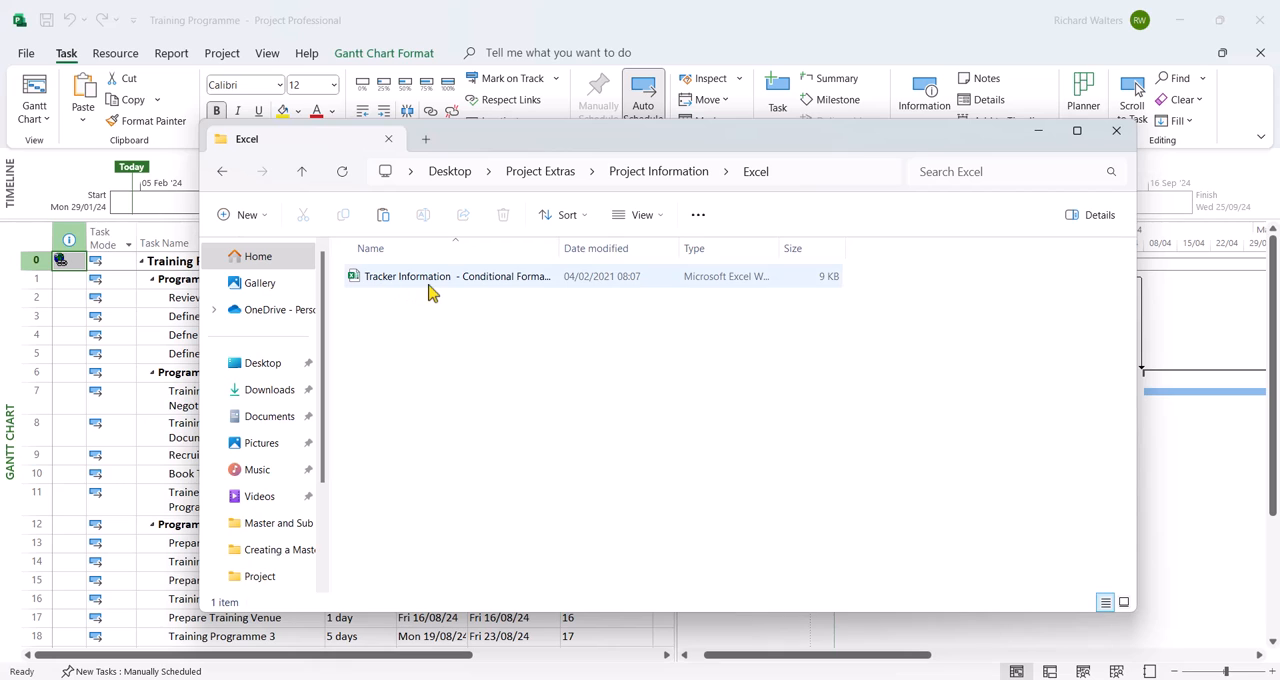
pyautogui.moveTo(430, 290)
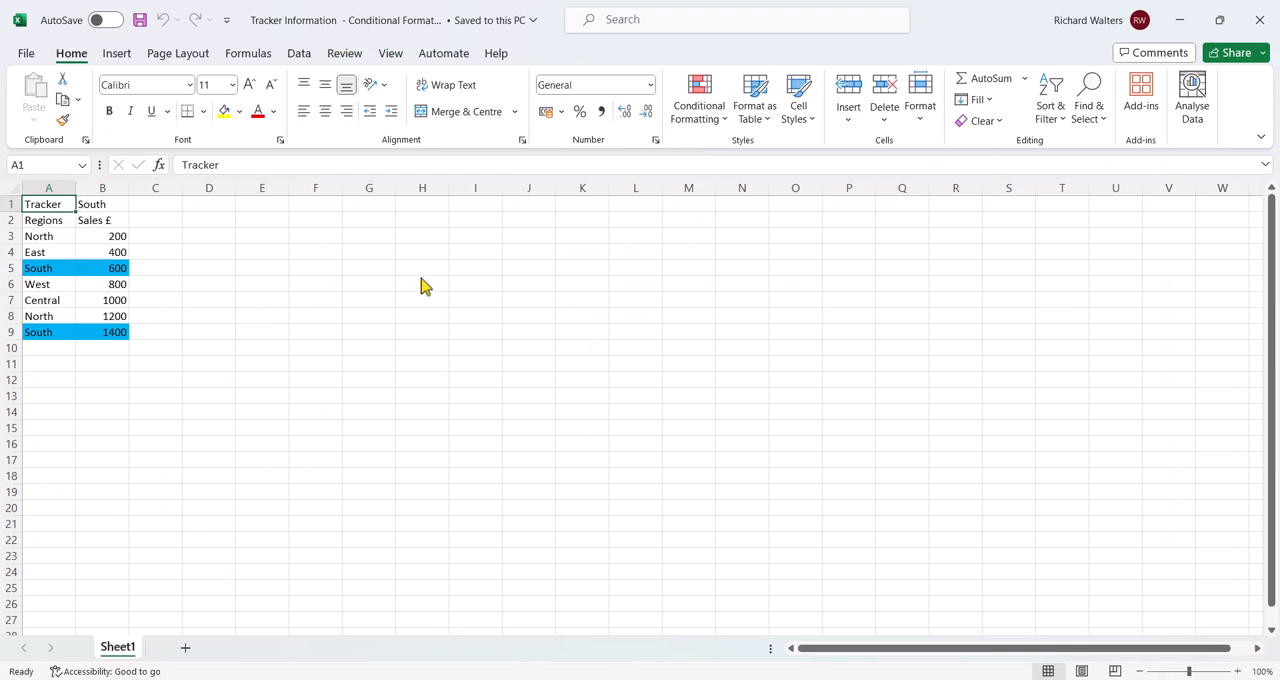
pyautogui.moveTo(1058, 104)
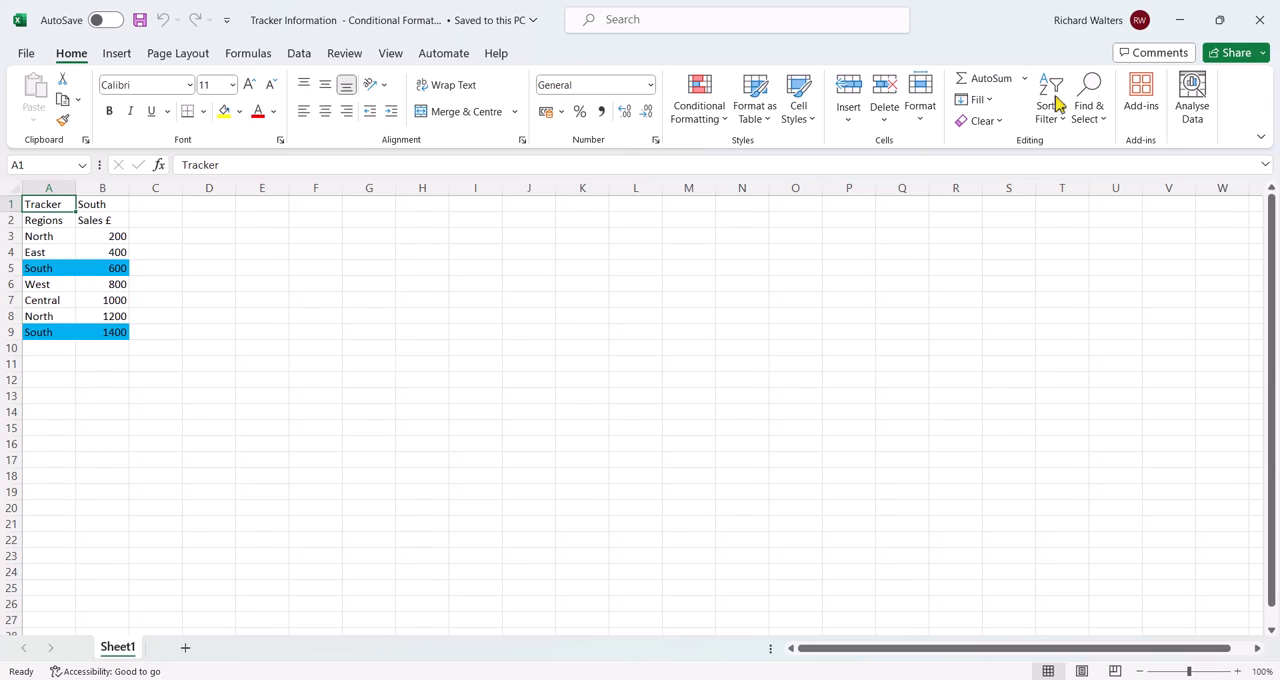
pyautogui.moveTo(1259, 19)
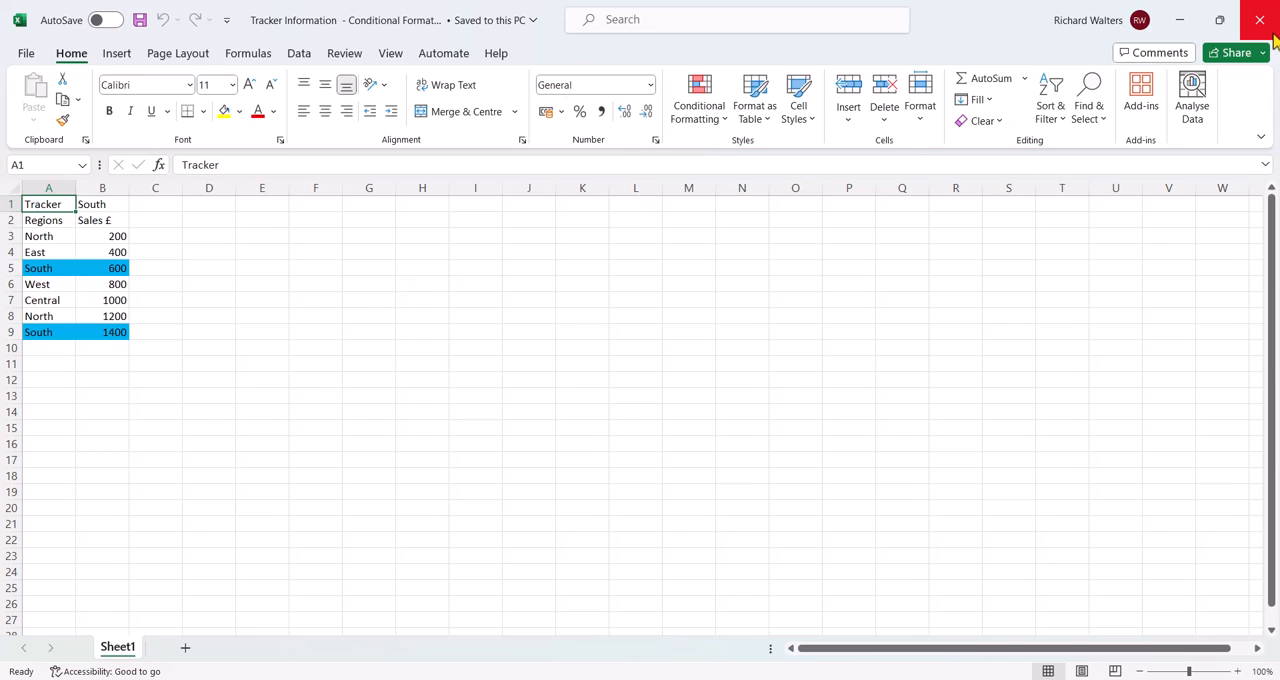
pyautogui.moveTo(1259, 19)
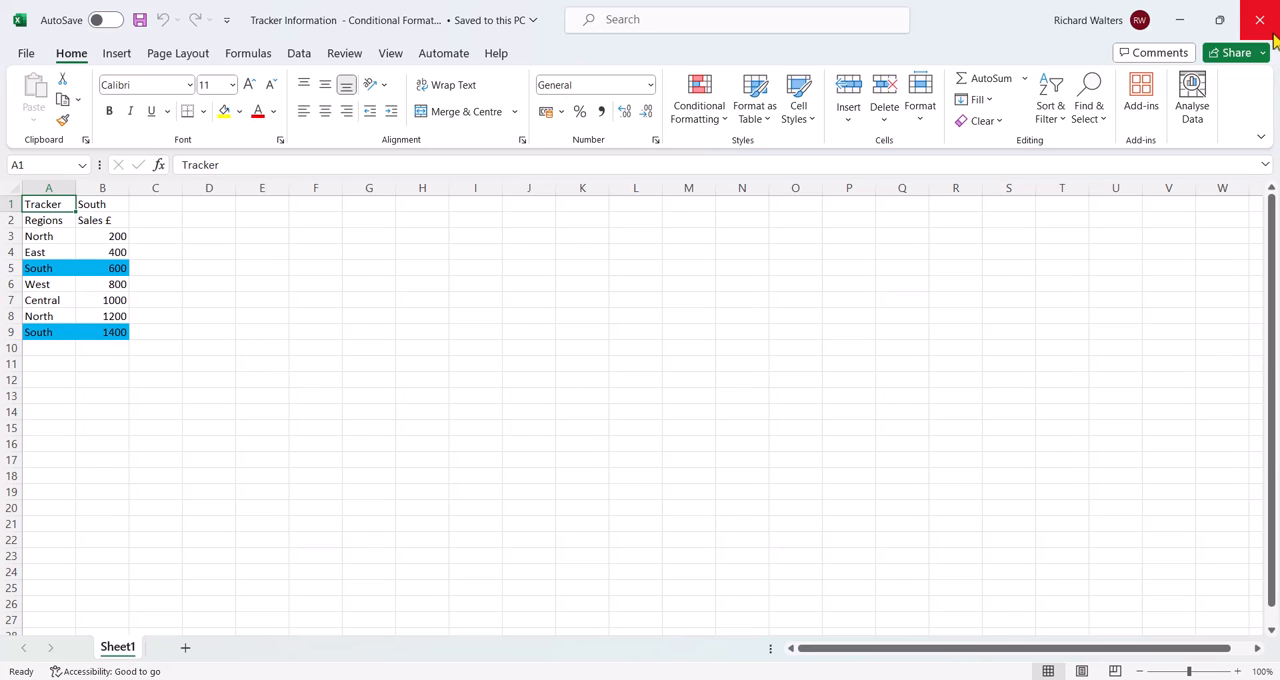
pyautogui.moveTo(1259, 20)
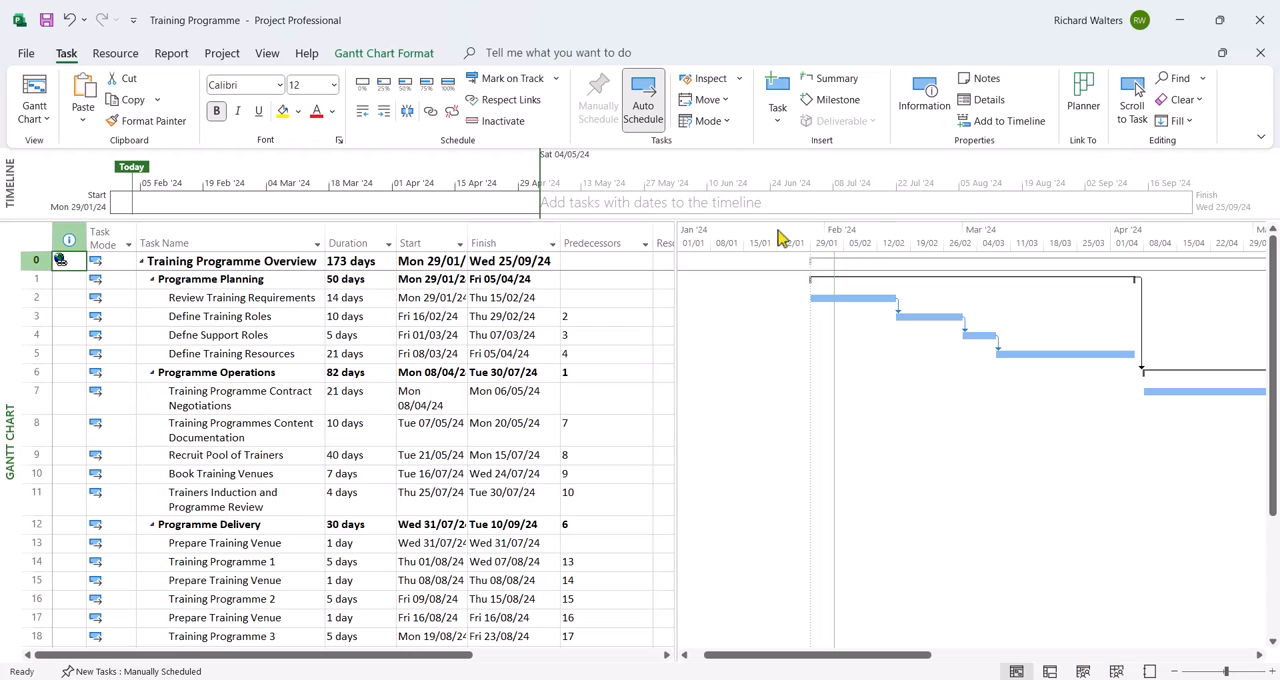
pyautogui.moveTo(467, 328)
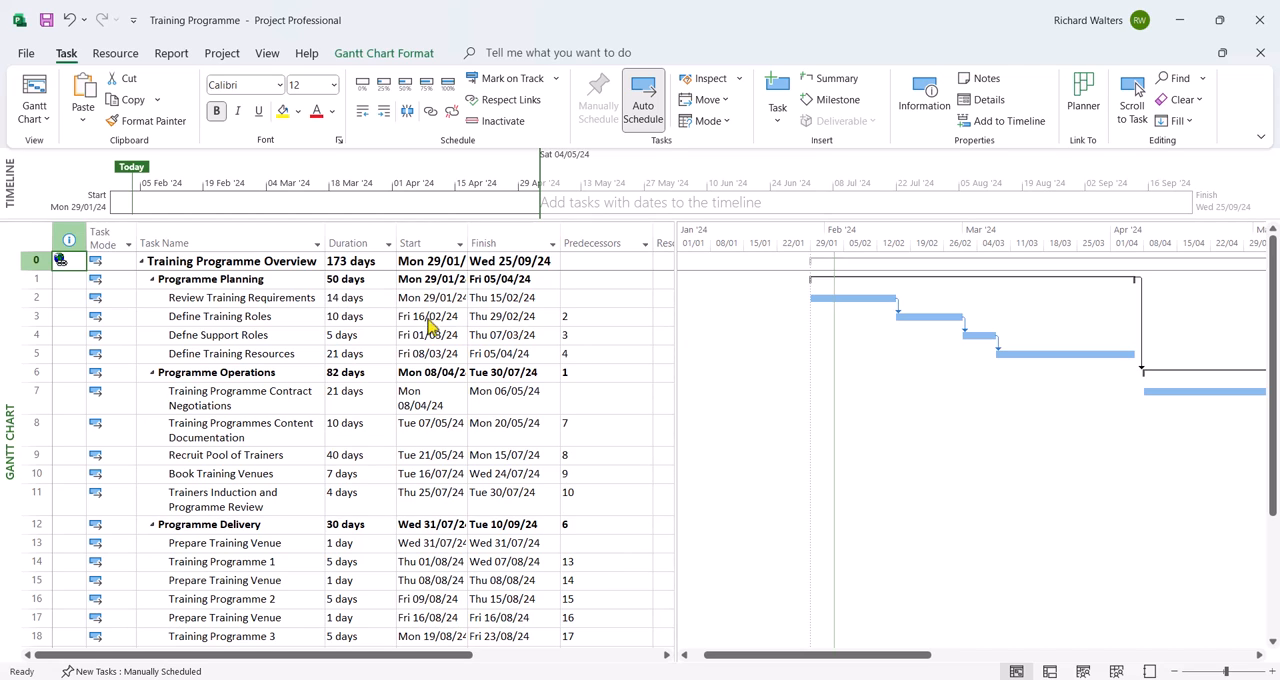
# Select Define Training Roles' start date and show the Gantt Chart Format tools.
pyautogui.click(36, 297)
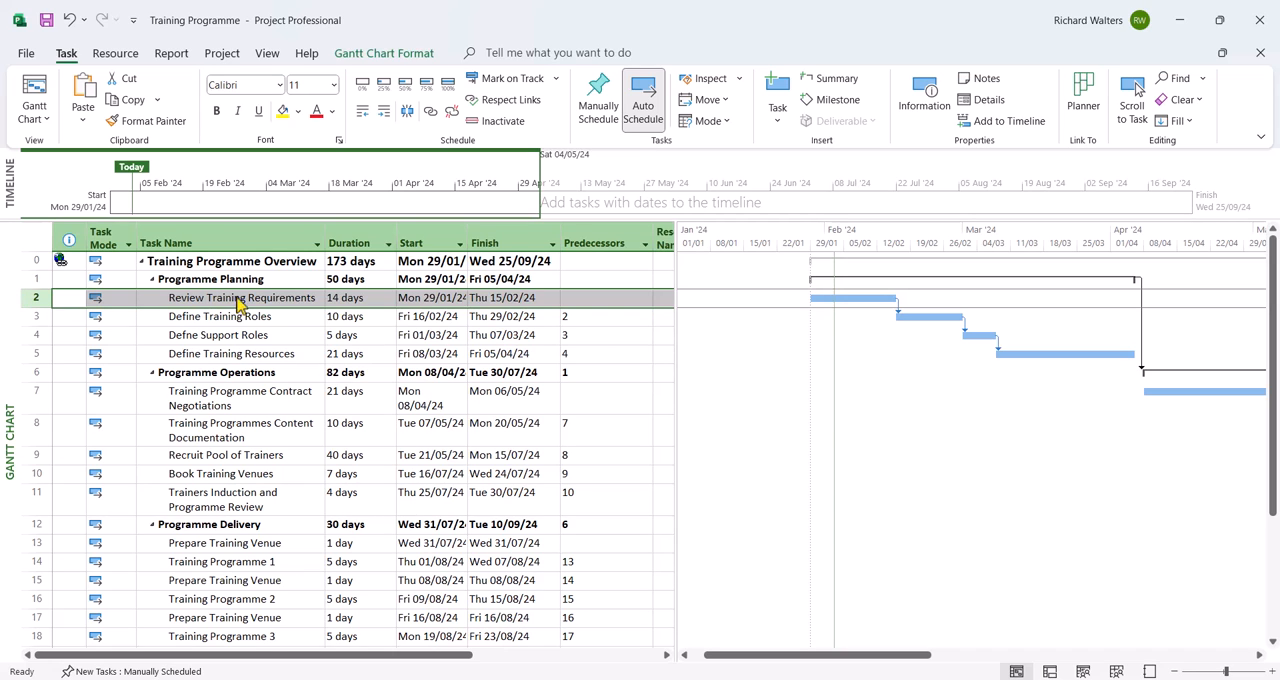
pyautogui.click(384, 53)
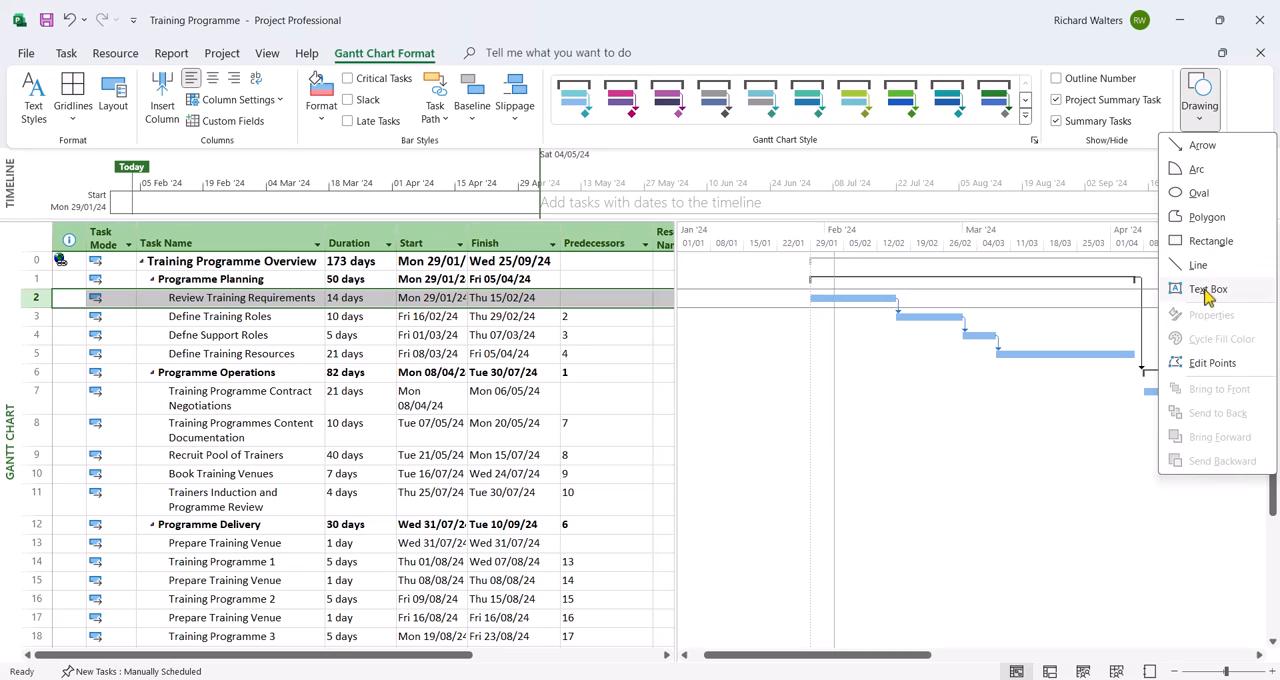
# Draw a text box beside task 2 on the Gantt chart reading 'Test Text Box'.
pyautogui.click(1210, 289)
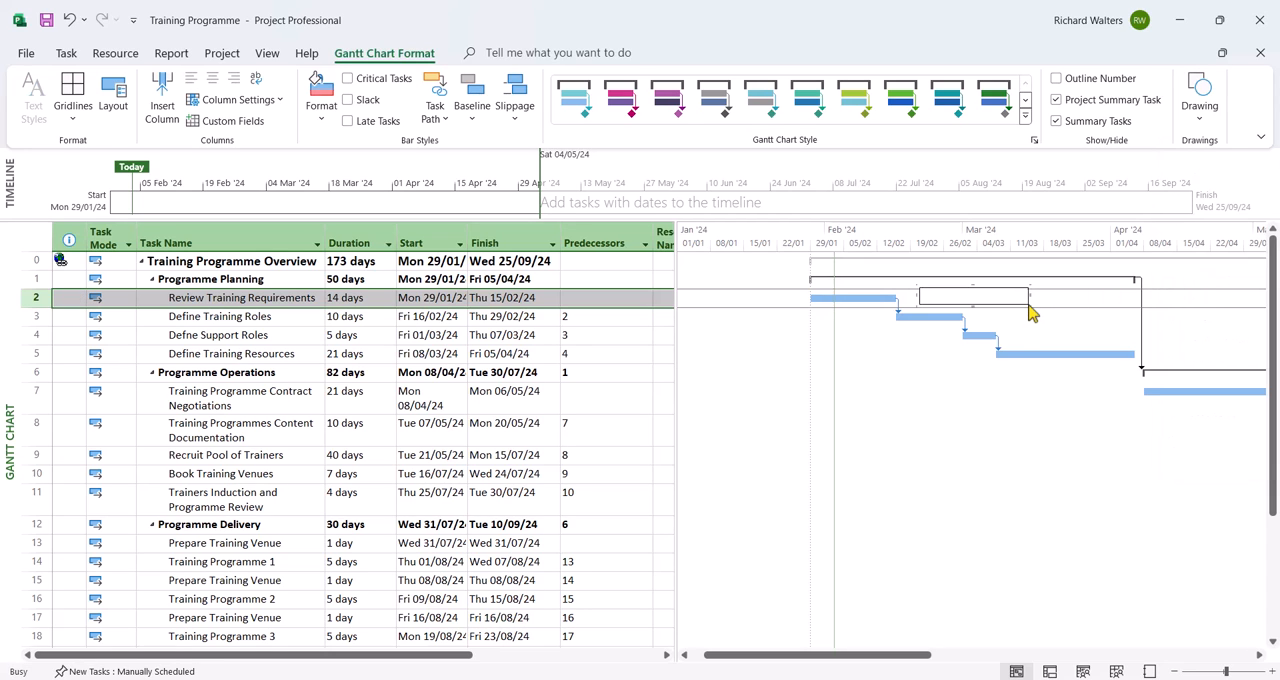
pyautogui.write('Tes')
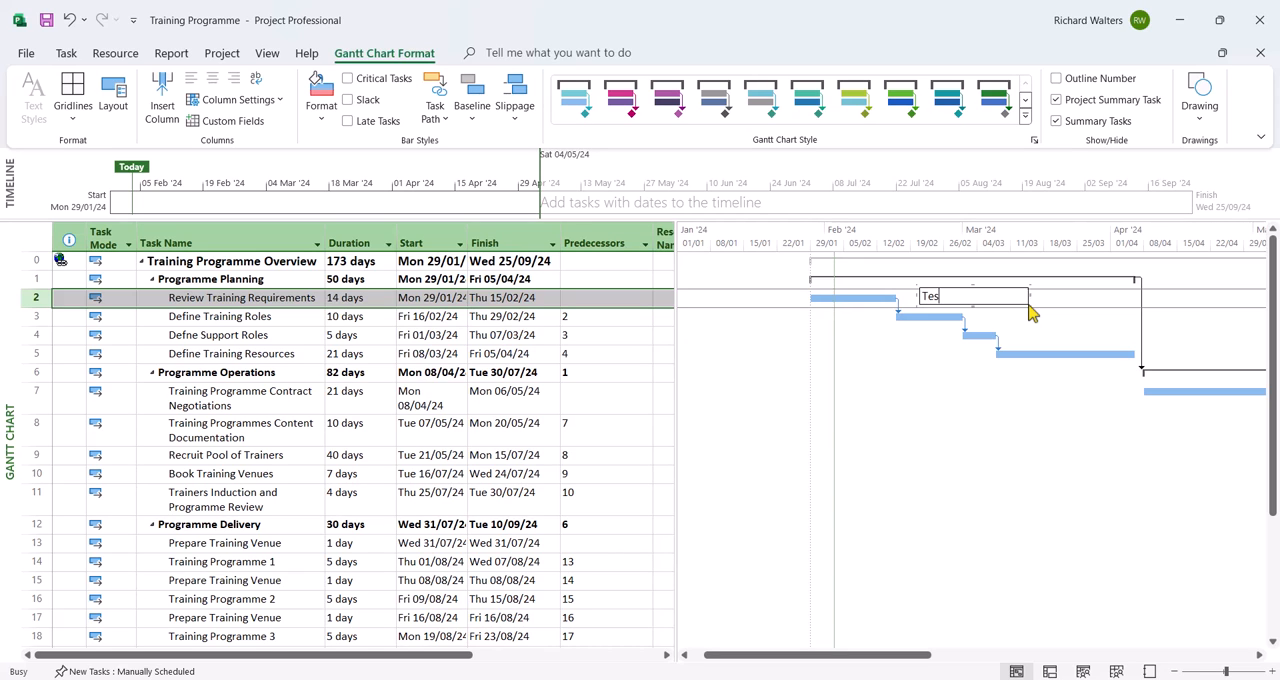
pyautogui.write('t Tex')
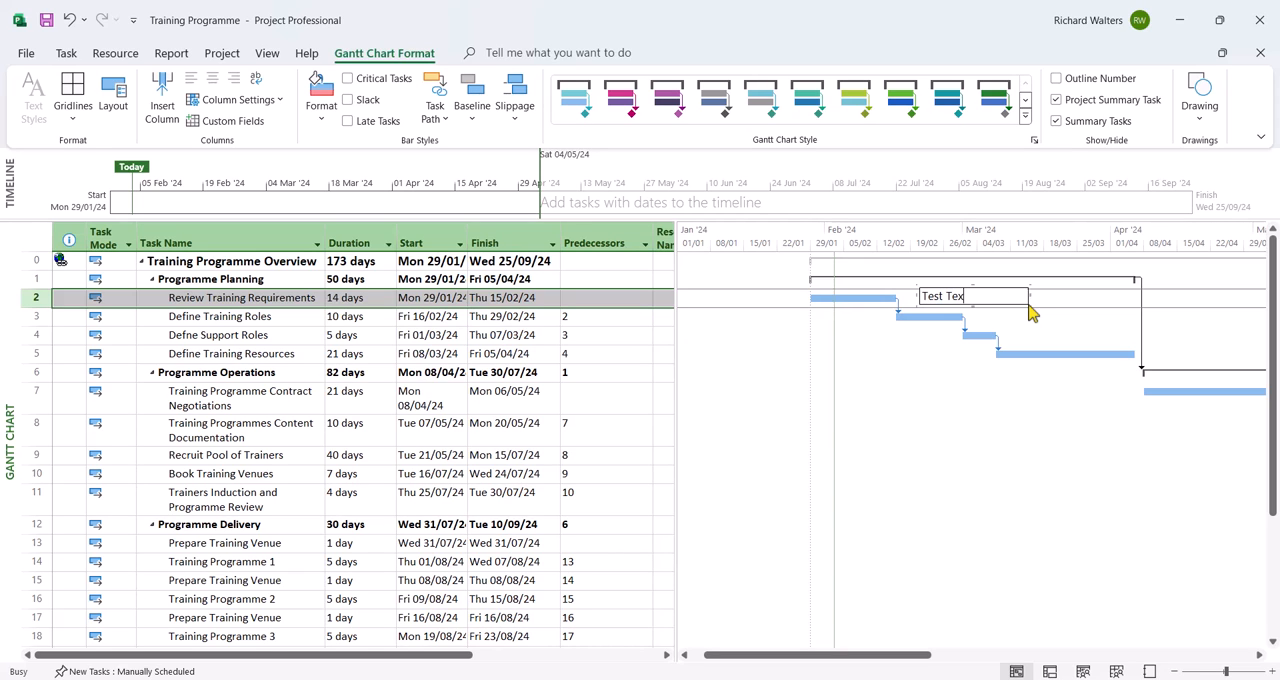
pyautogui.write('t')
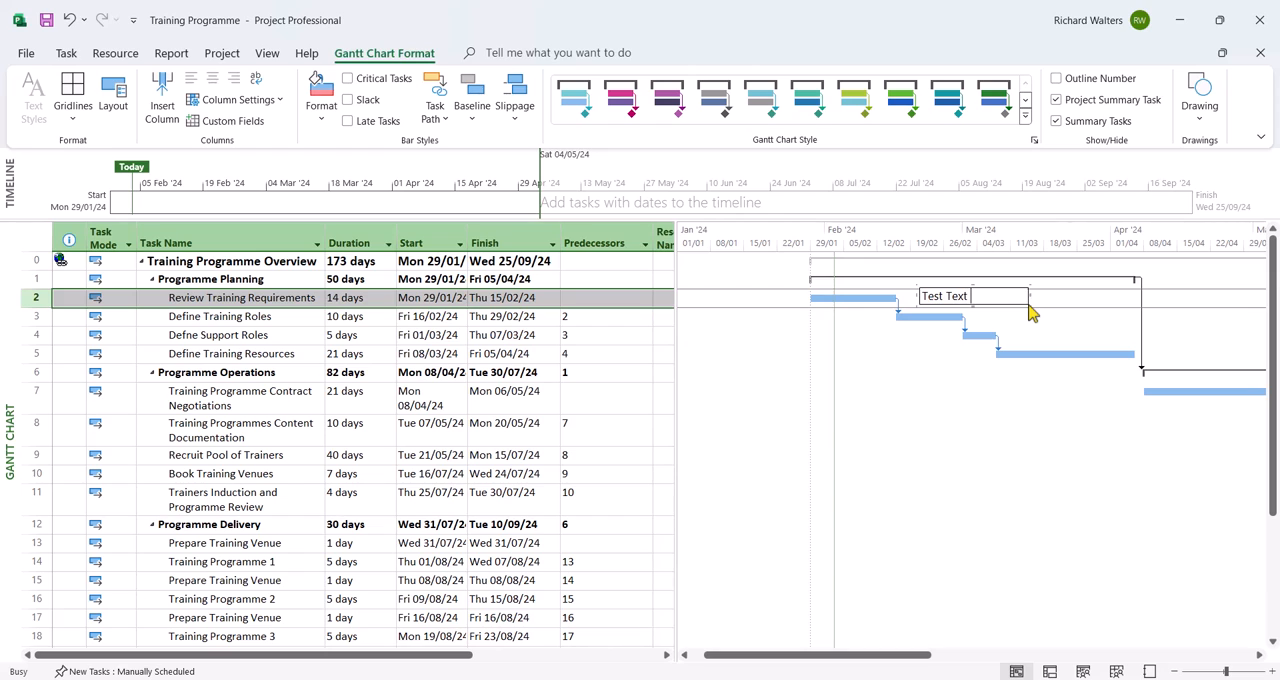
pyautogui.write('Box')
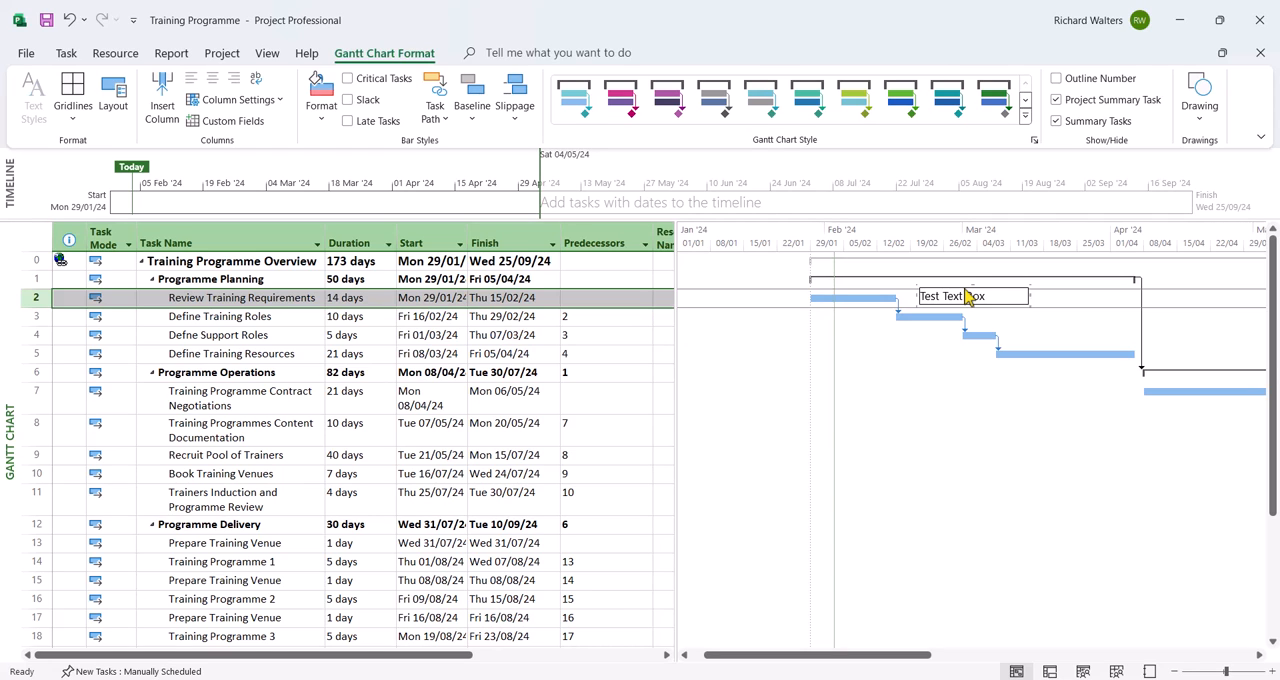
# Give the Test Text Box a blue line colour and light green fill in Properties.
pyautogui.rightClick(965, 297)
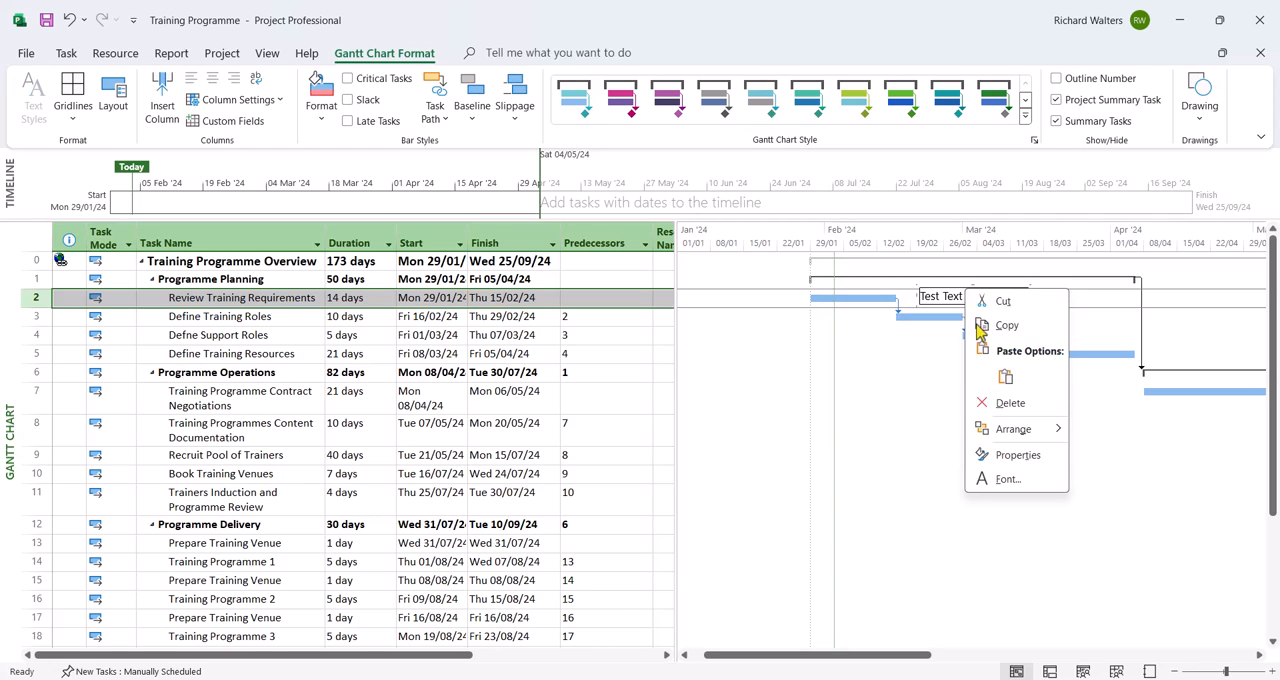
pyautogui.click(1018, 454)
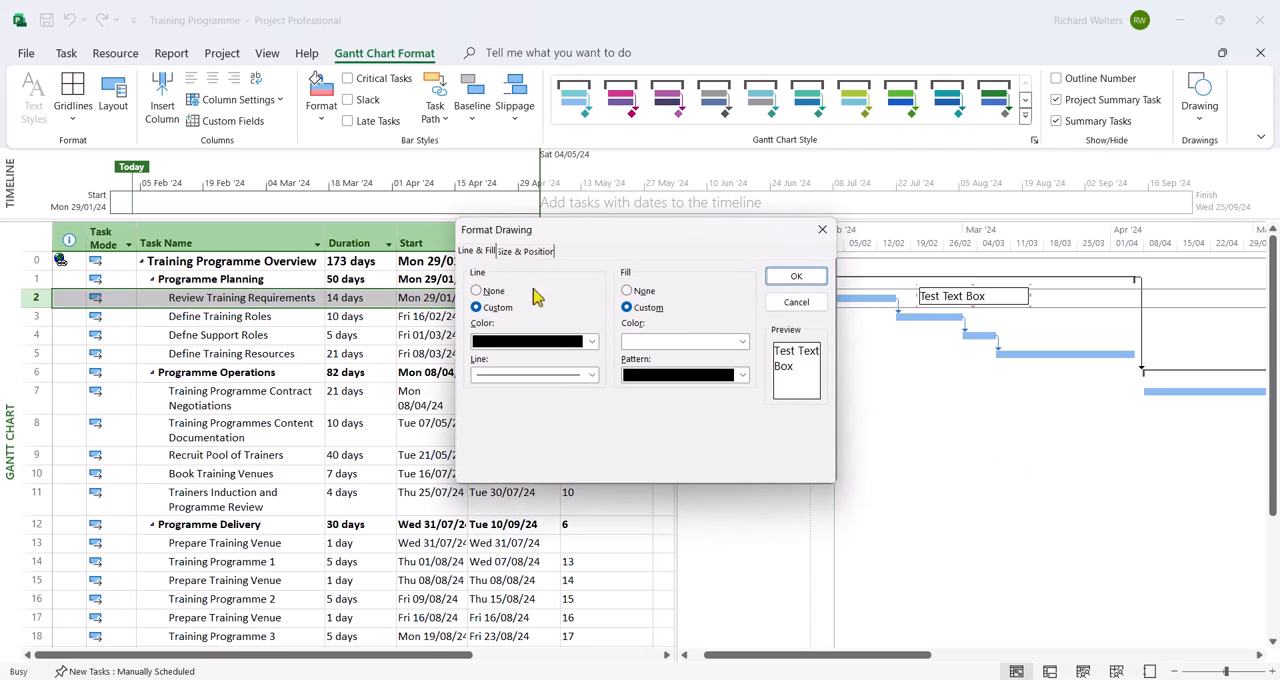
pyautogui.moveTo(497, 288)
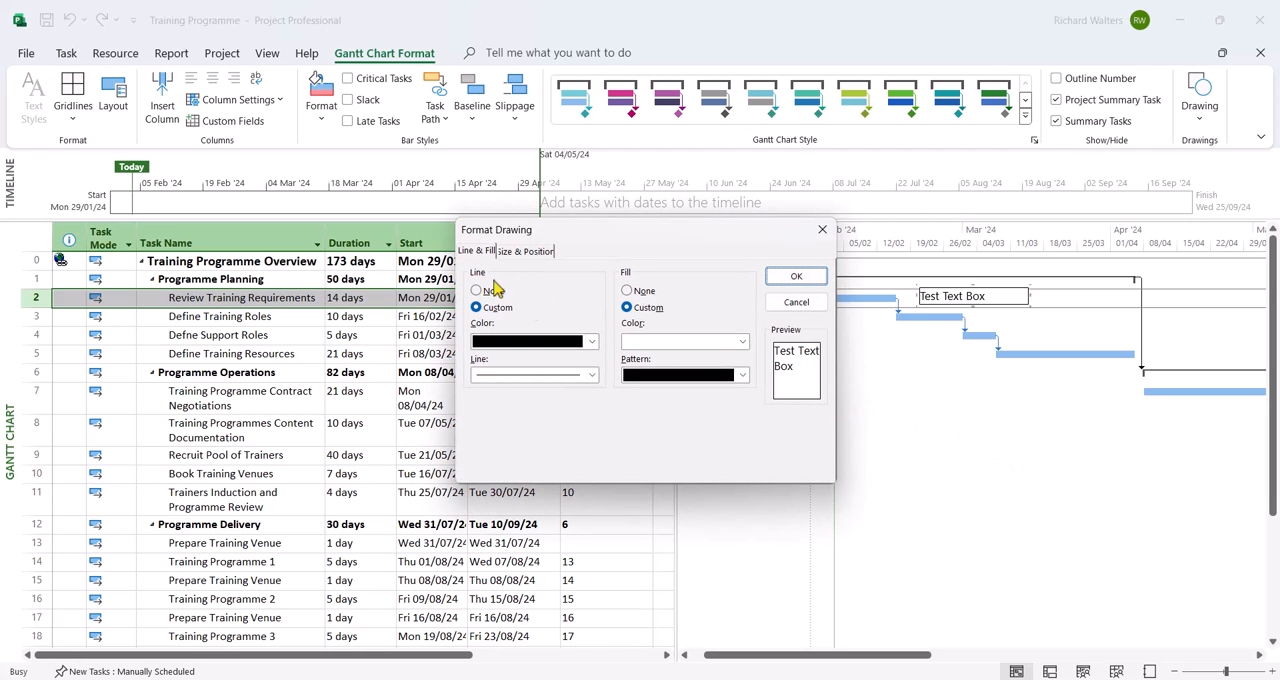
pyautogui.click(590, 341)
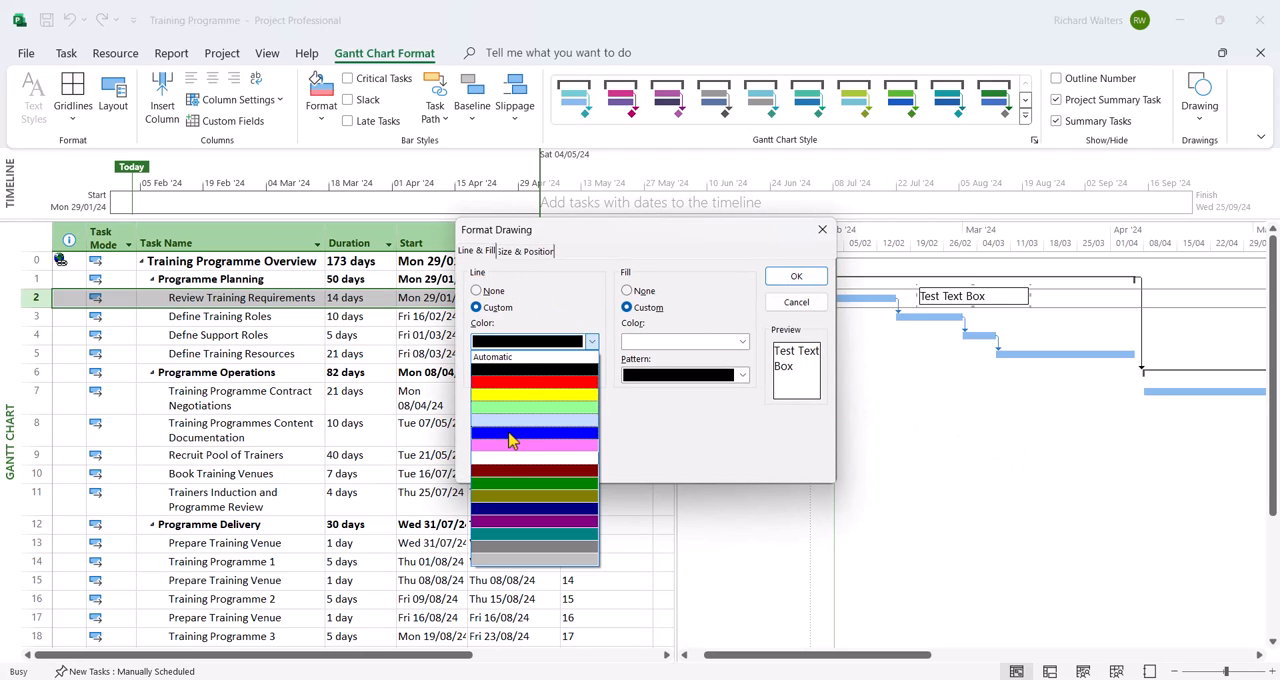
pyautogui.click(510, 440)
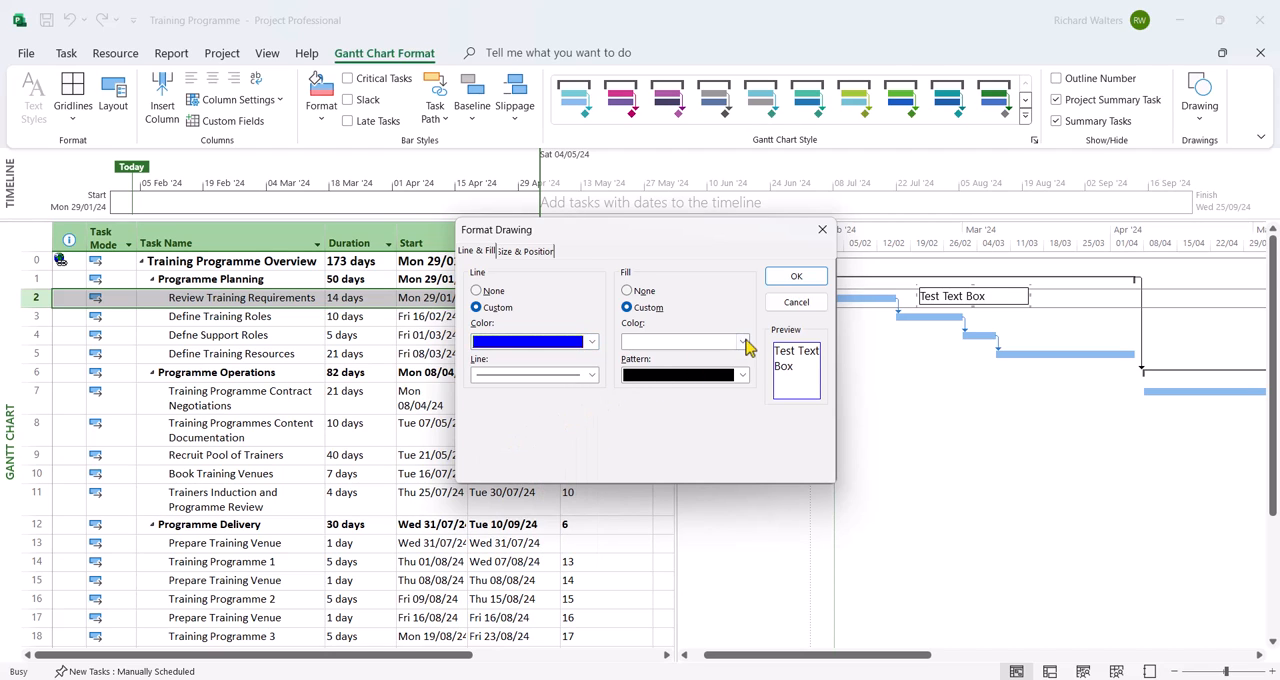
pyautogui.click(742, 341)
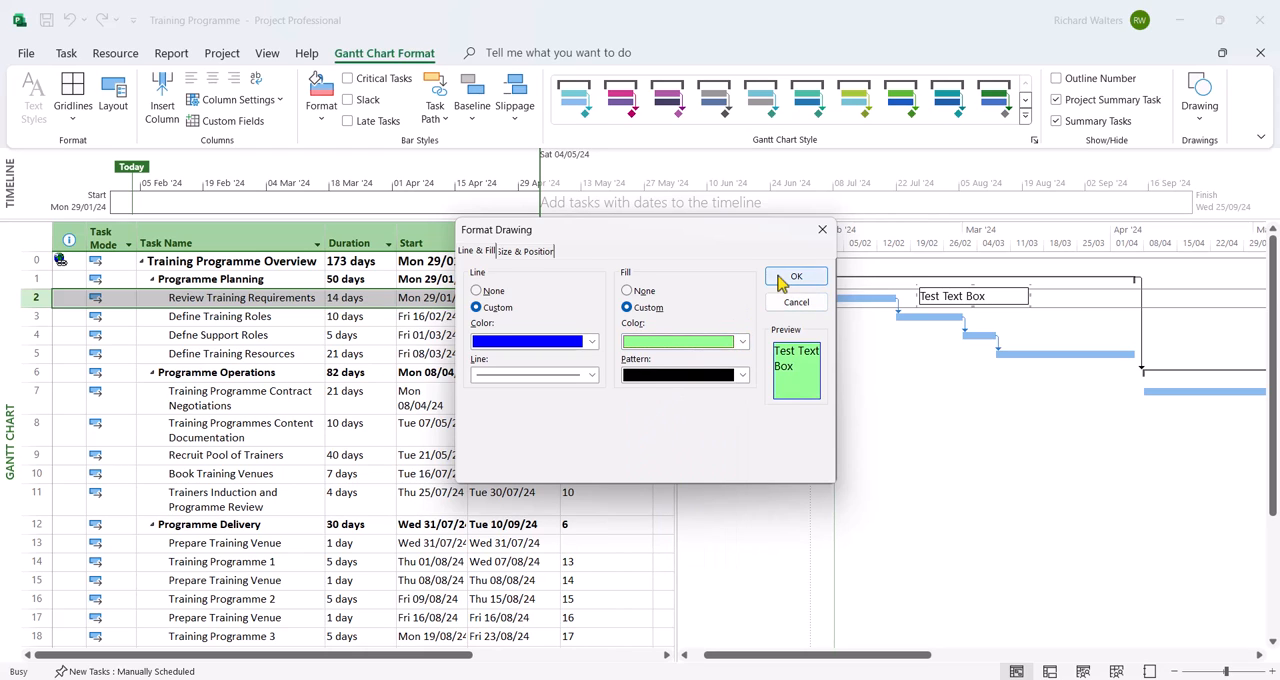
pyautogui.click(796, 277)
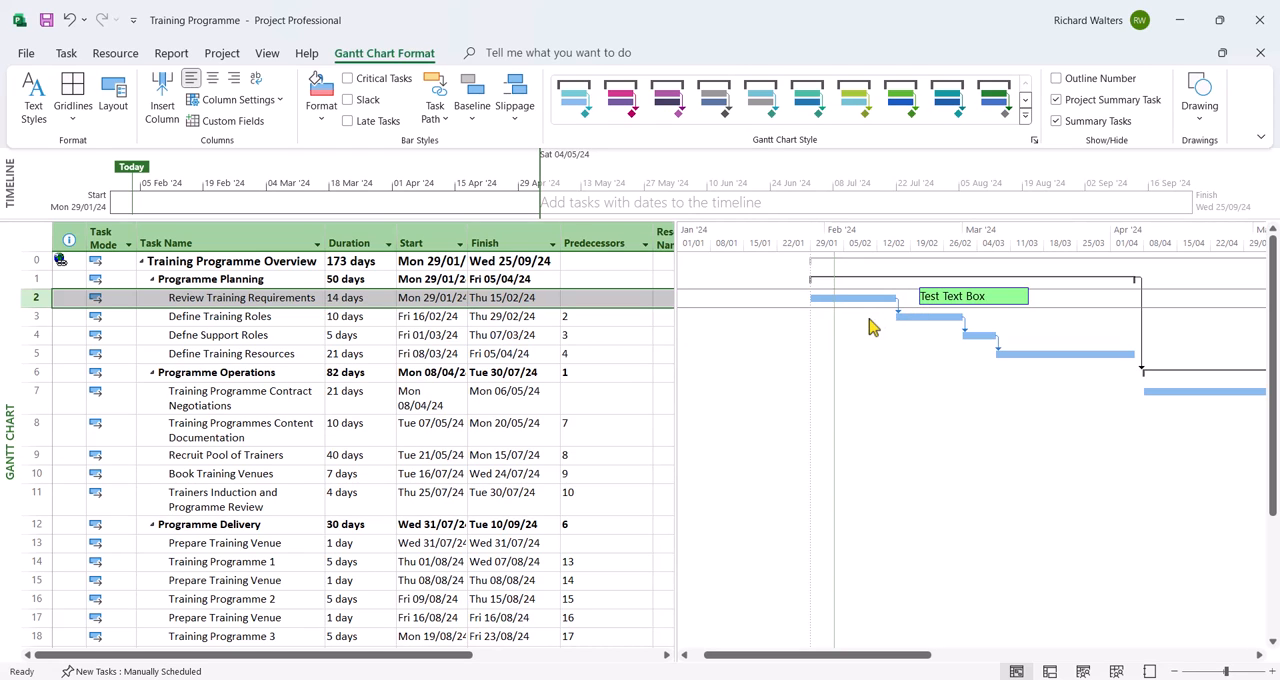
pyautogui.moveTo(875, 315)
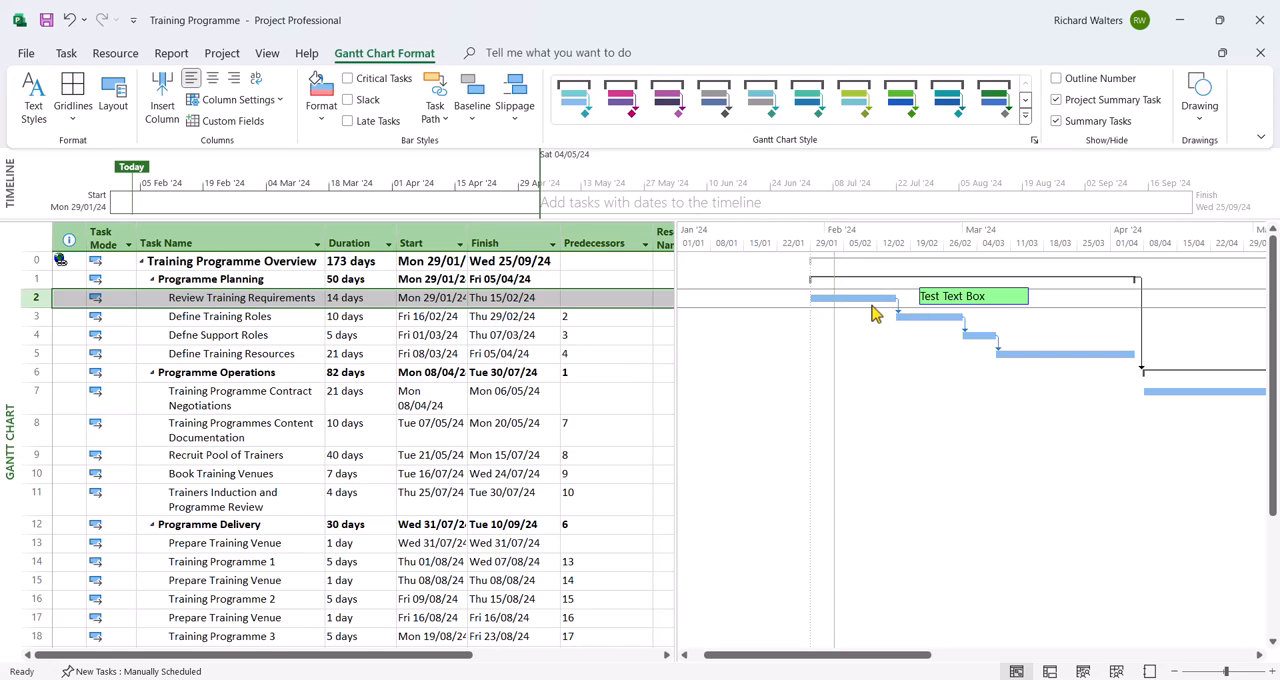
pyautogui.moveTo(945, 313)
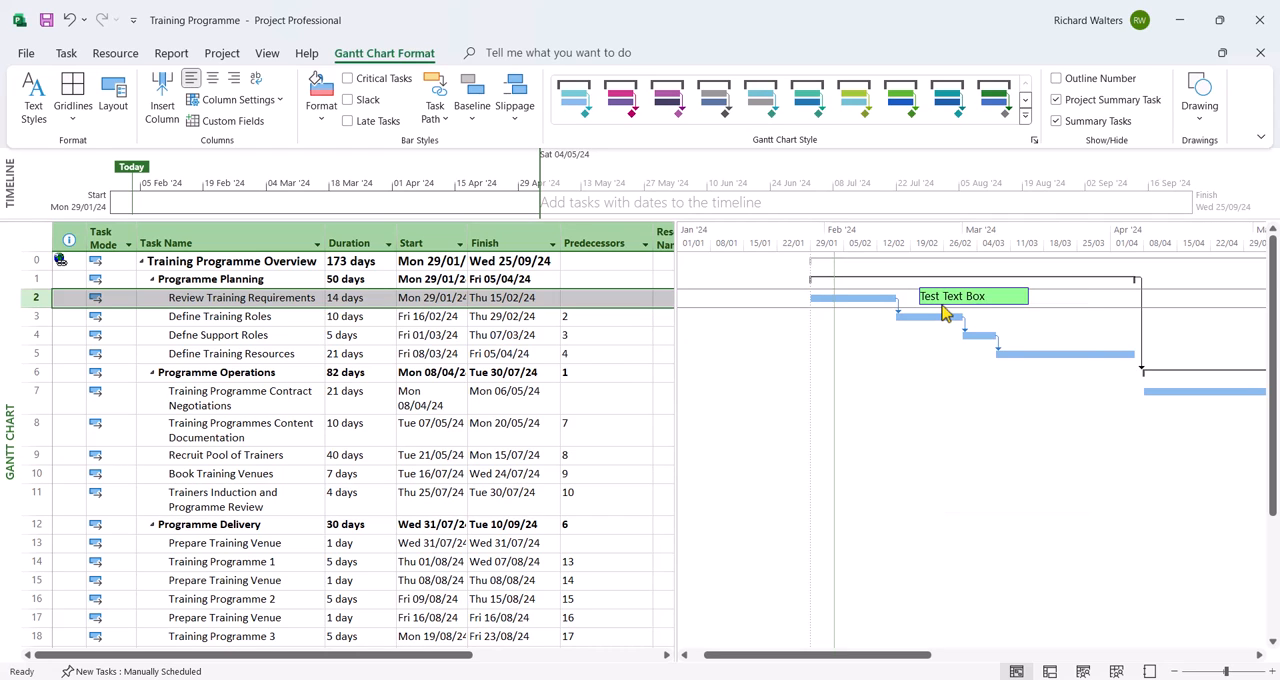
# Open the Test Text Box's Format Drawing properties at the Size & Position settings.
pyautogui.rightClick(945, 308)
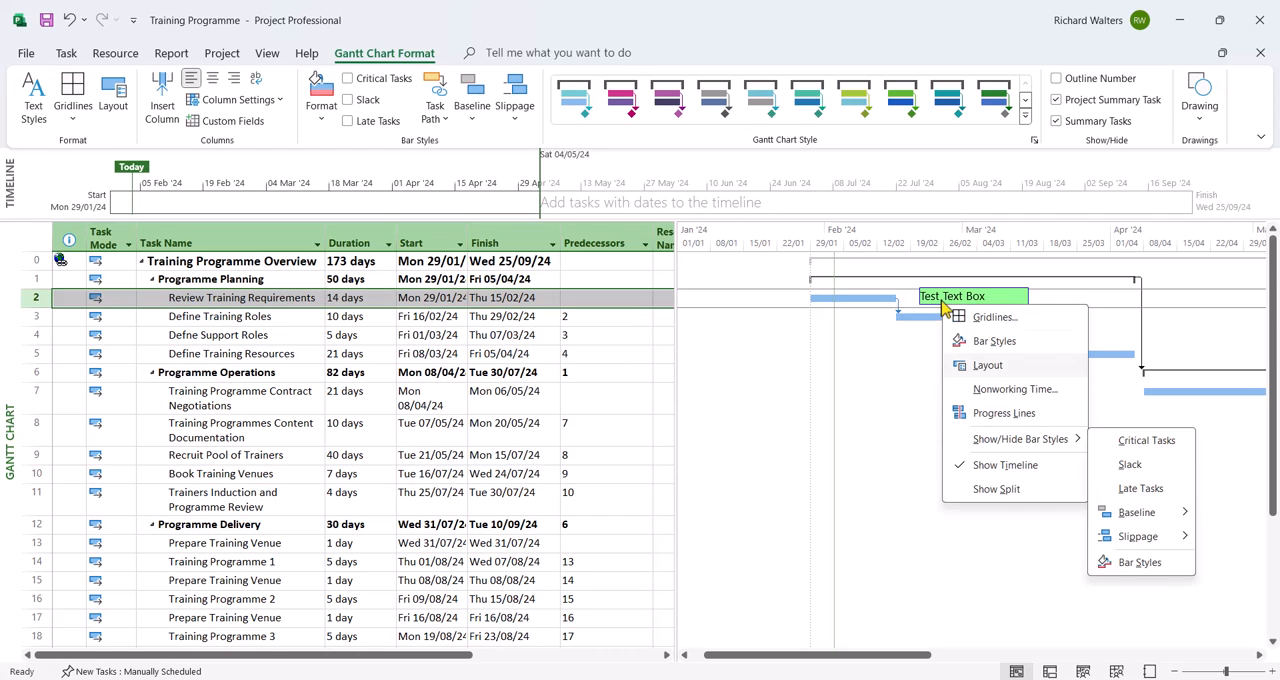
pyautogui.rightClick(955, 296)
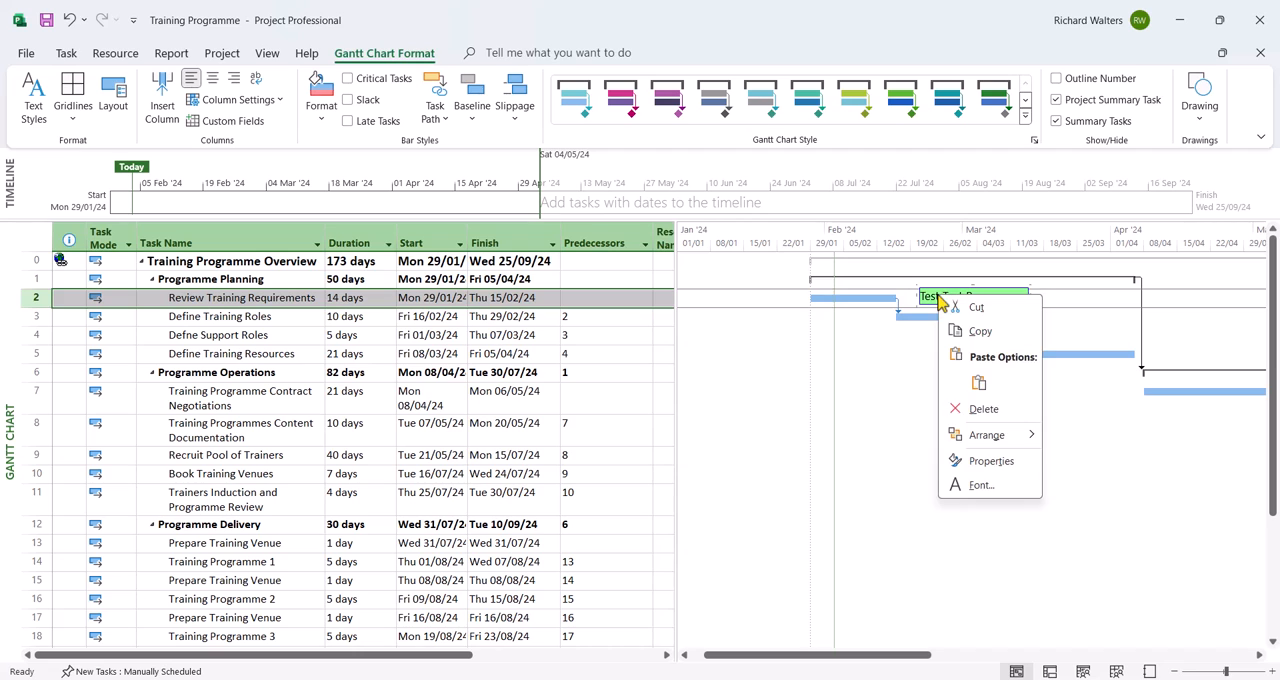
pyautogui.moveTo(1013, 461)
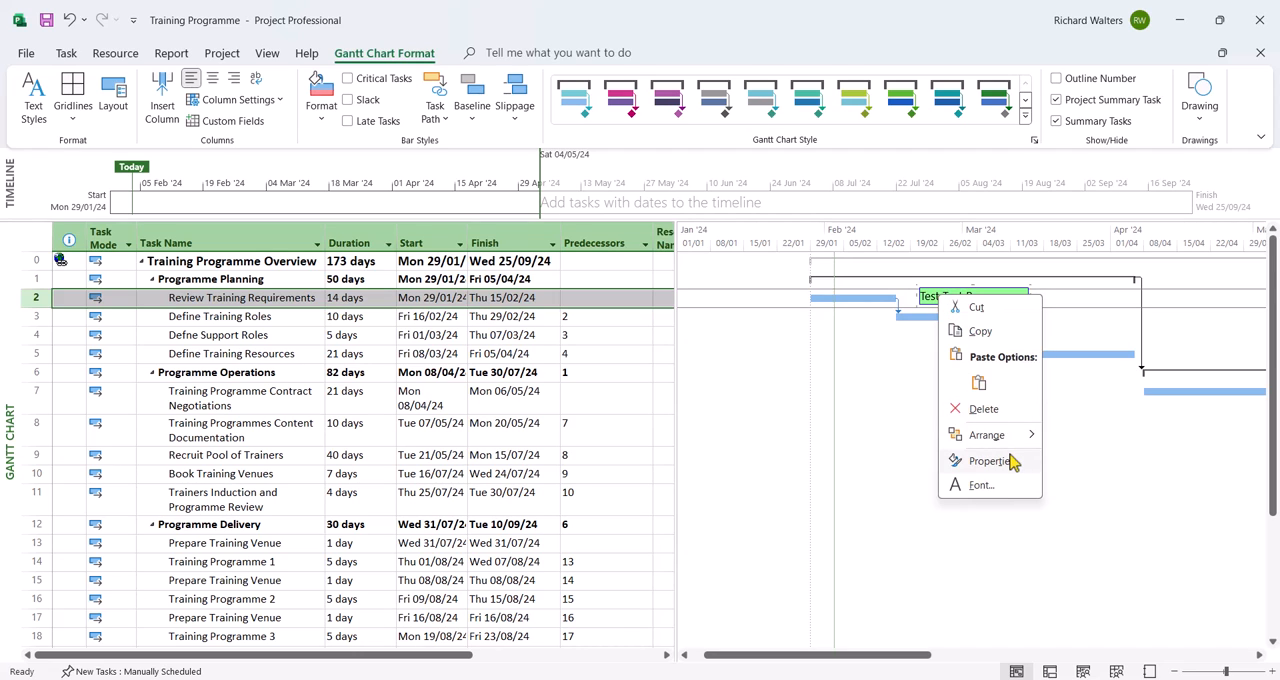
pyautogui.click(990, 461)
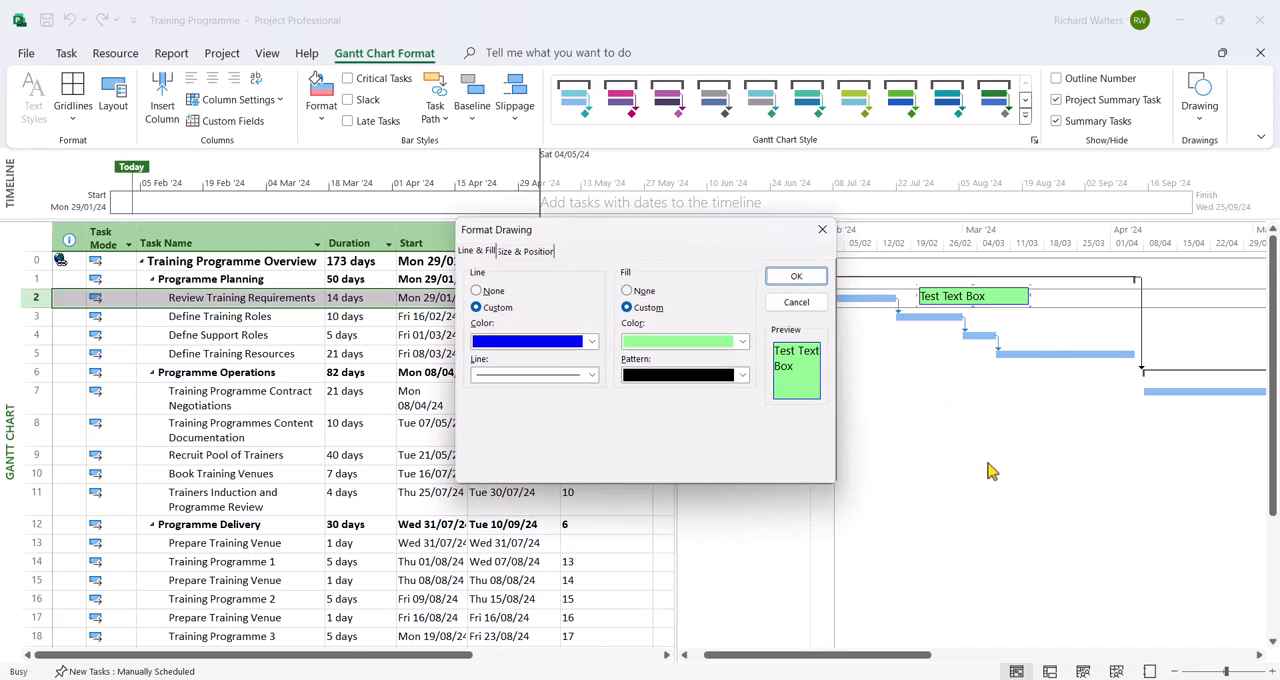
pyautogui.click(524, 250)
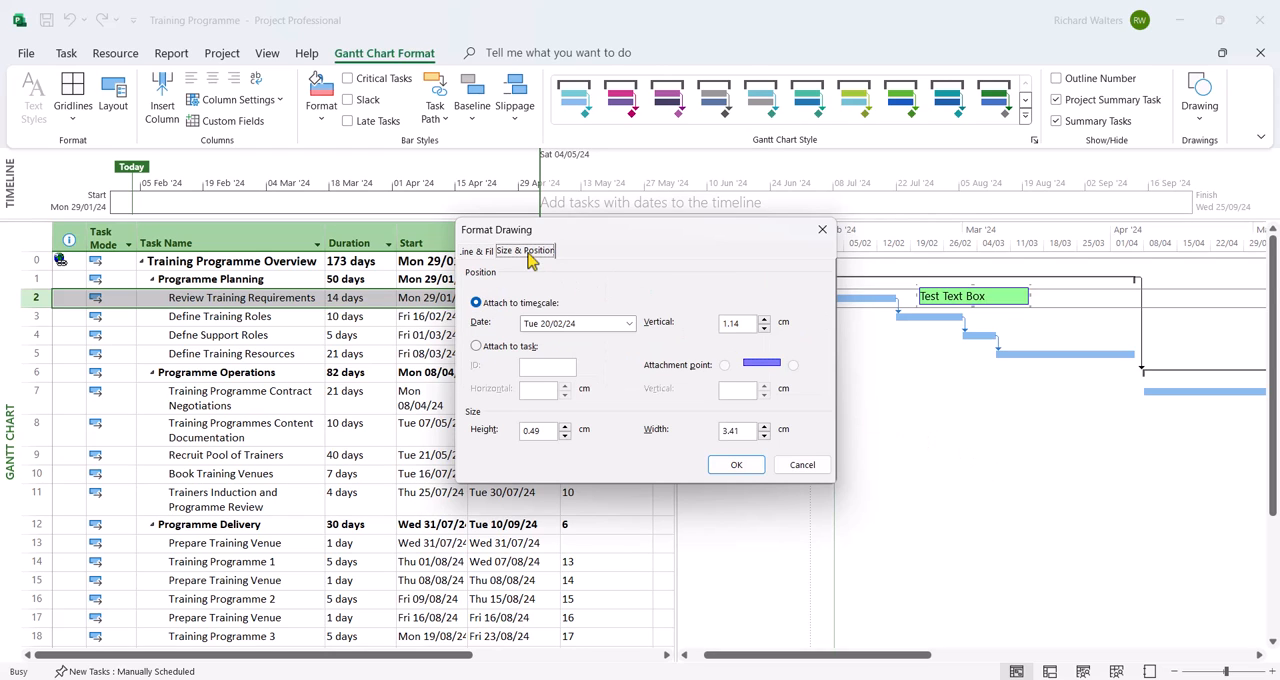
pyautogui.moveTo(590, 377)
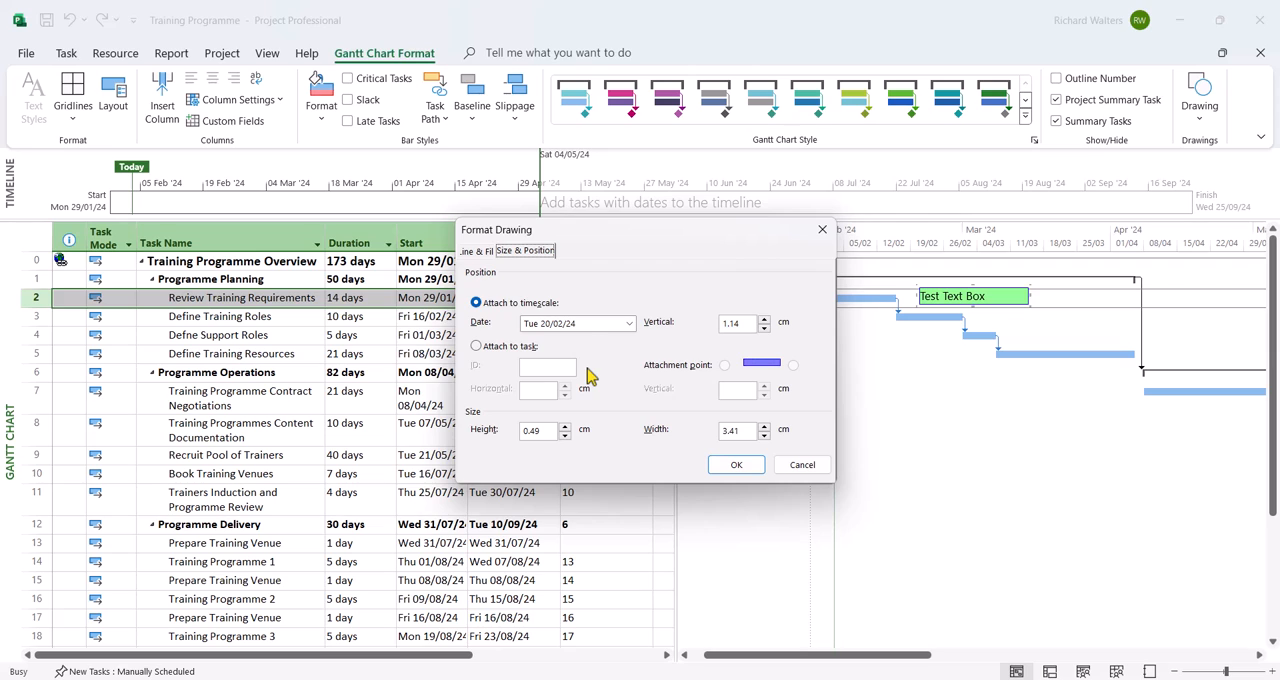
# Attach the Test Text Box to task ID 2 instead of the timescale.
pyautogui.click(477, 345)
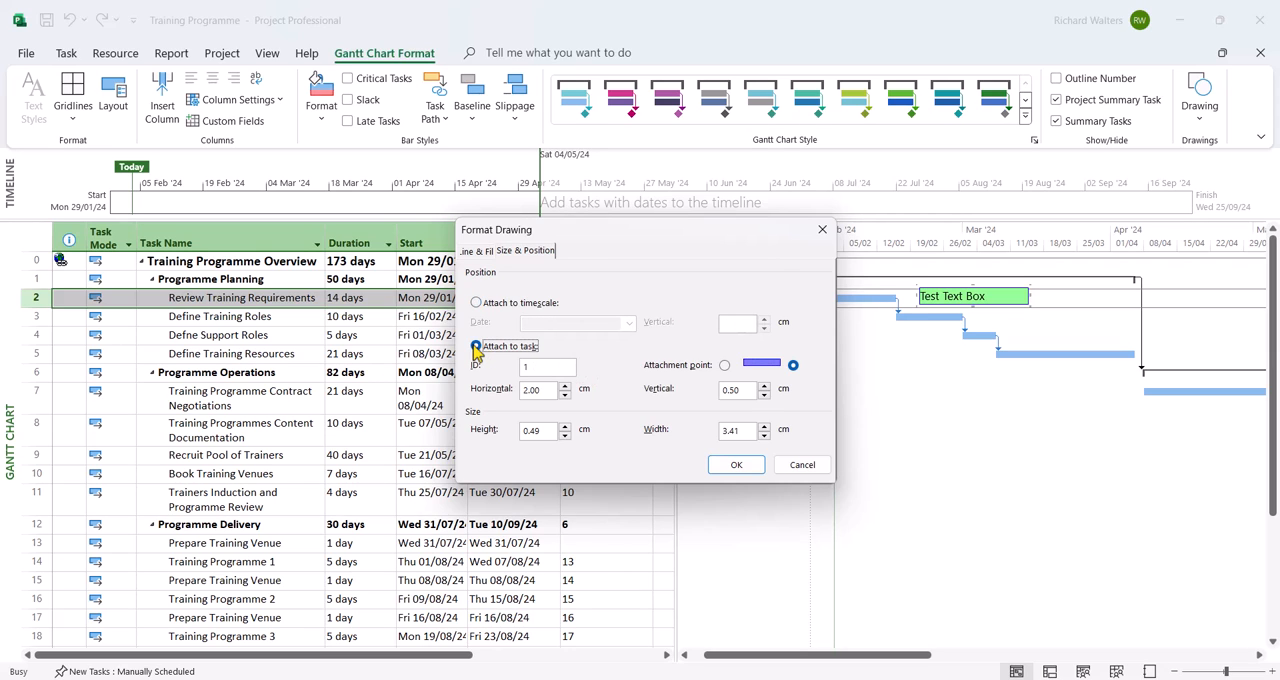
pyautogui.moveTo(388, 343)
pyautogui.write('2')
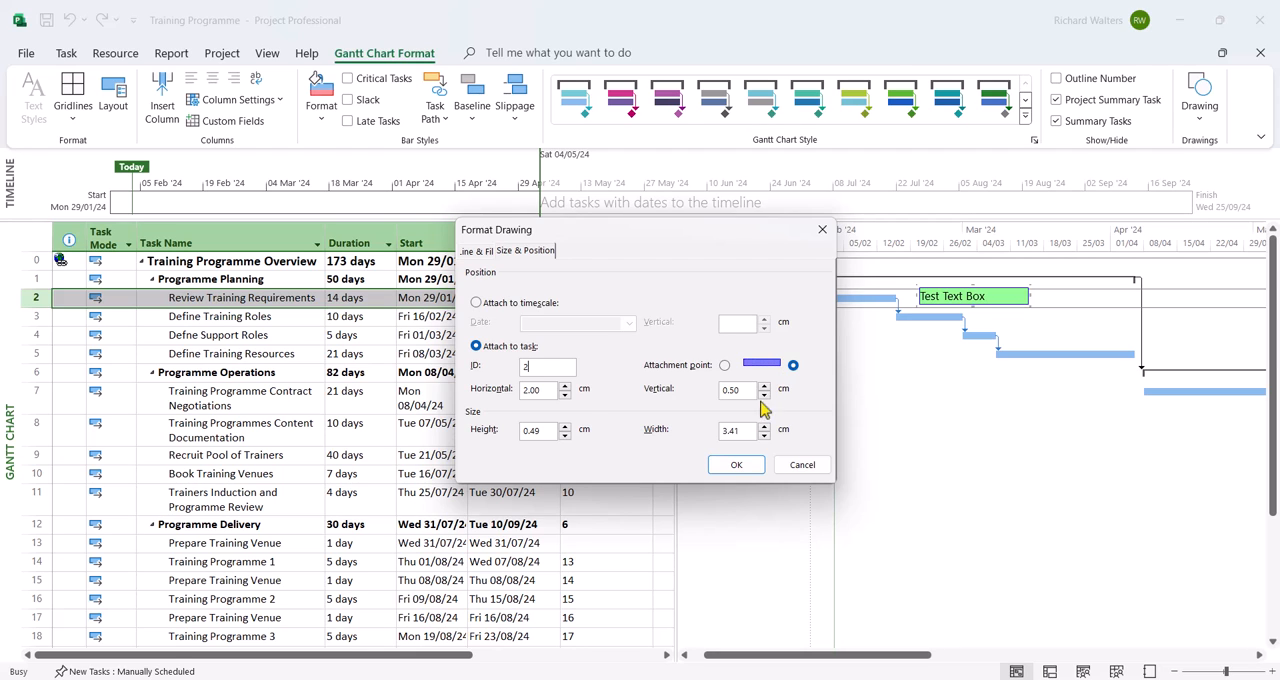
pyautogui.click(736, 464)
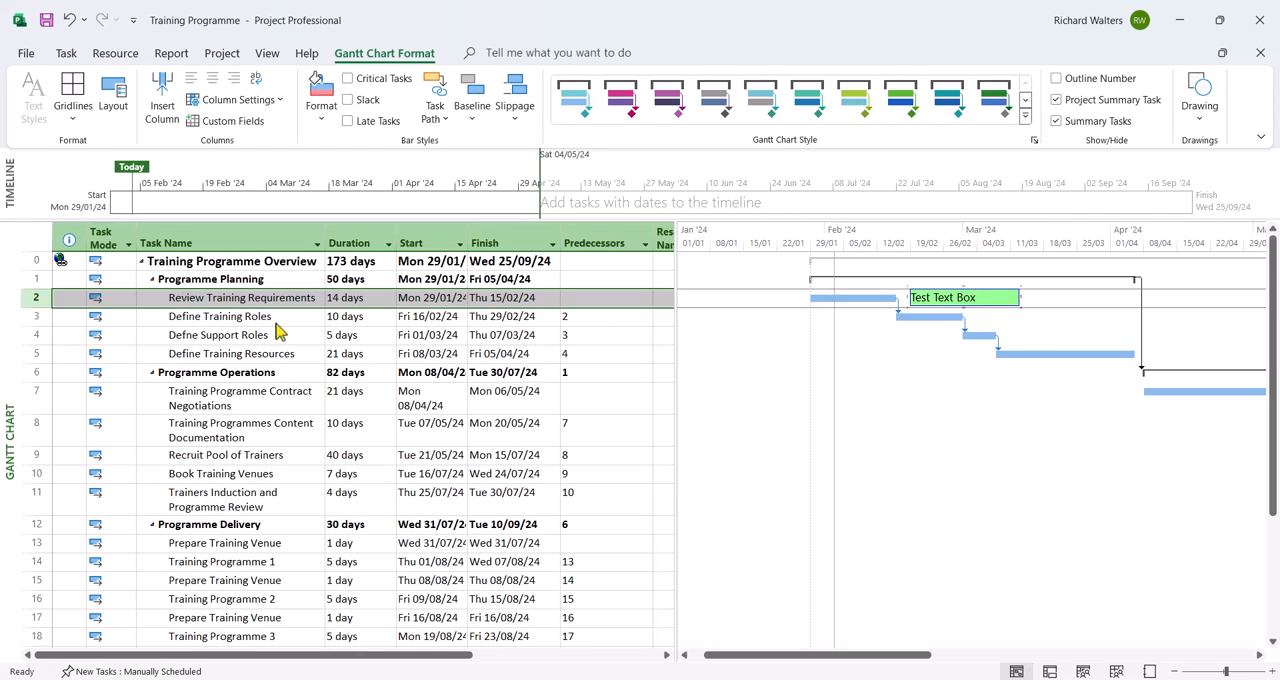
pyautogui.moveTo(237, 335)
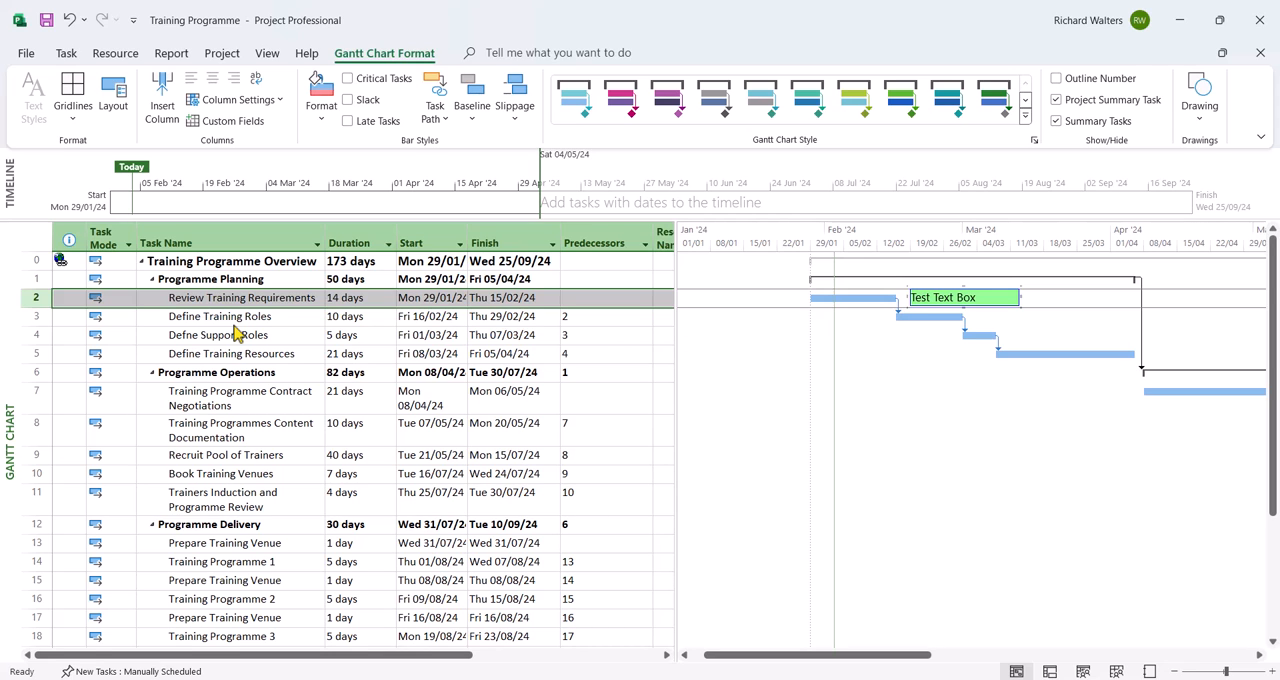
# Give Review Training Requirements a Start No Earlier Than constraint of 26/02/2024.
pyautogui.doubleClick(242, 297)
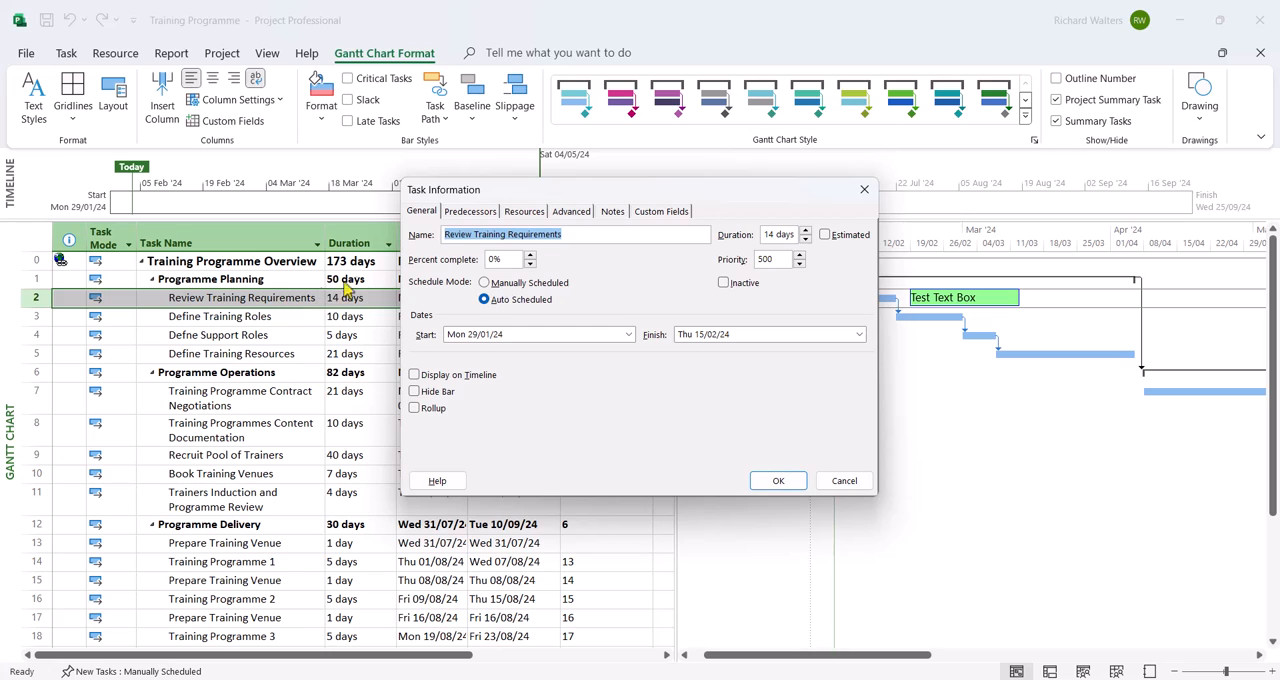
pyautogui.click(571, 211)
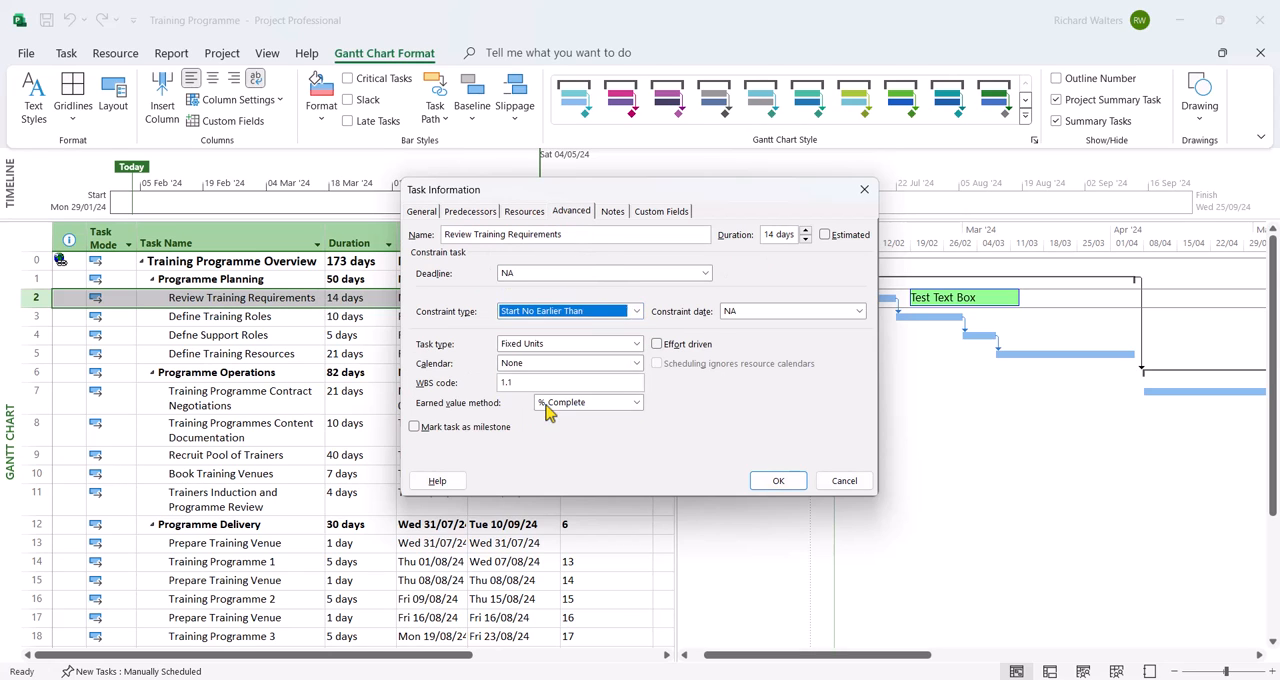
pyautogui.moveTo(658, 188)
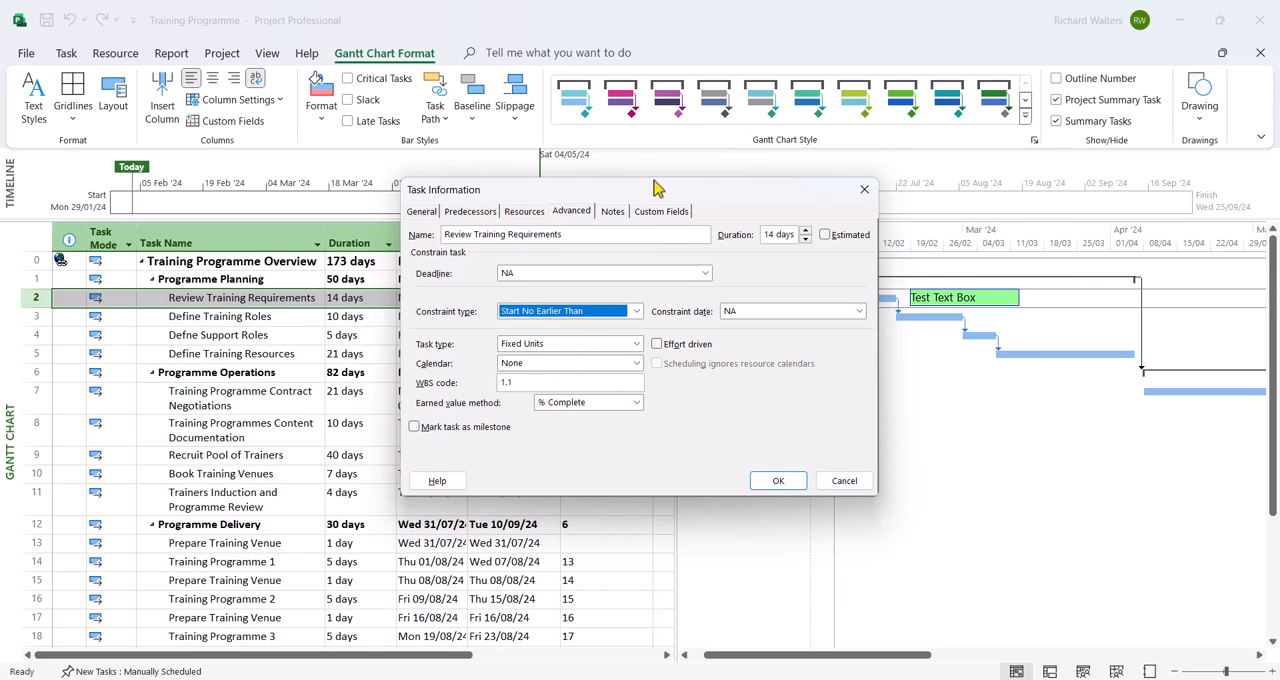
pyautogui.moveTo(655, 189); pyautogui.dragTo(790, 221)
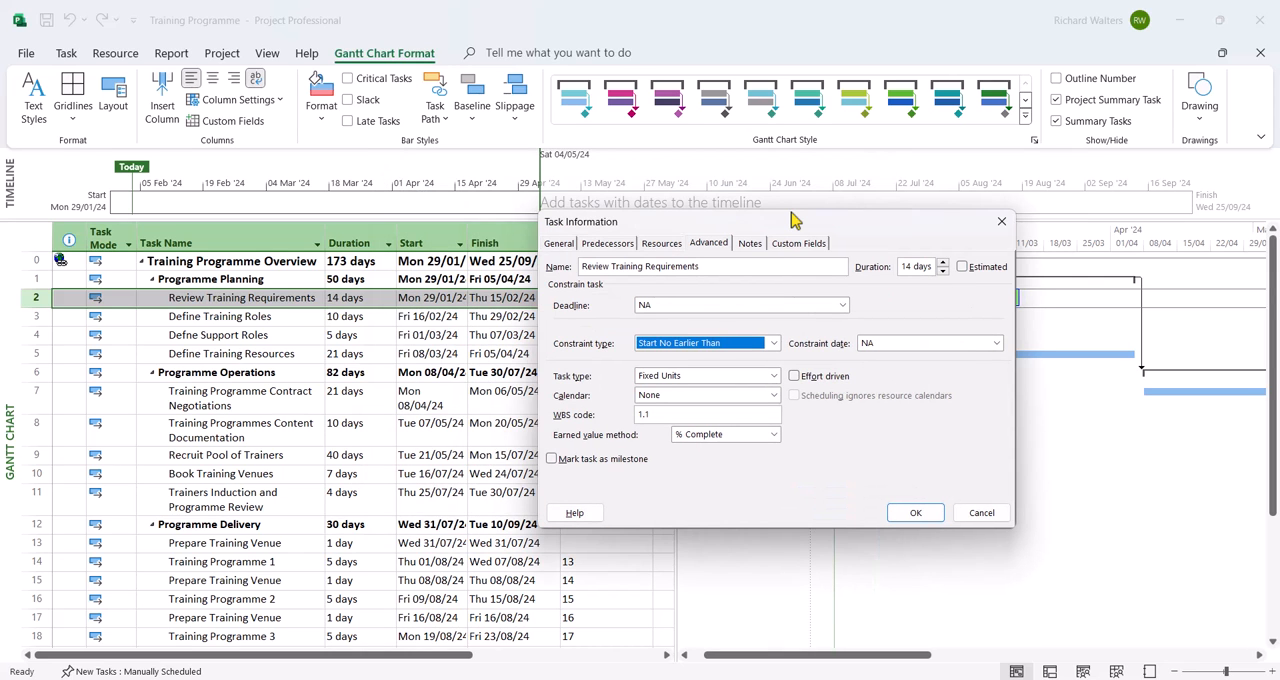
pyautogui.click(994, 342)
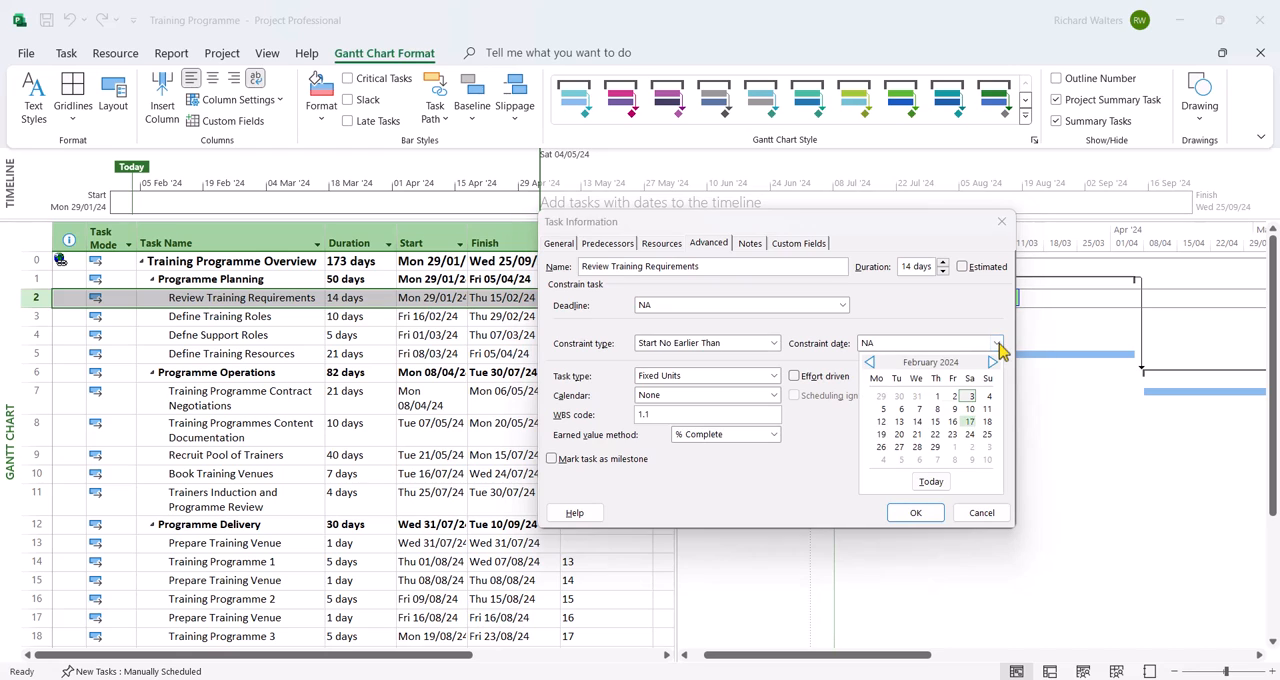
pyautogui.moveTo(883, 408)
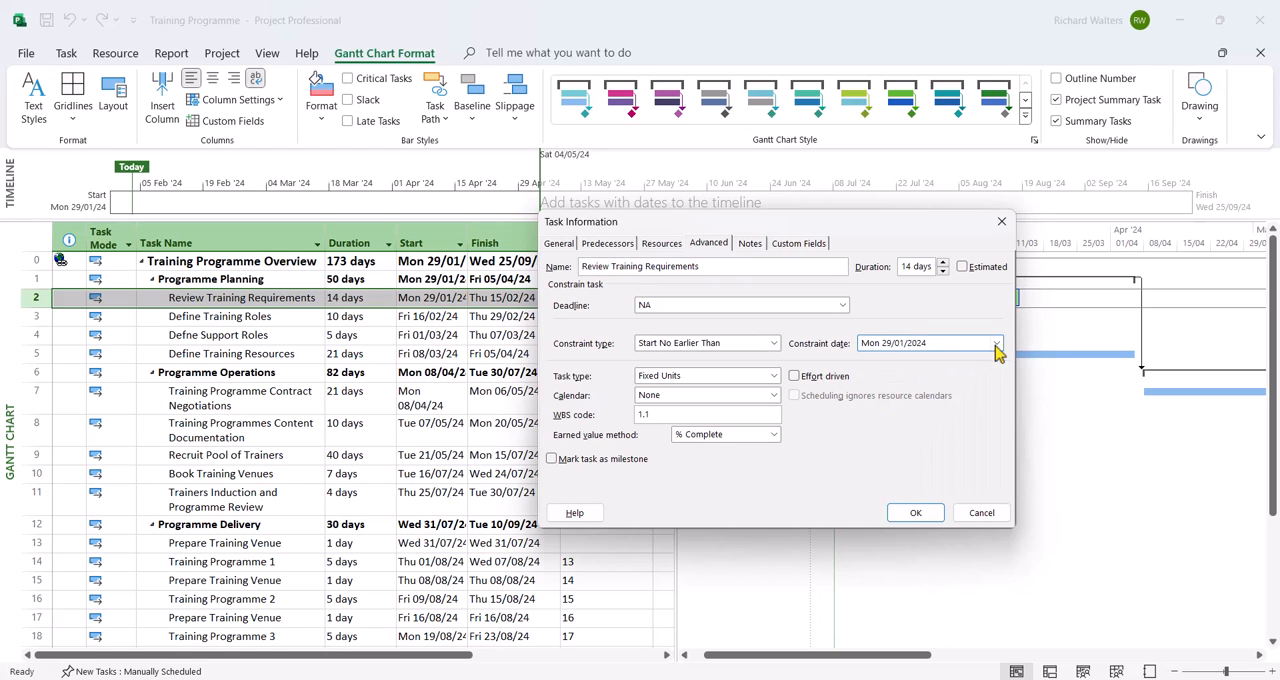
pyautogui.click(996, 343)
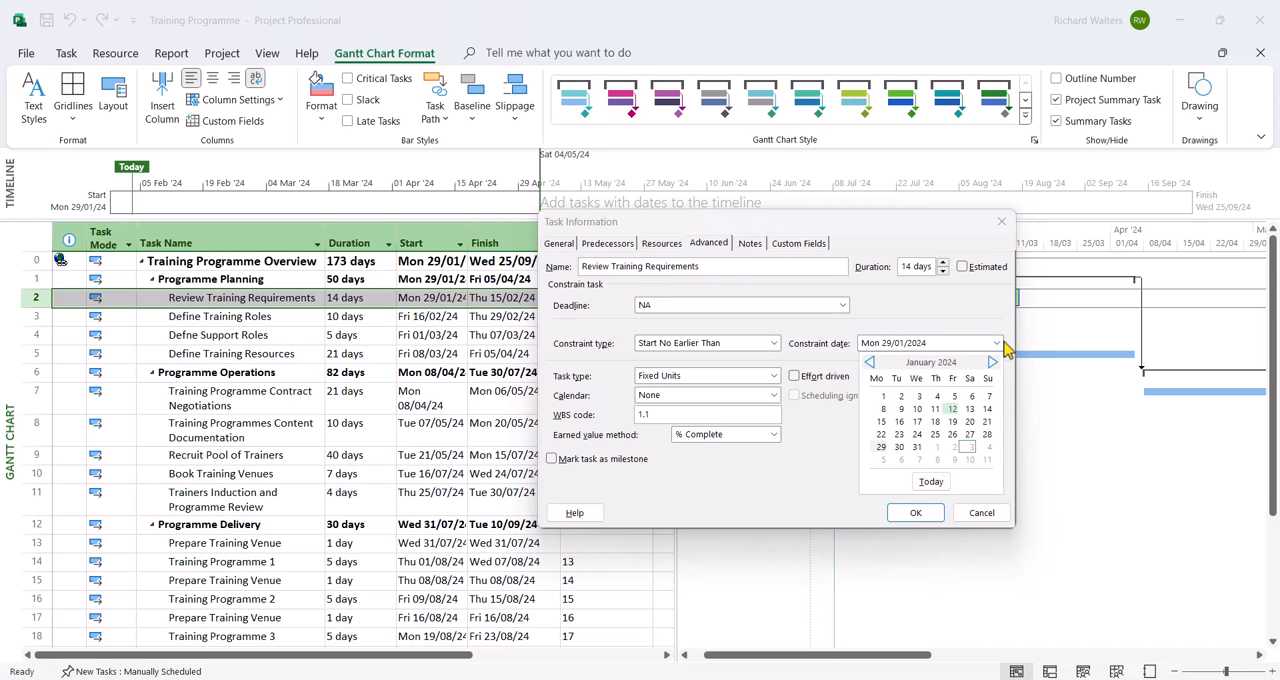
pyautogui.click(991, 362)
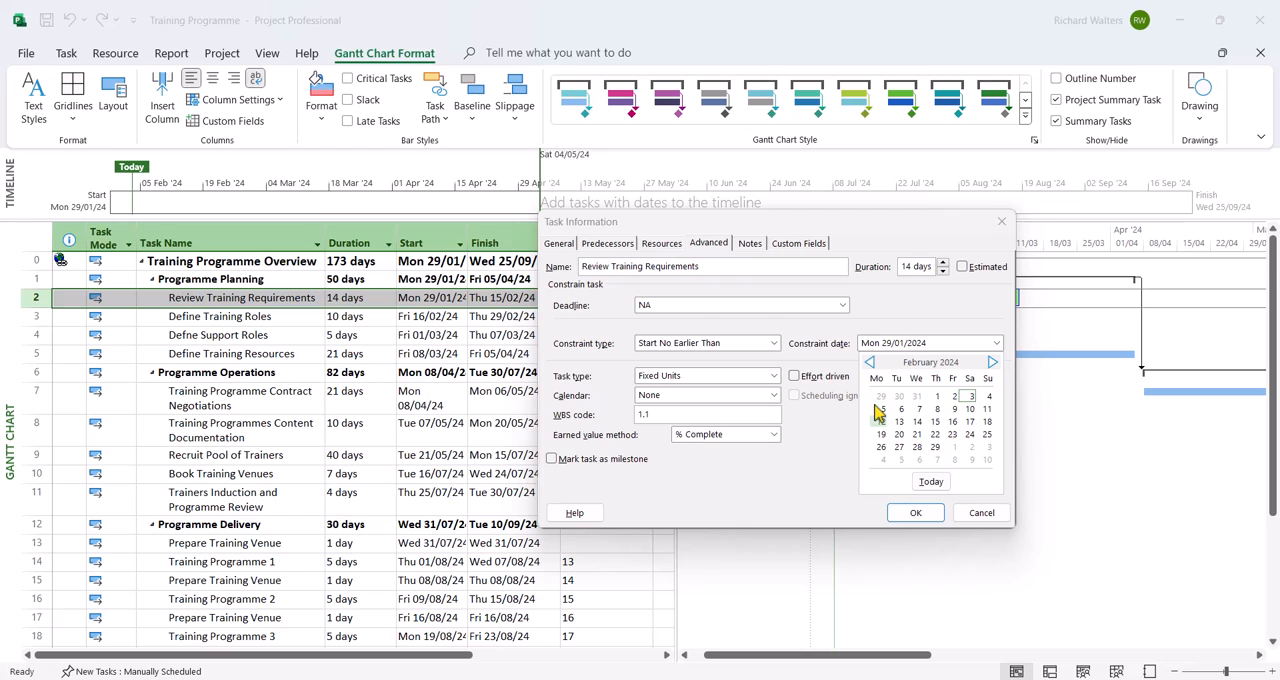
pyautogui.moveTo(877, 448)
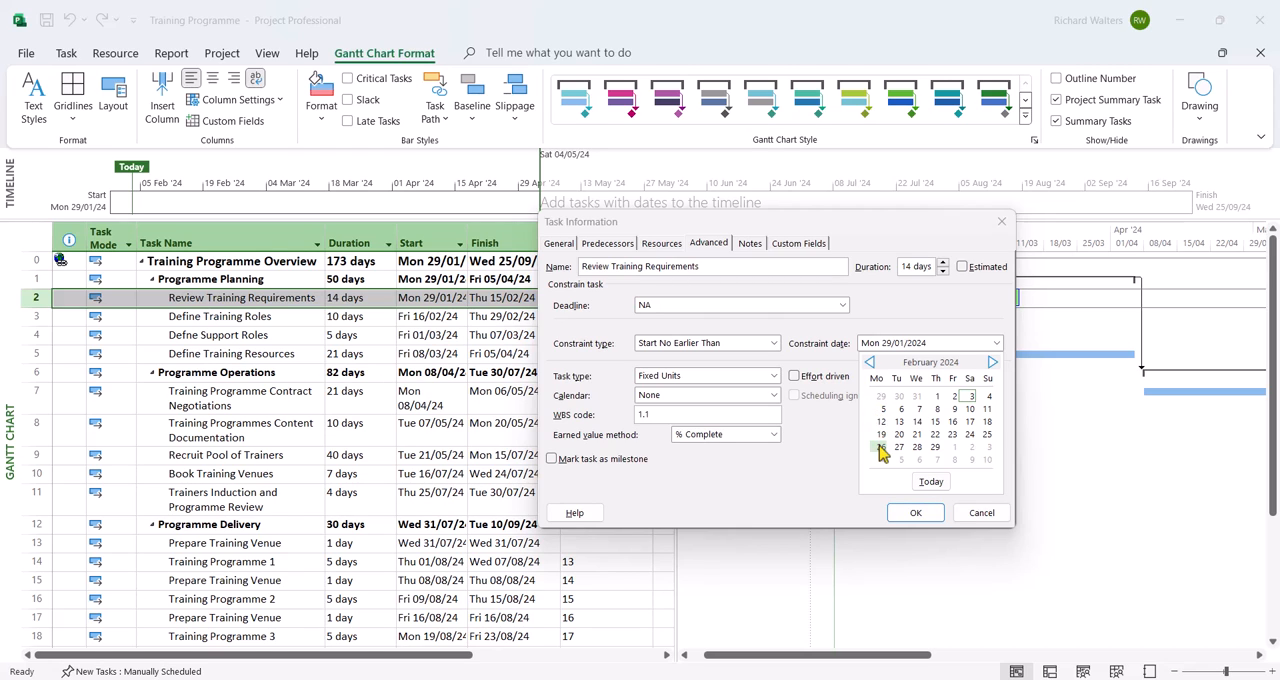
pyautogui.click(881, 447)
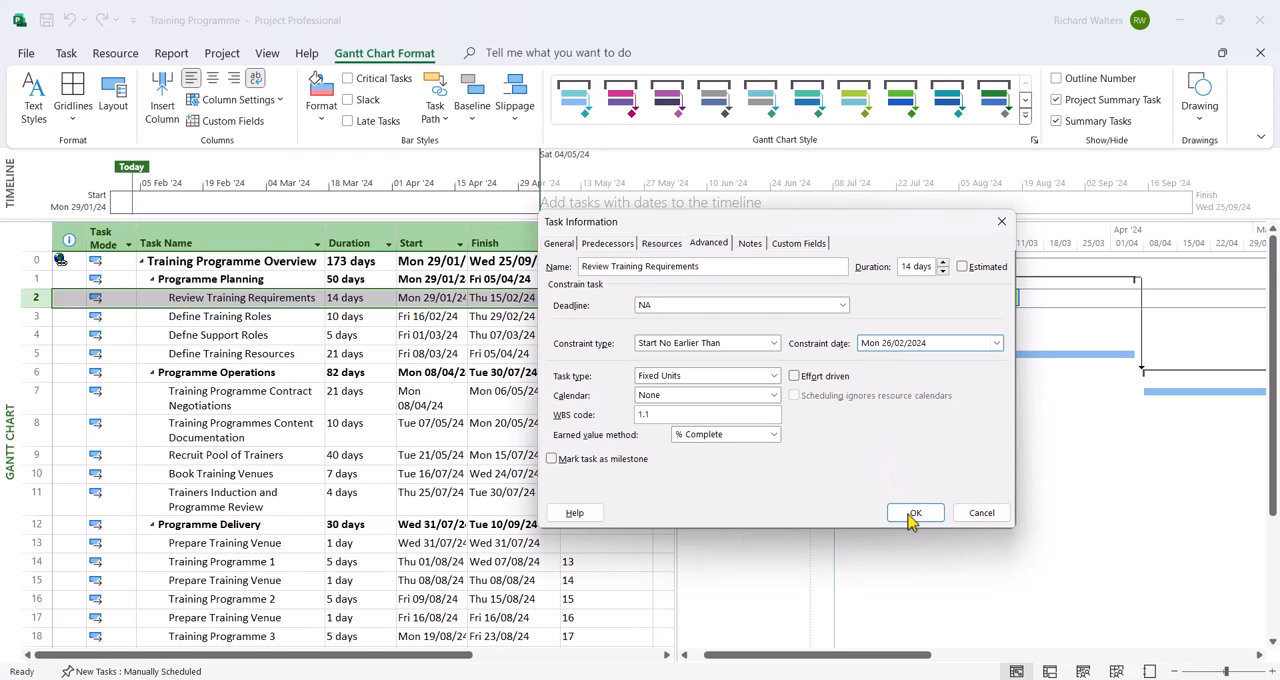
pyautogui.click(914, 512)
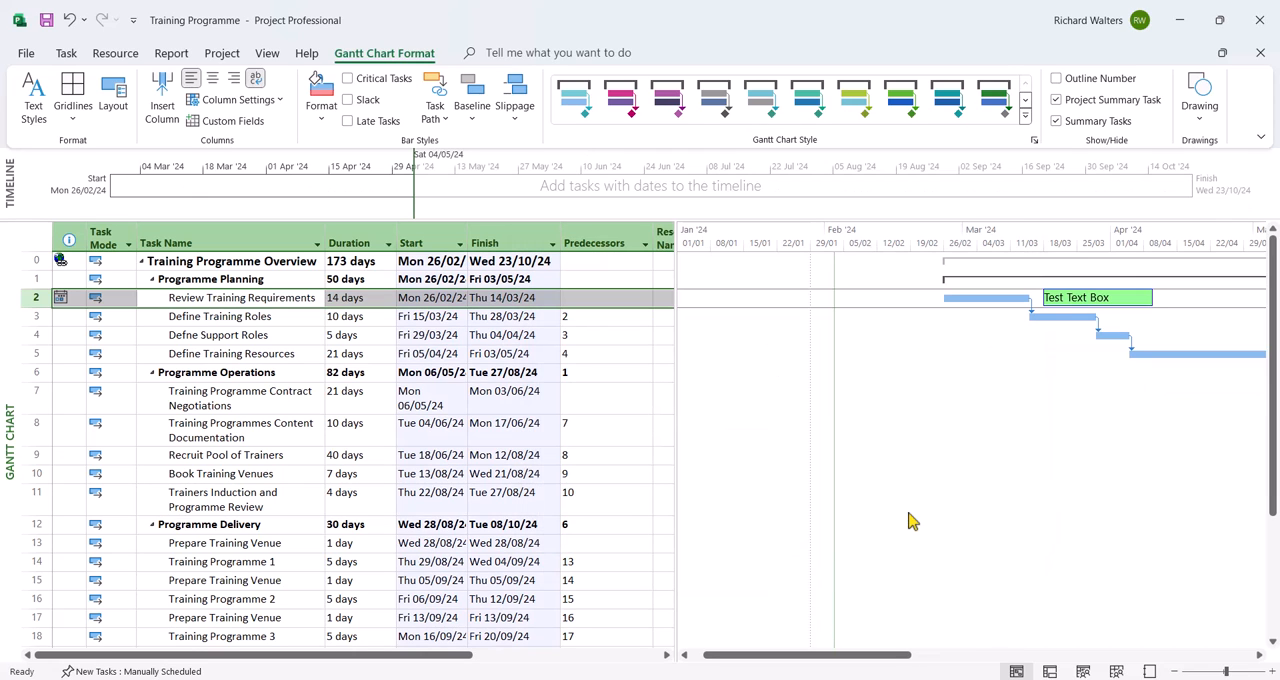
pyautogui.moveTo(1076, 318)
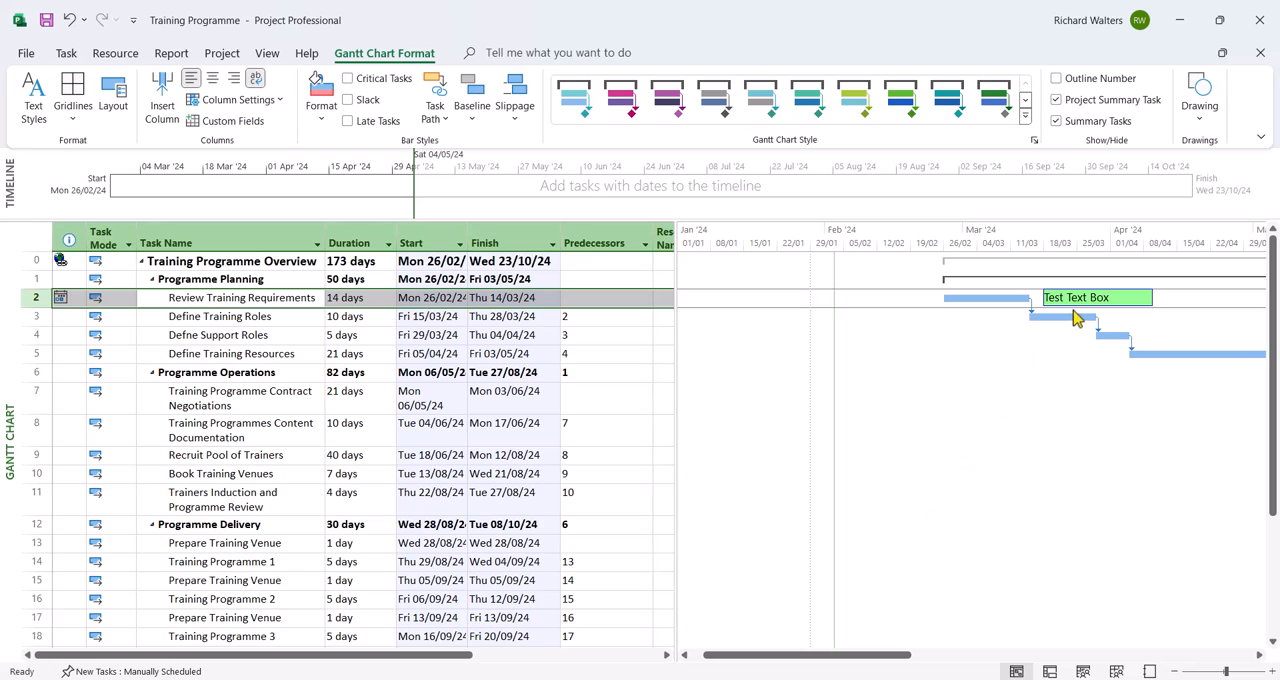
pyautogui.moveTo(72, 308)
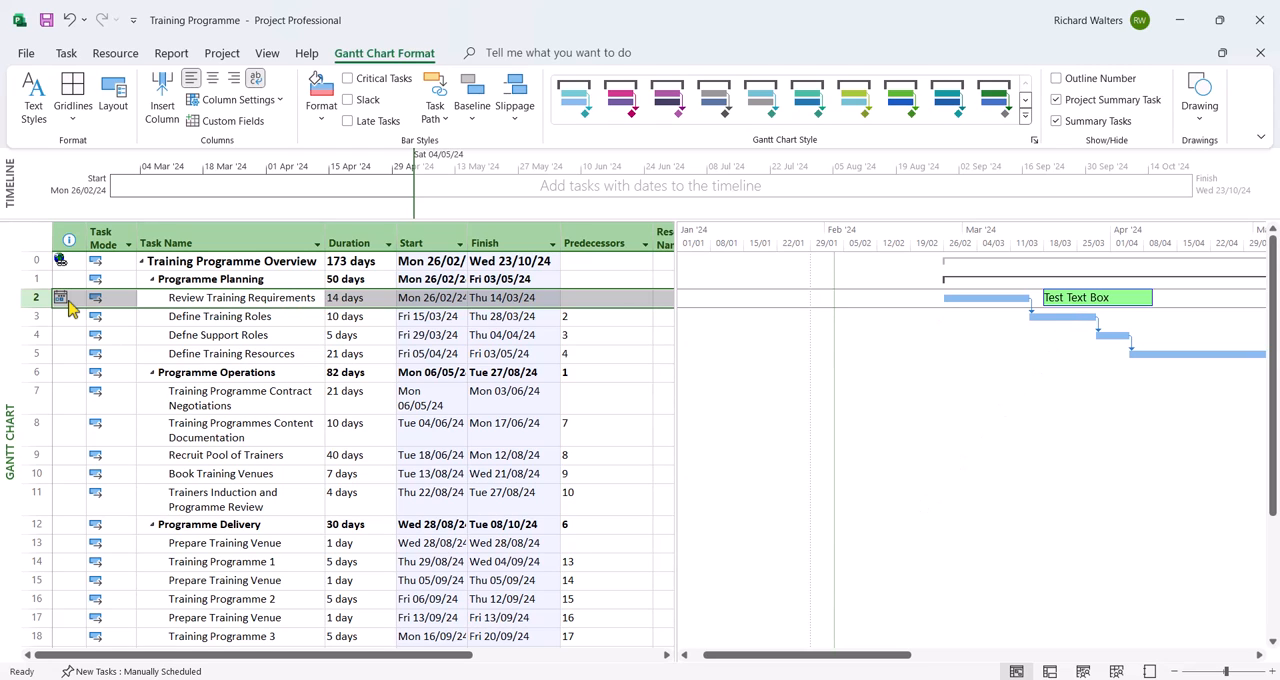
pyautogui.moveTo(61, 297)
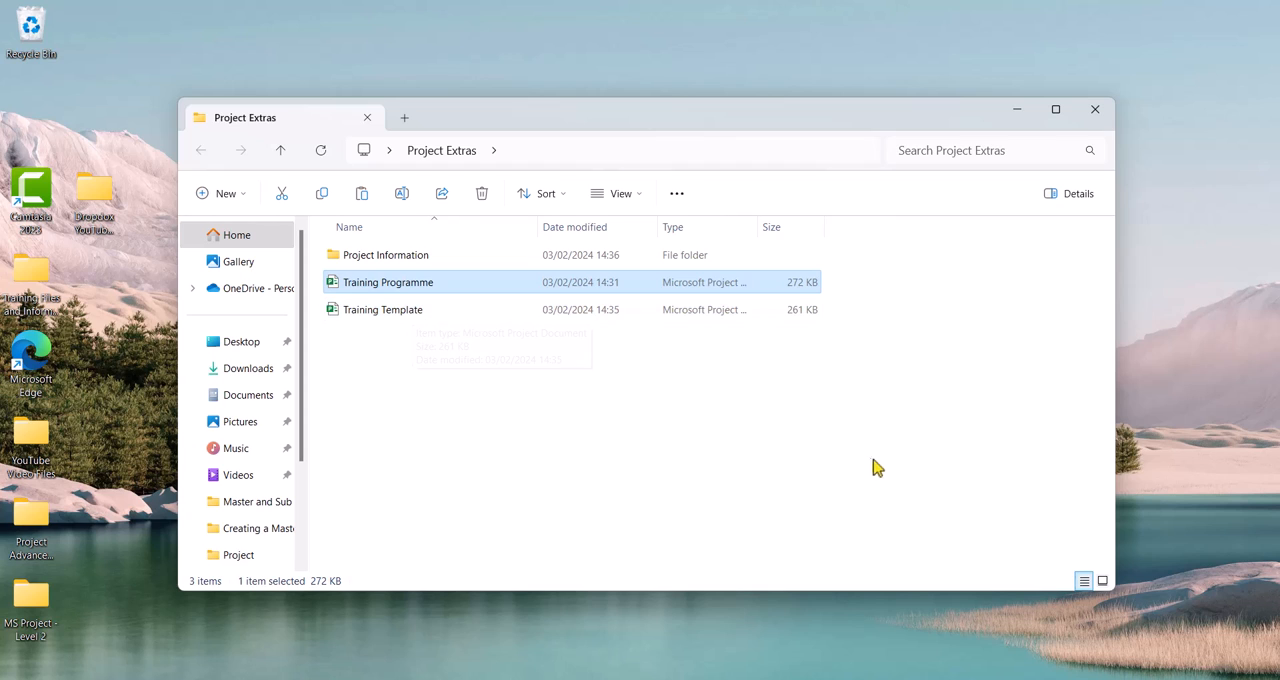
pyautogui.moveTo(390, 337)
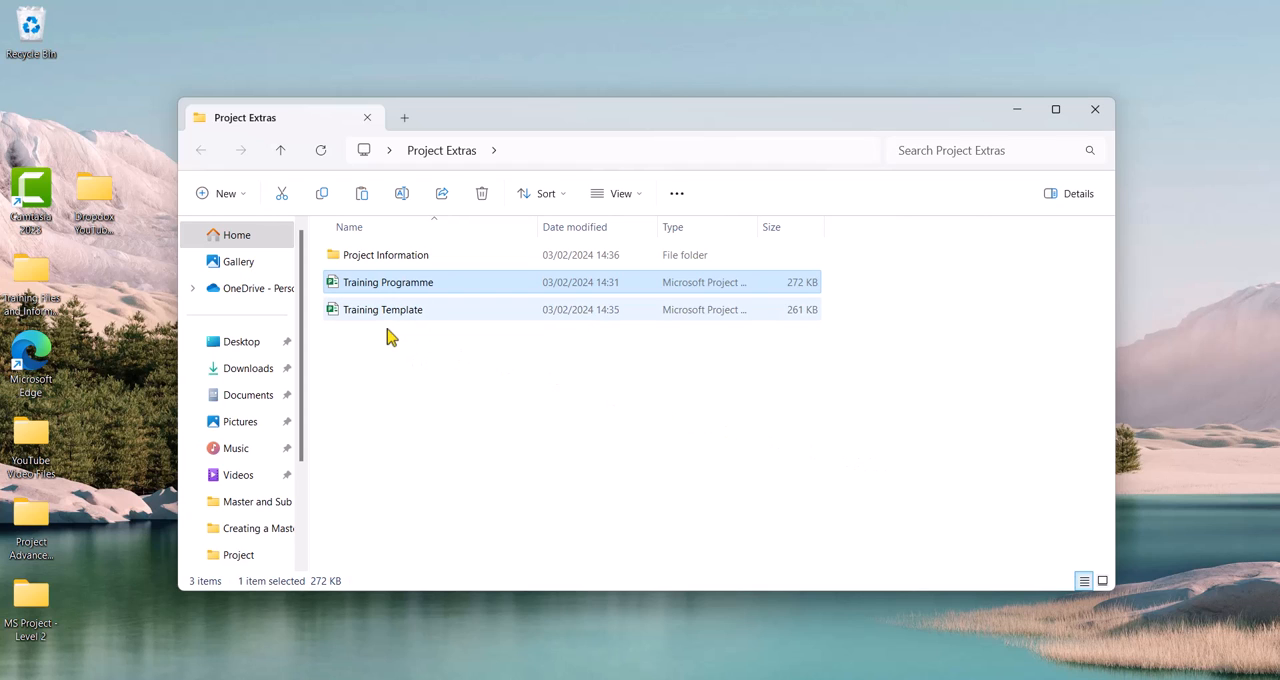
pyautogui.moveTo(399, 318)
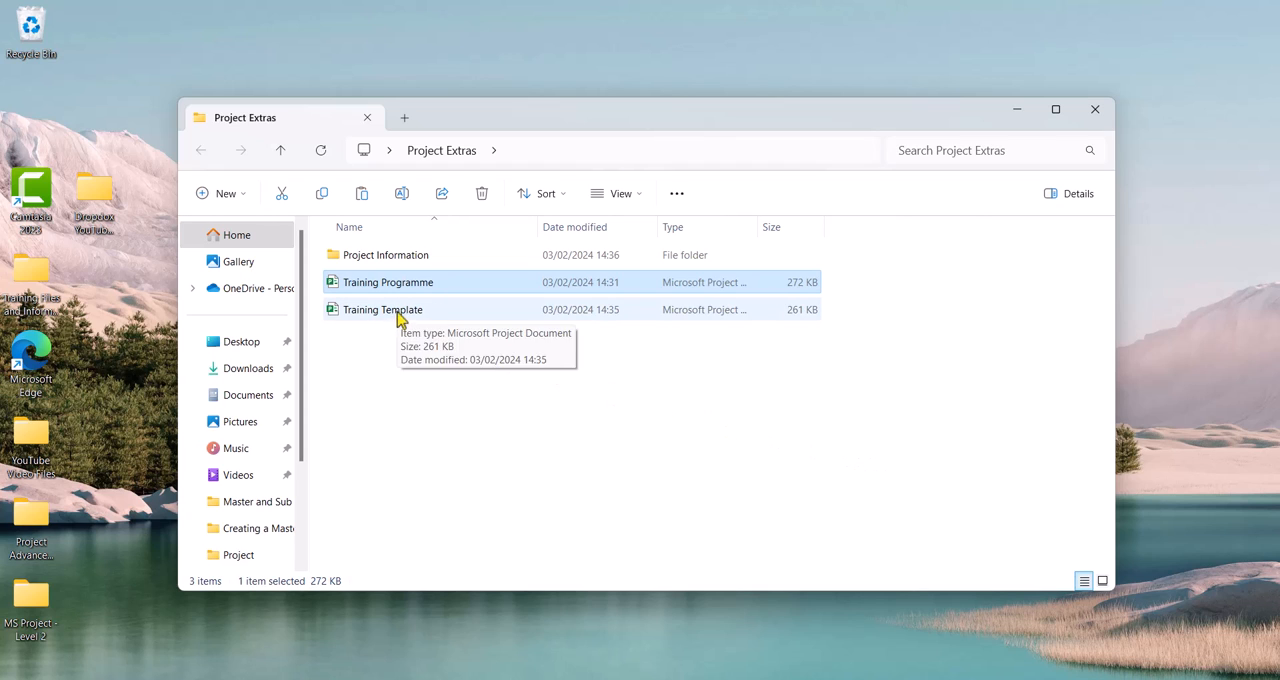
# Open the Training Template project file from the Project Extras folder.
pyautogui.doubleClick(382, 309)
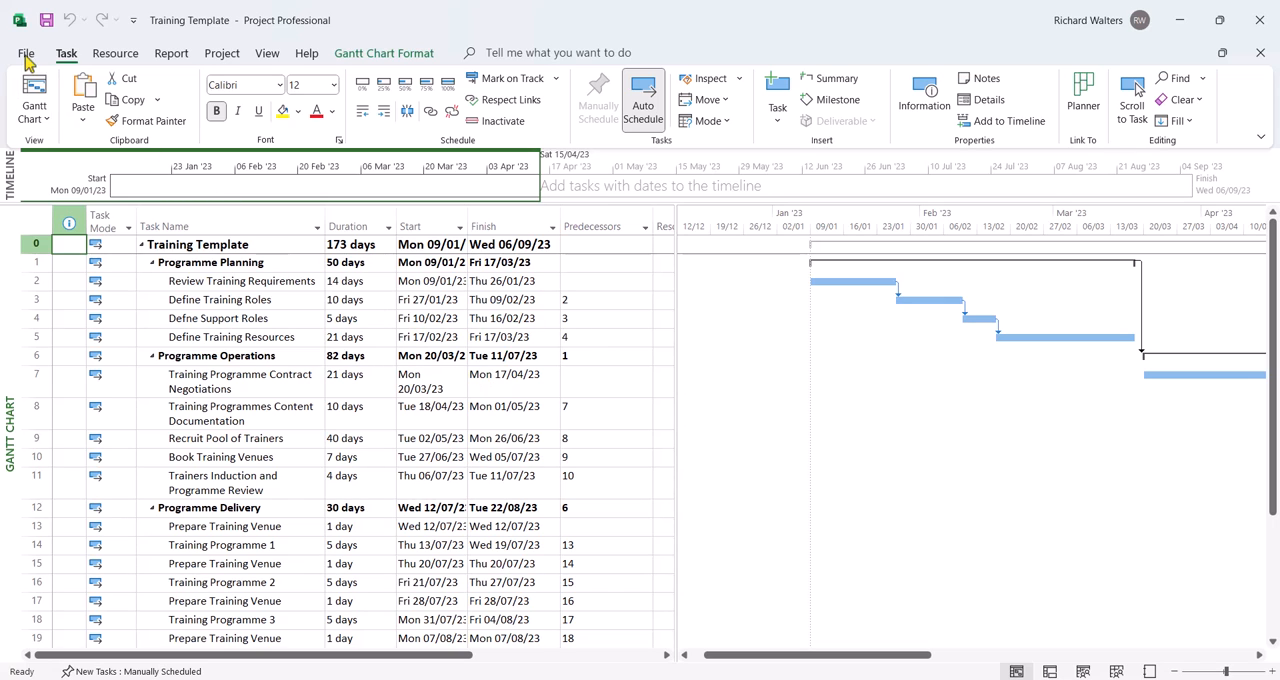
# Start Save As for Training Template with Project Template as the file type.
pyautogui.click(26, 53)
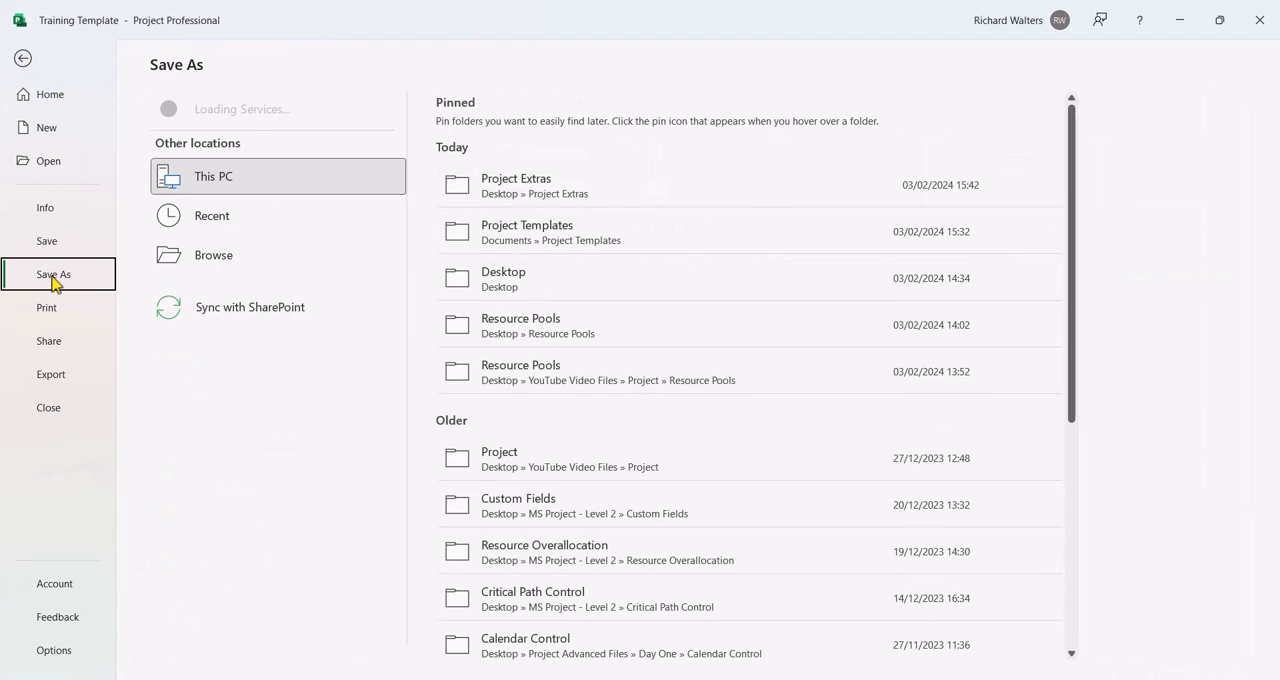
pyautogui.click(213, 255)
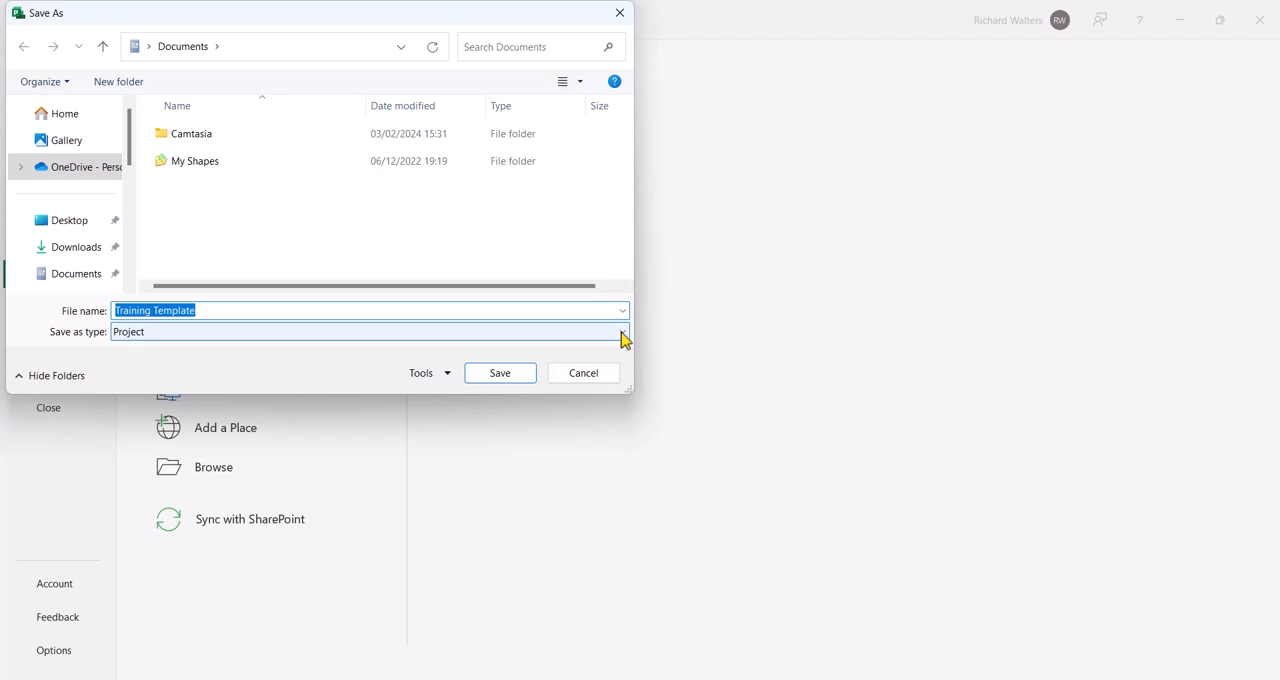
pyautogui.click(621, 331)
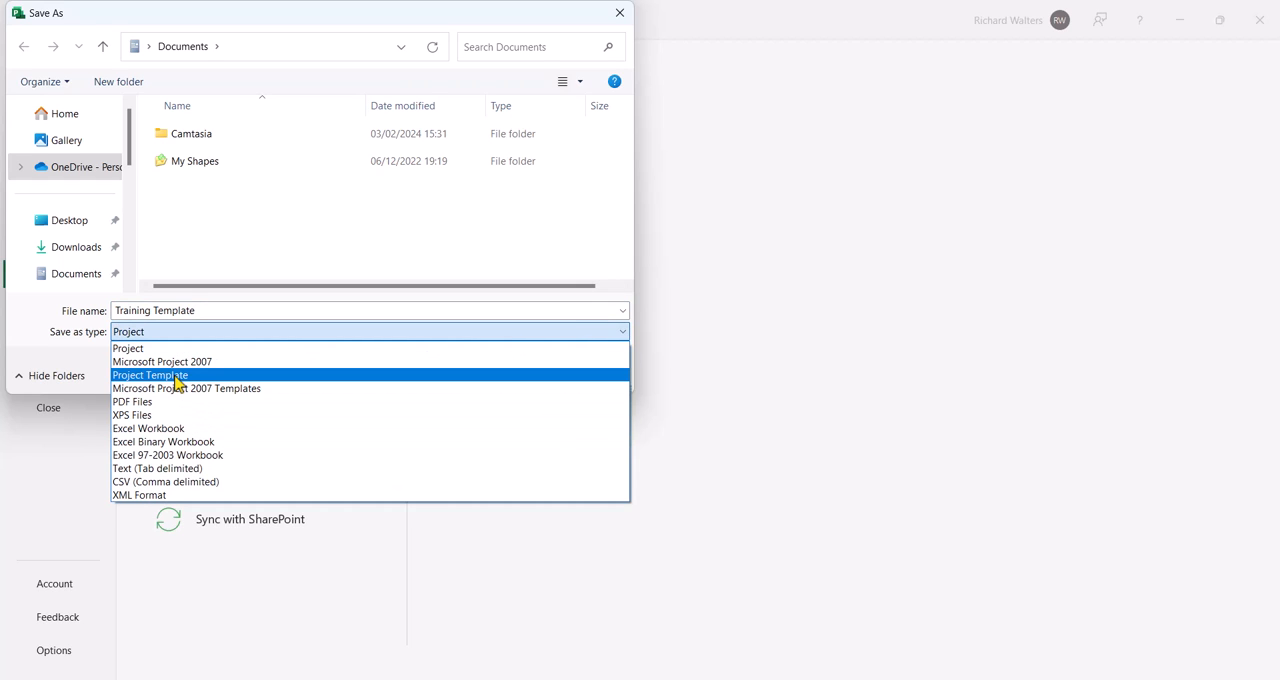
pyautogui.click(149, 375)
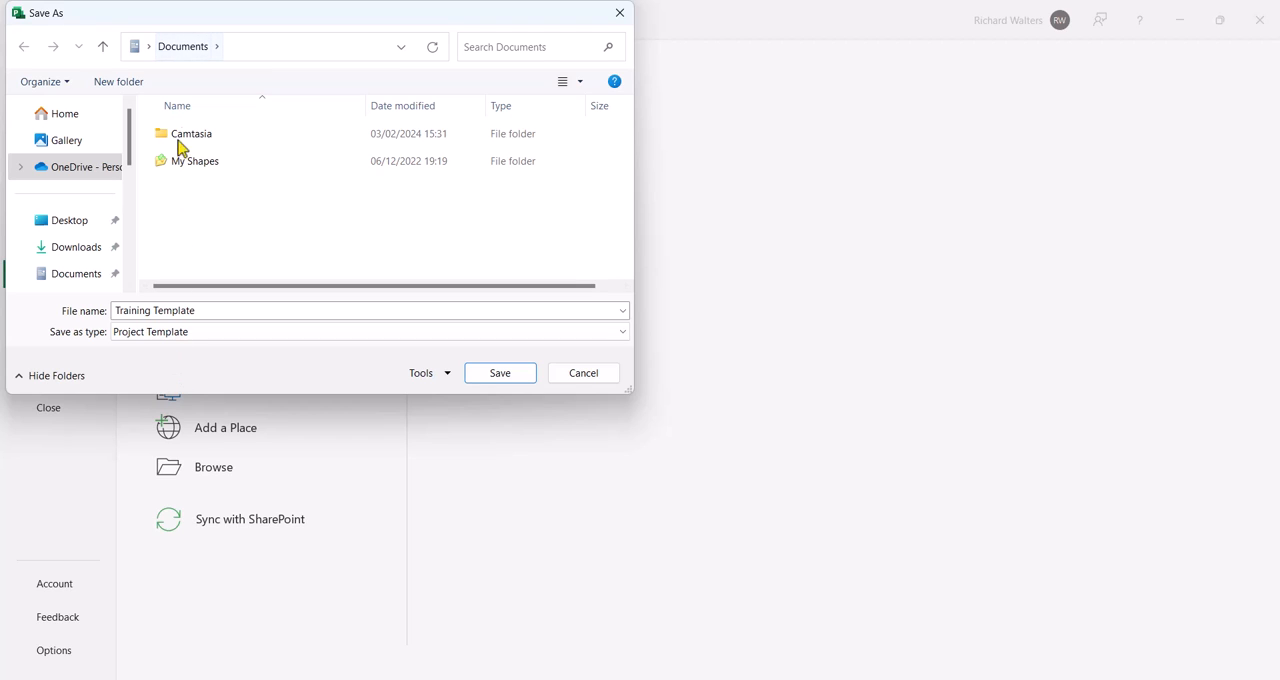
pyautogui.moveTo(183, 60)
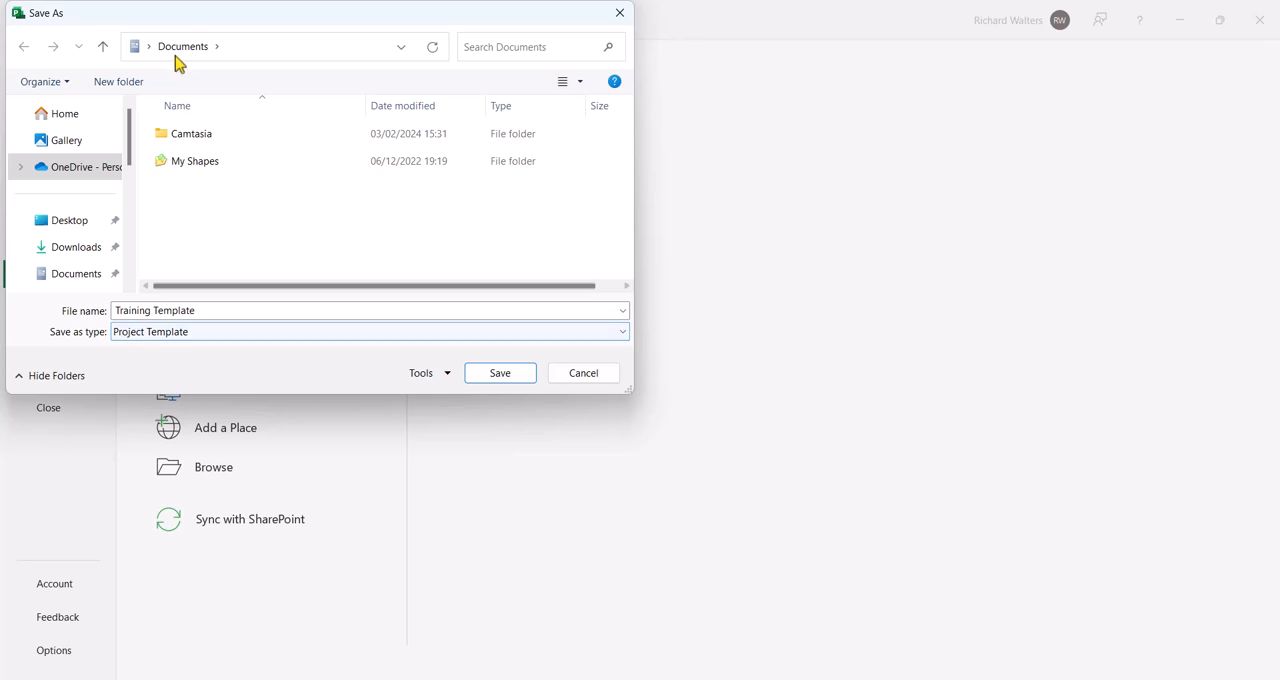
pyautogui.moveTo(118, 81)
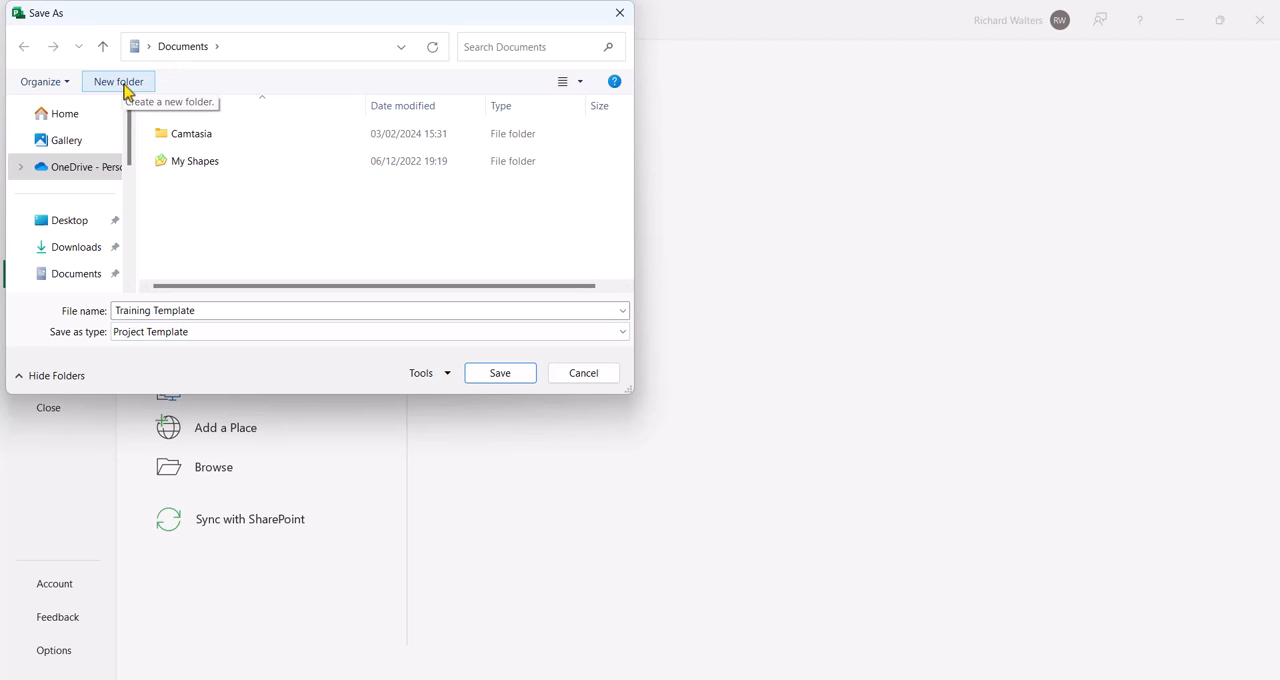
# Create a 'Project Templates' folder in Documents and save the template there.
pyautogui.click(118, 81)
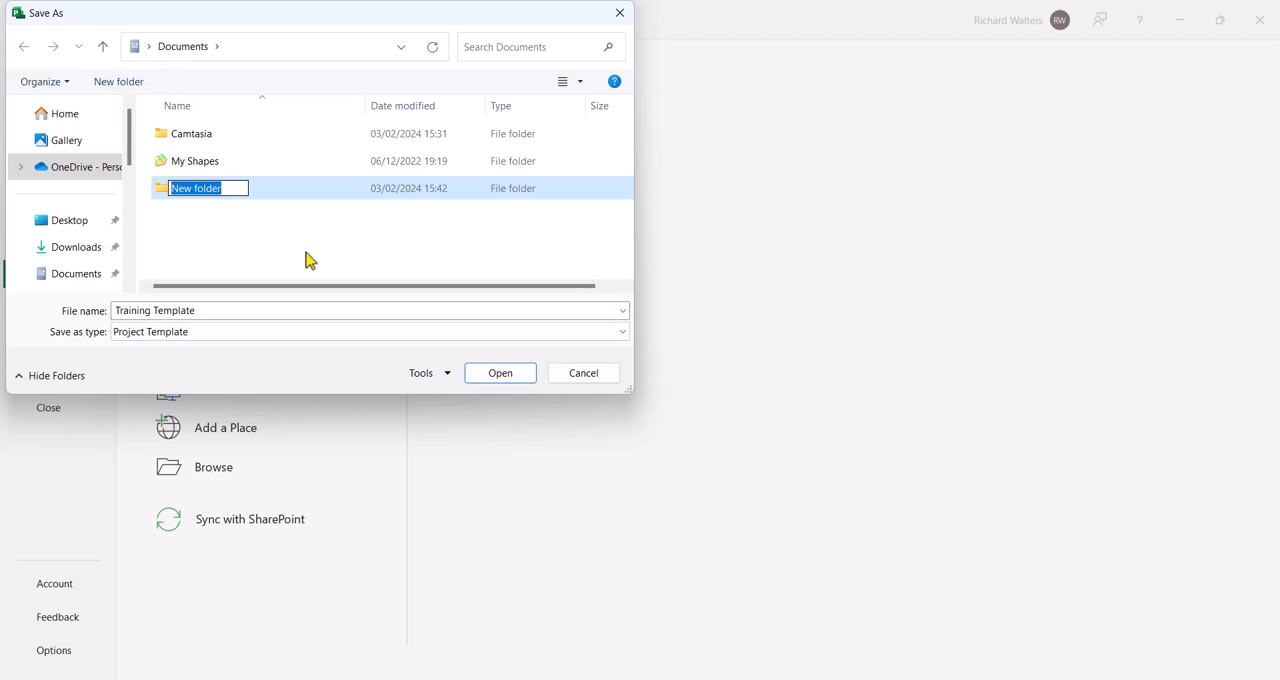
pyautogui.write('Project Templates')
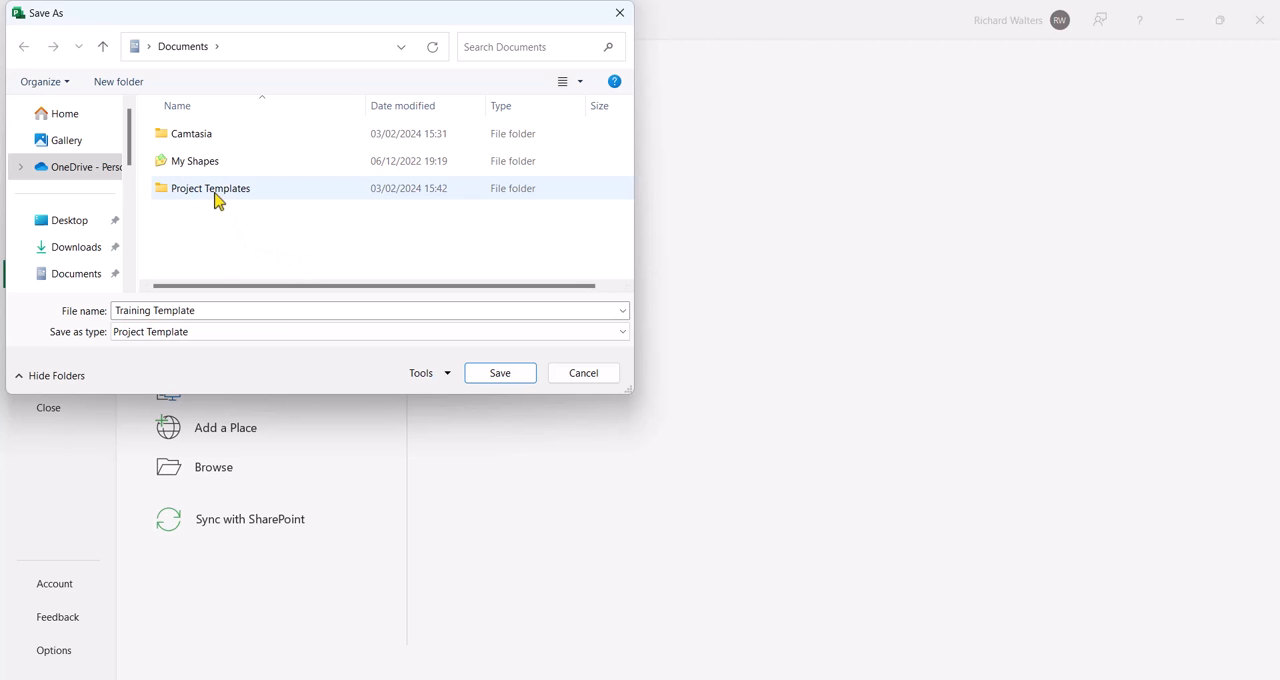
pyautogui.doubleClick(210, 188)
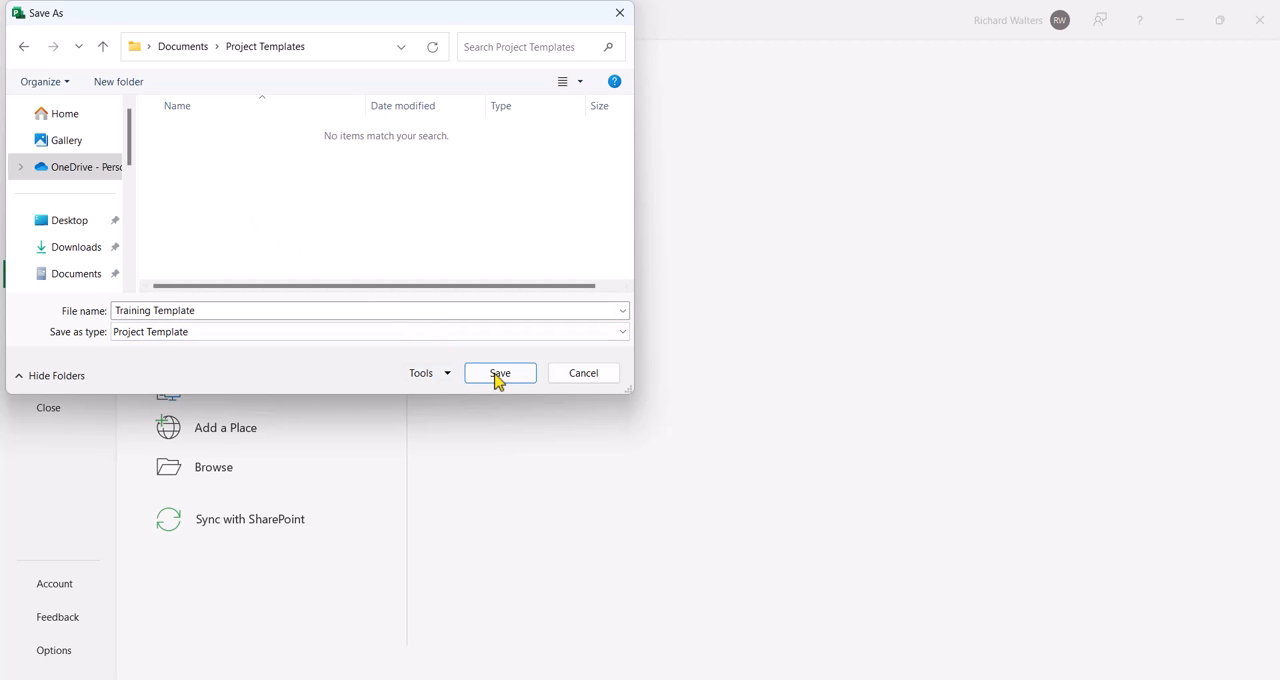
pyautogui.click(499, 372)
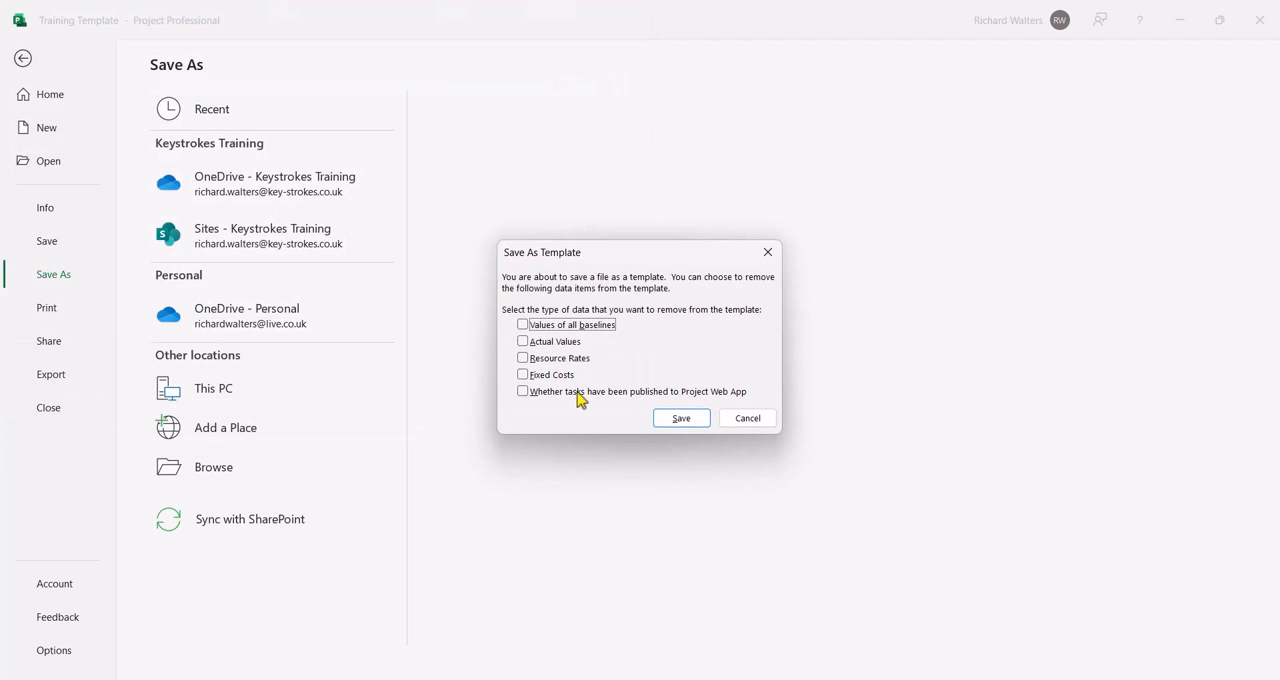
pyautogui.click(681, 418)
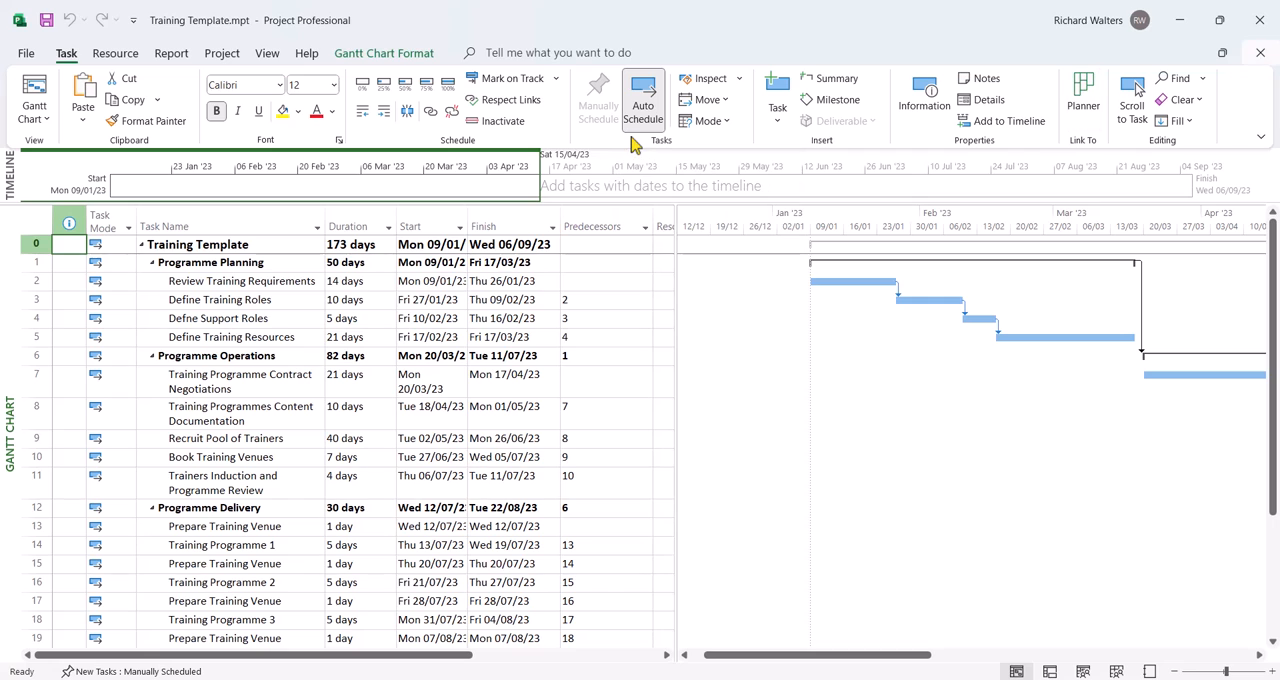
pyautogui.moveTo(1264, 57)
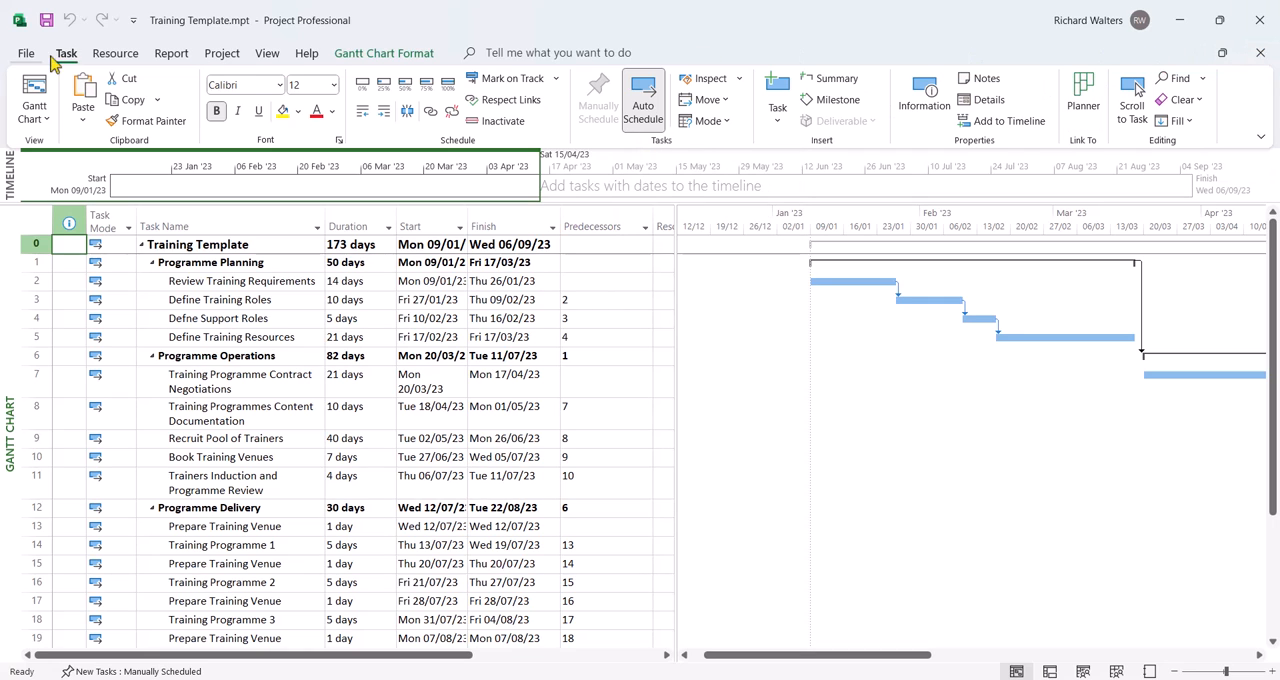
pyautogui.click(26, 52)
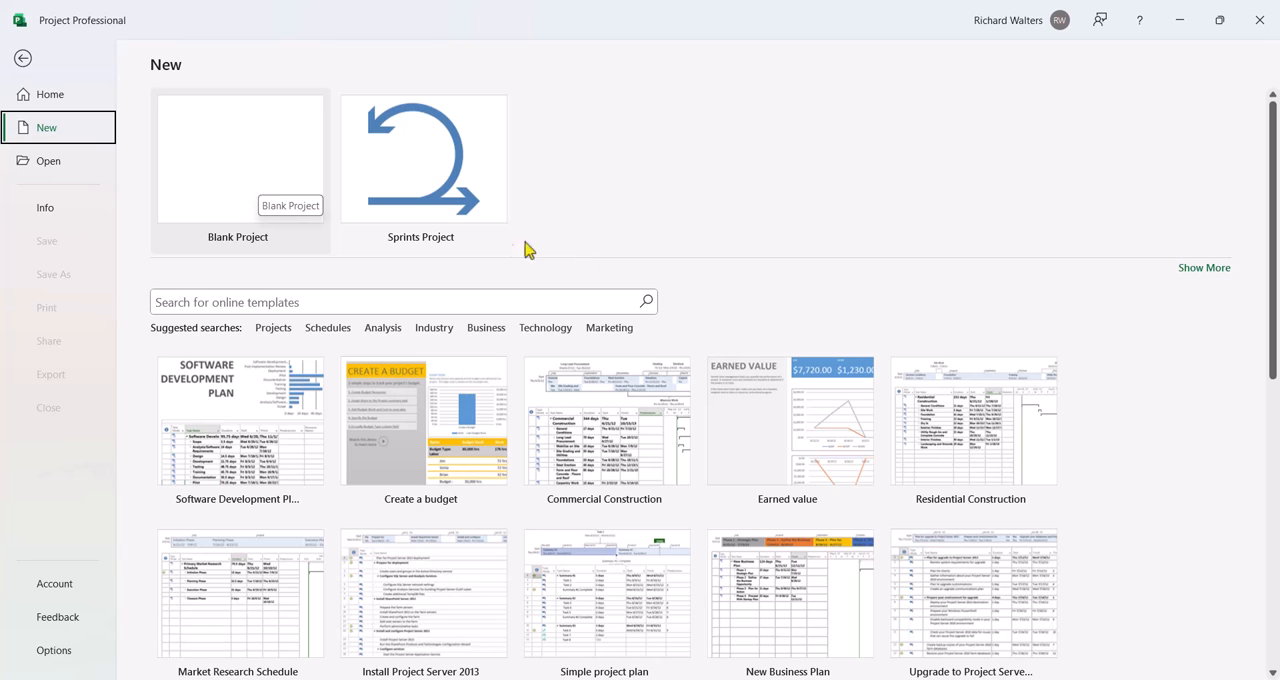
pyautogui.moveTo(57, 182)
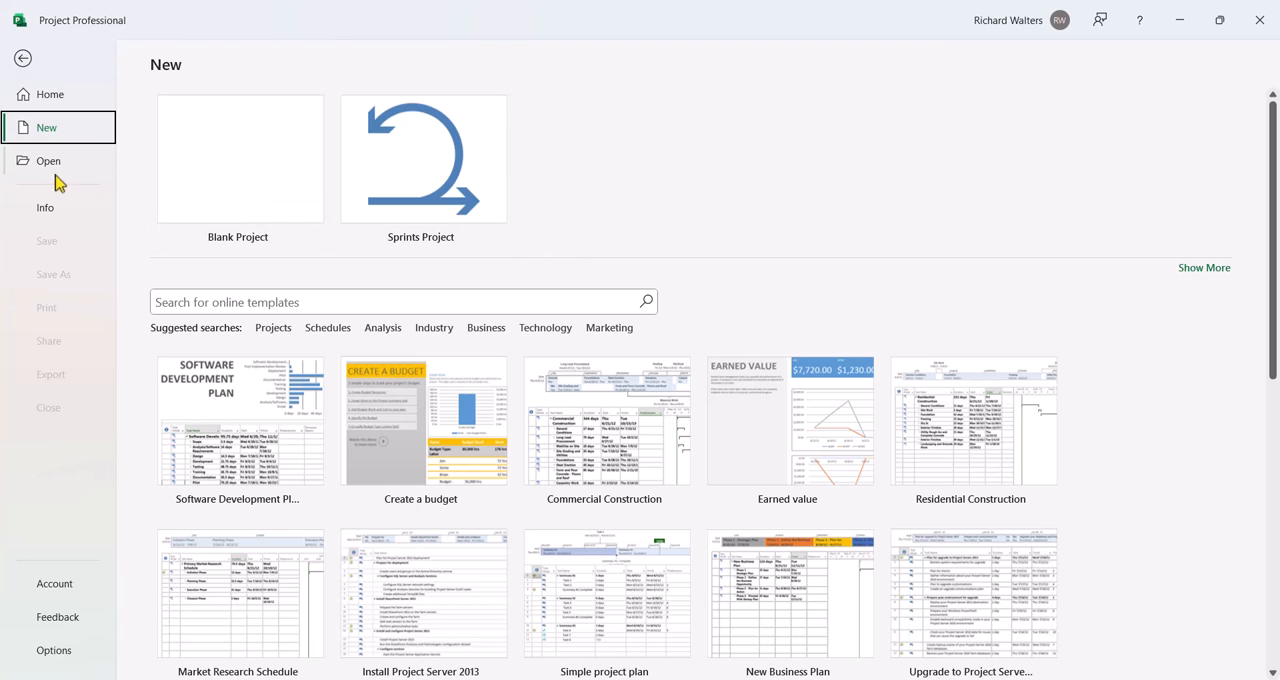
# Open Training Template from the Project Templates folder, filtered to Project Templates, as Project1.
pyautogui.click(48, 161)
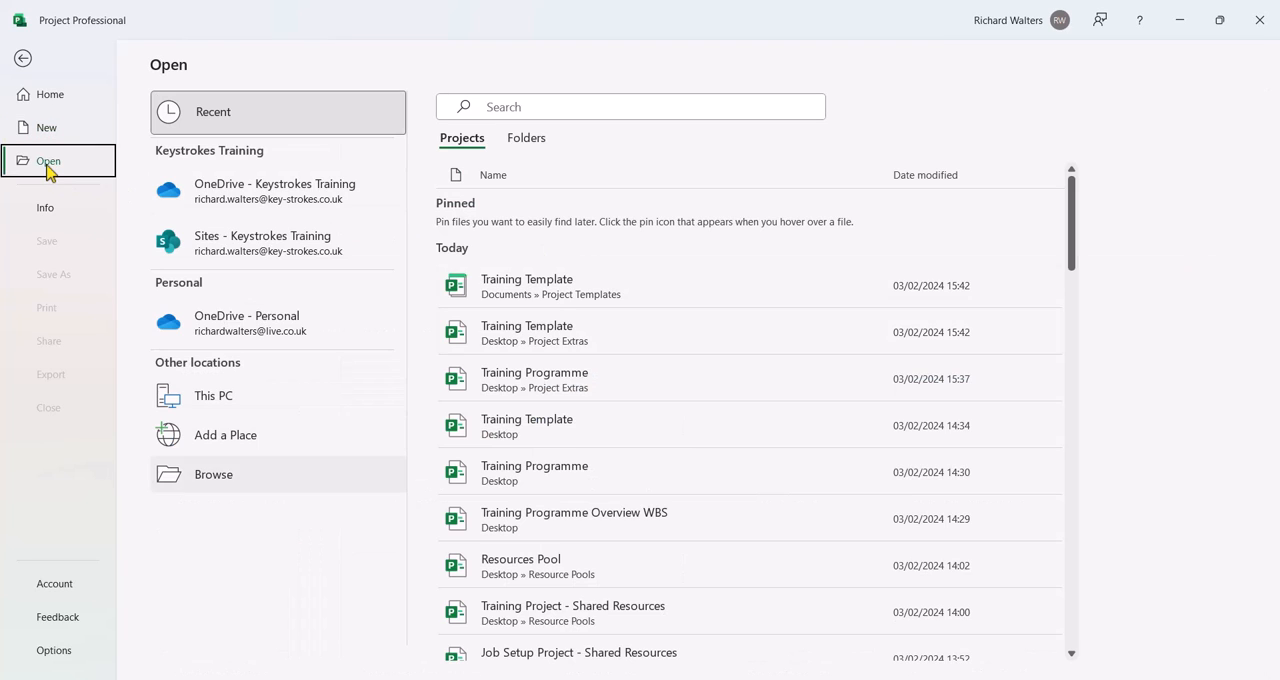
pyautogui.moveTo(225, 474)
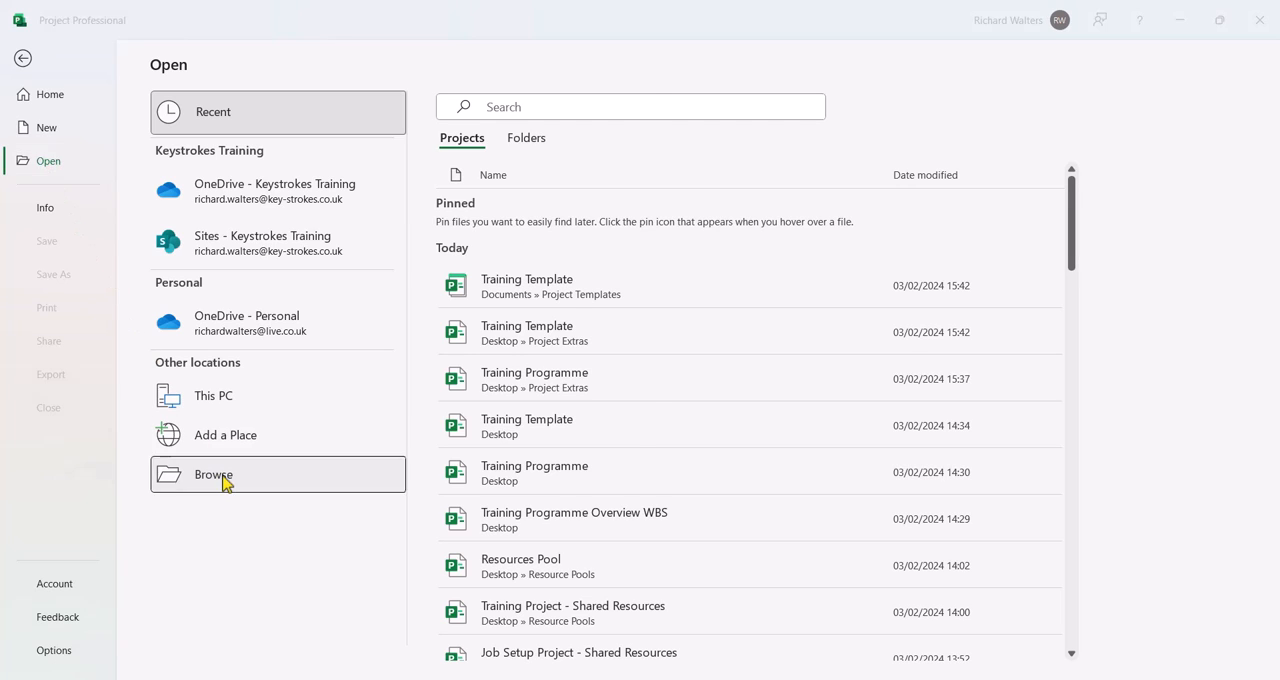
pyautogui.click(213, 474)
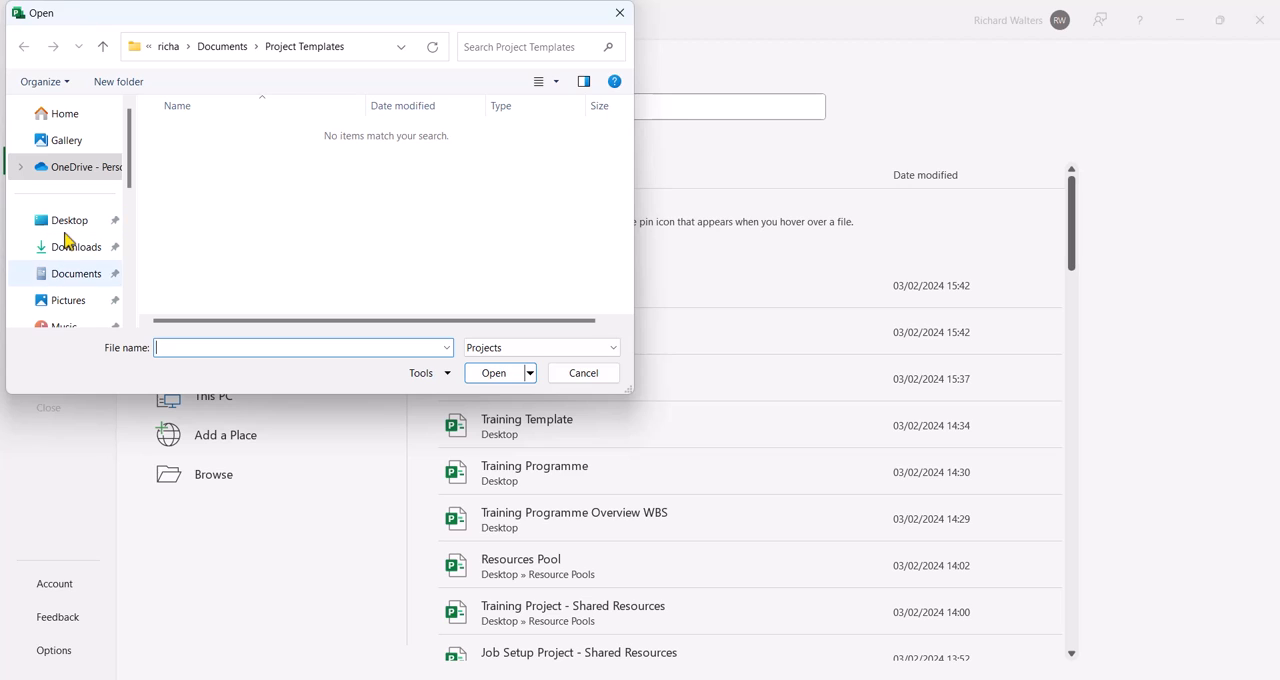
pyautogui.click(76, 273)
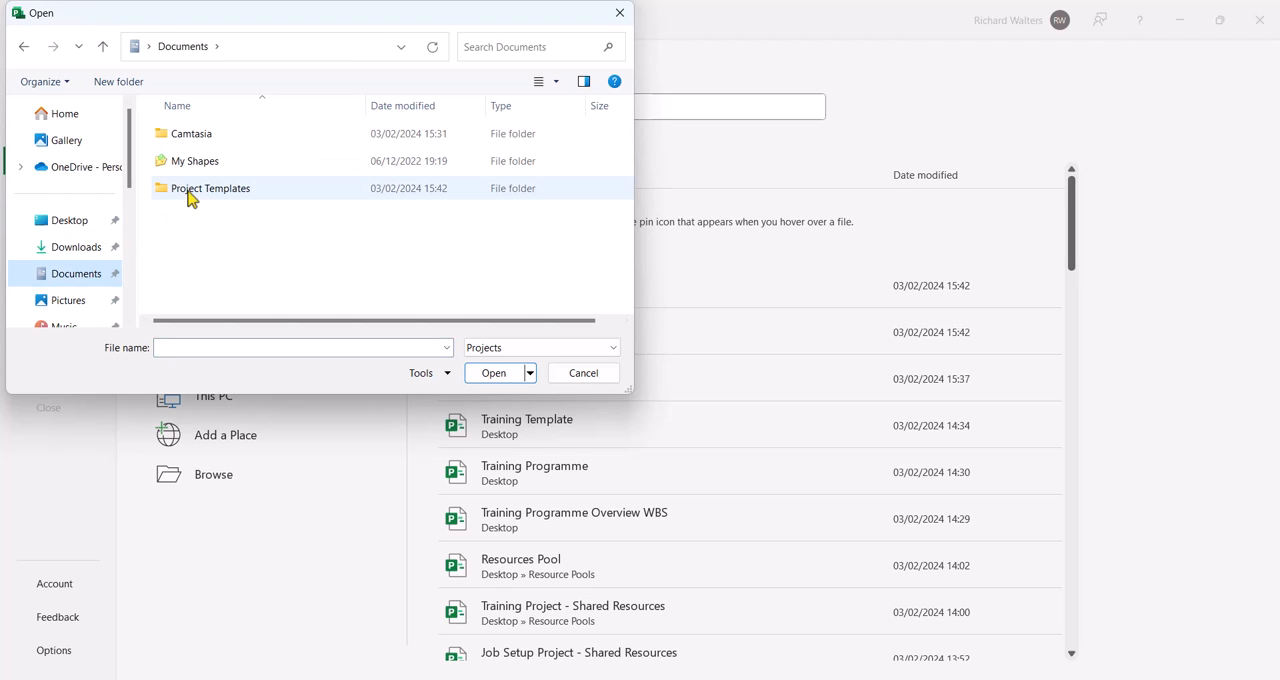
pyautogui.doubleClick(210, 188)
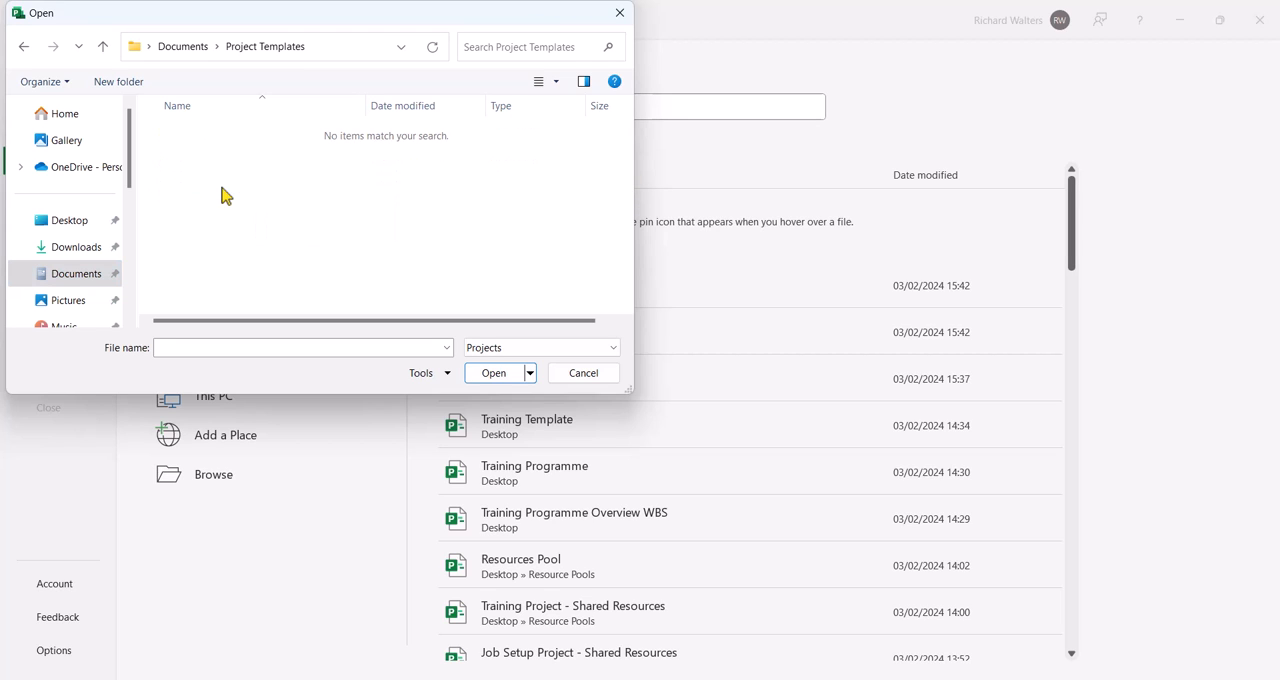
pyautogui.moveTo(441, 283)
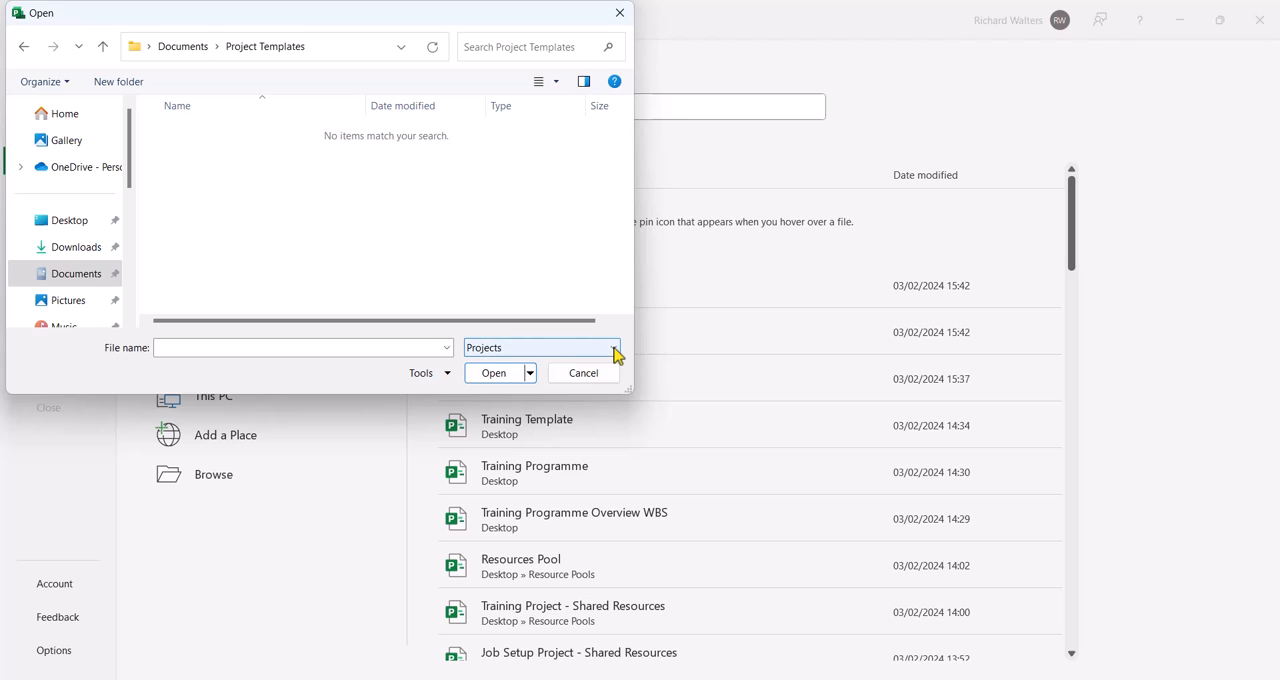
pyautogui.click(613, 347)
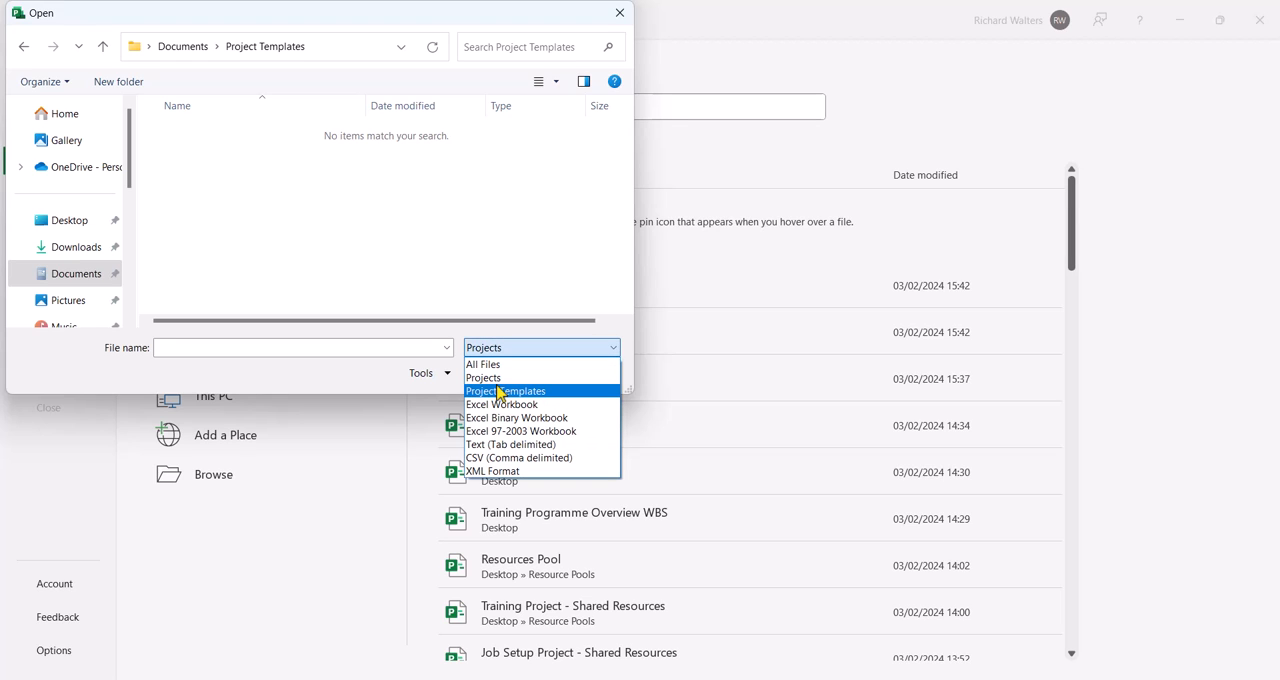
pyautogui.click(506, 390)
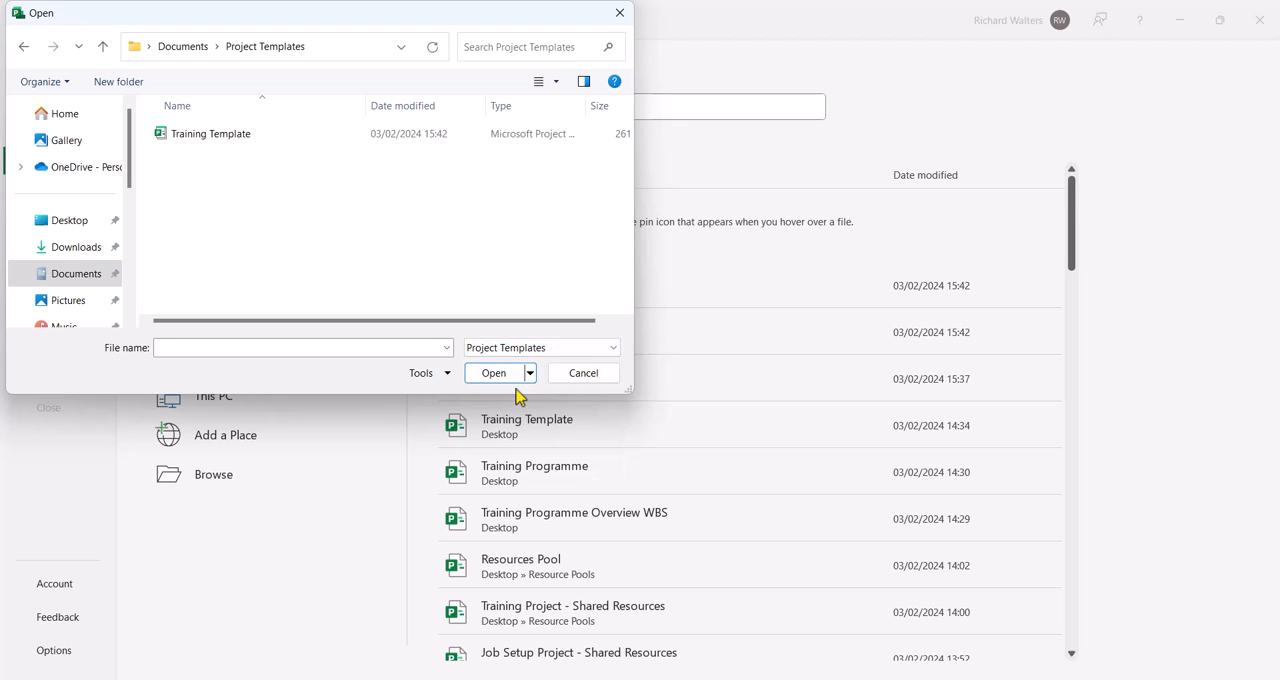
pyautogui.click(211, 133)
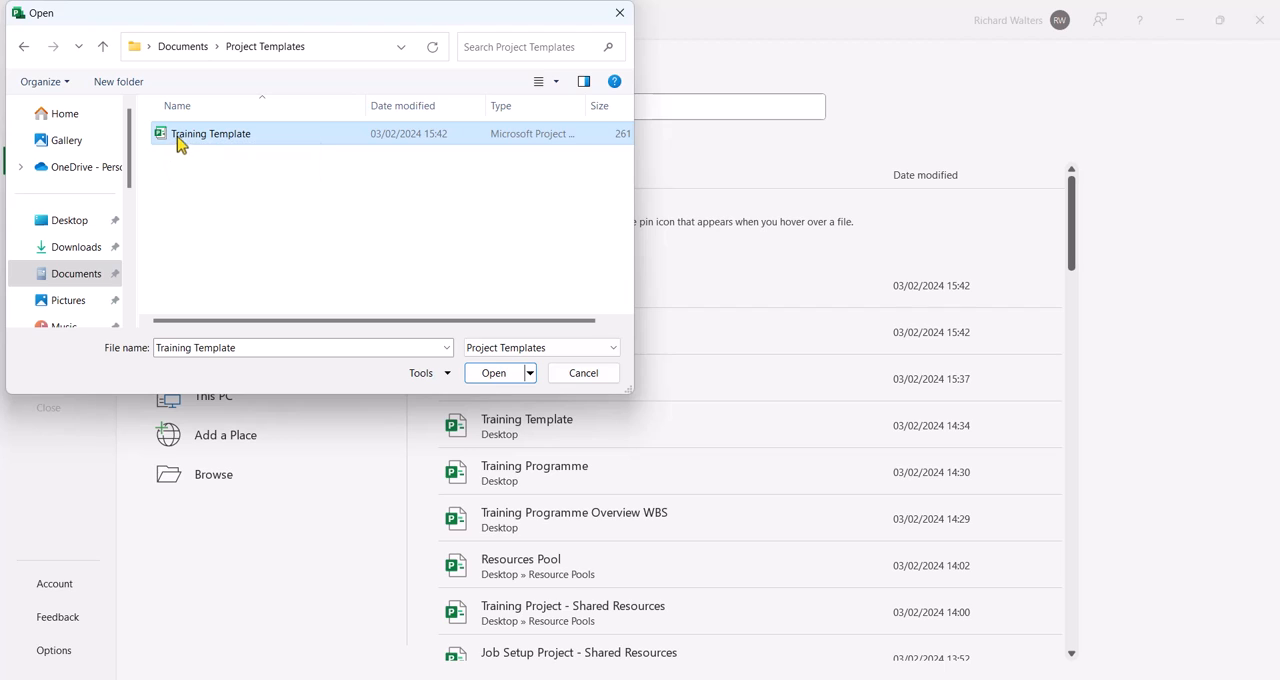
pyautogui.moveTo(210, 133)
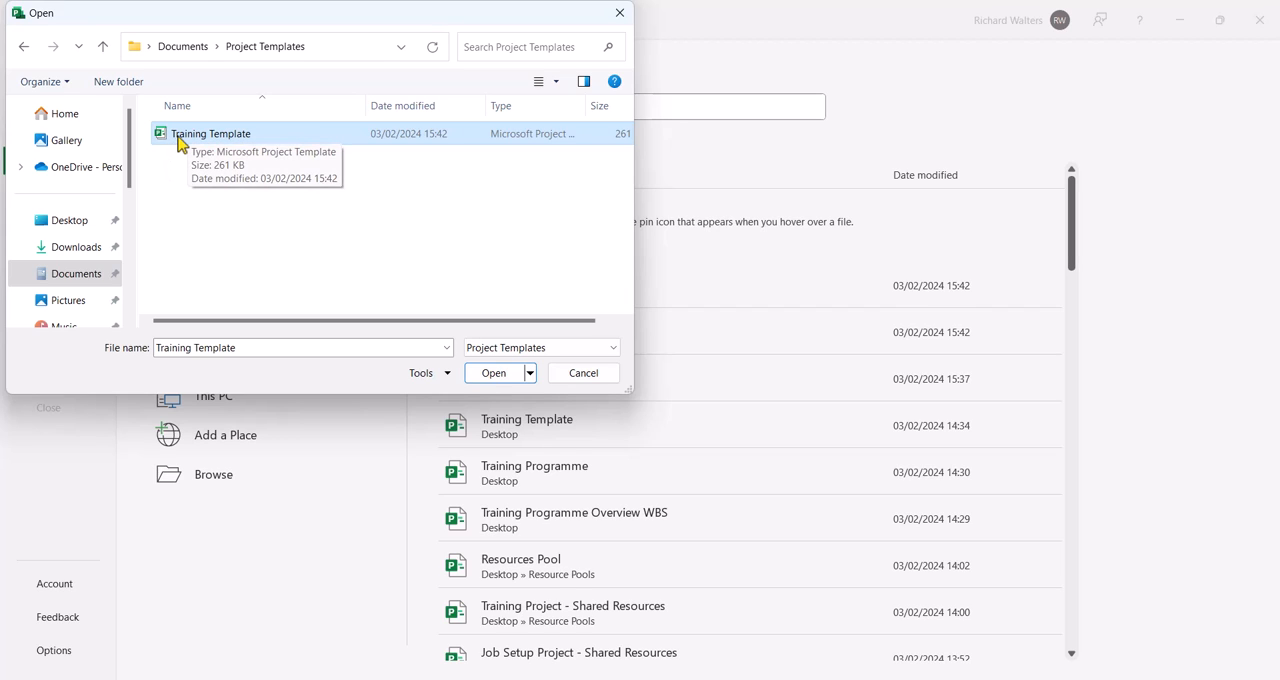
pyautogui.moveTo(472, 265)
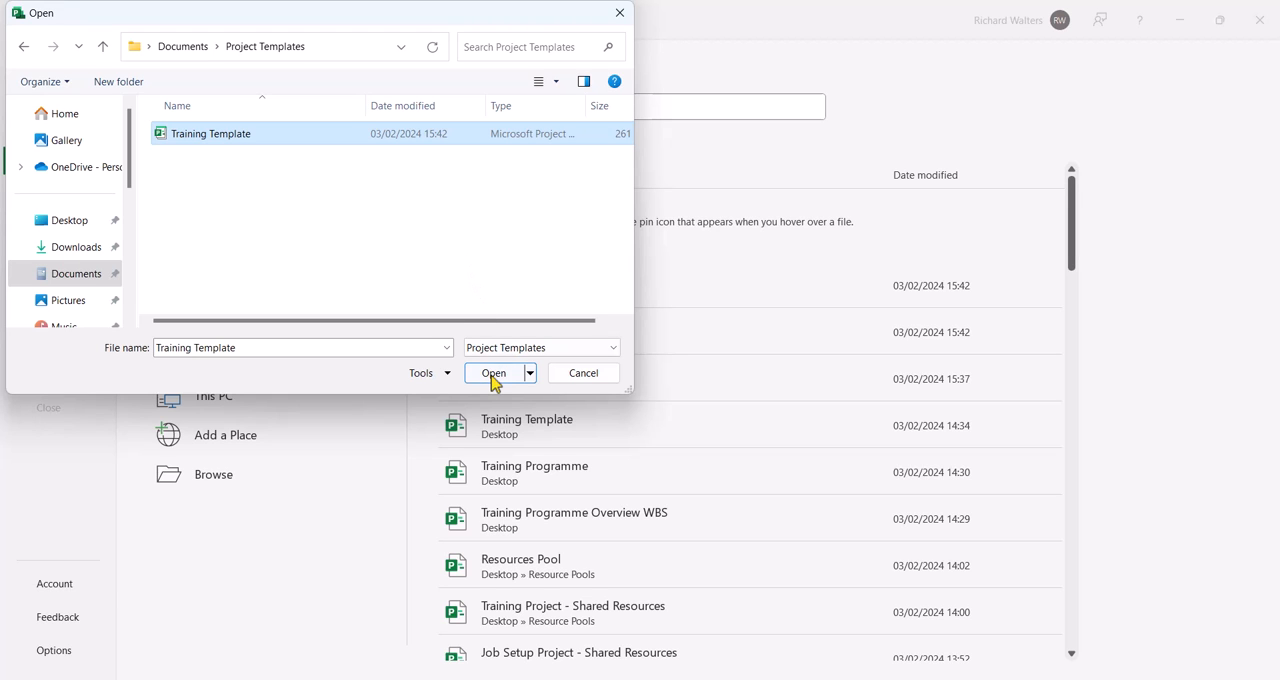
pyautogui.click(494, 372)
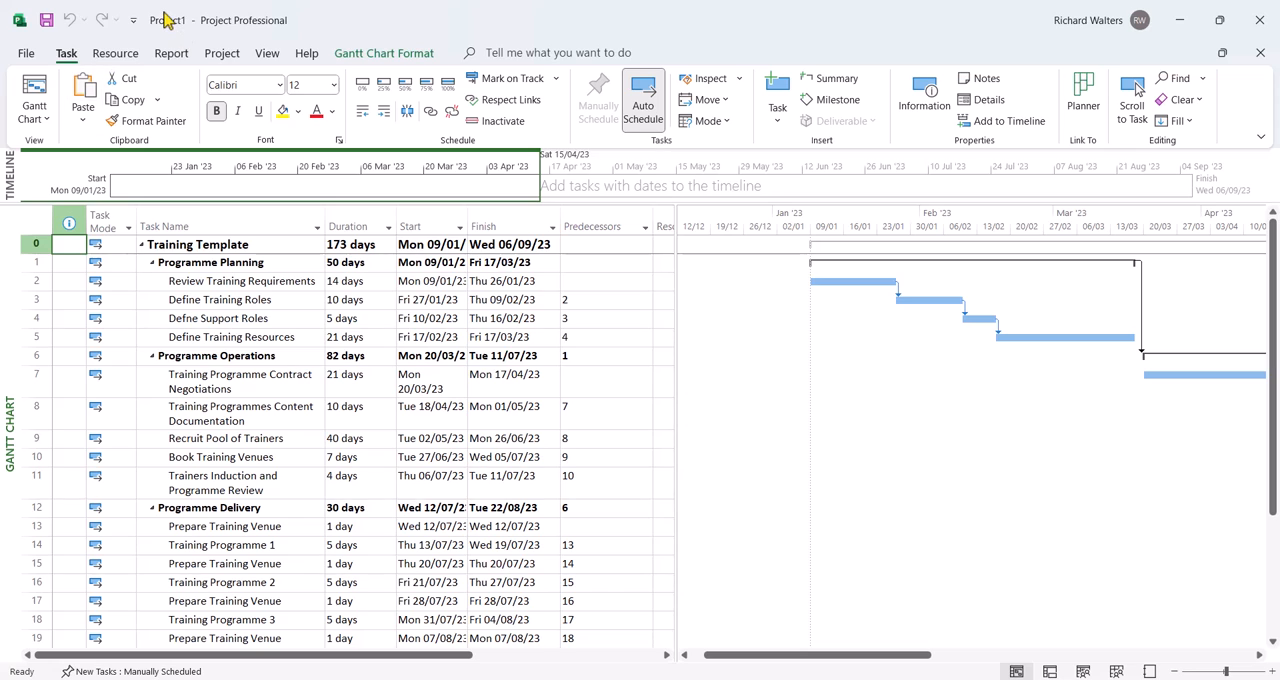
pyautogui.moveTo(372, 288)
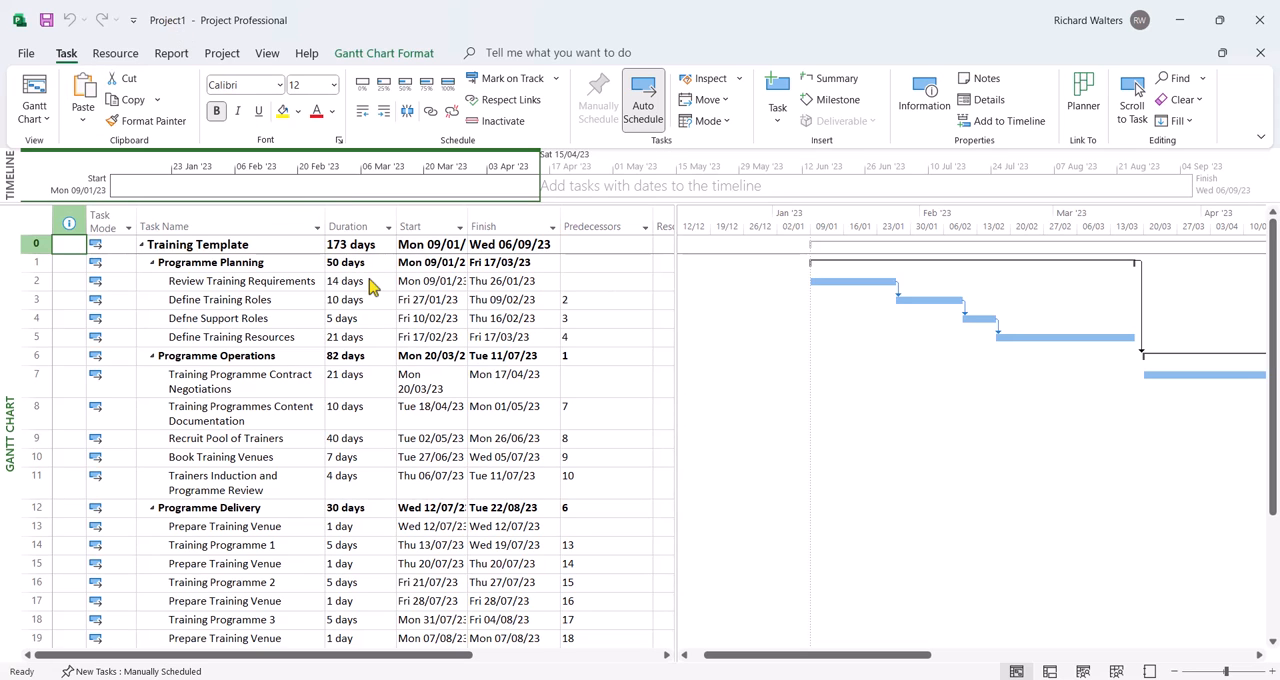
pyautogui.moveTo(362, 275)
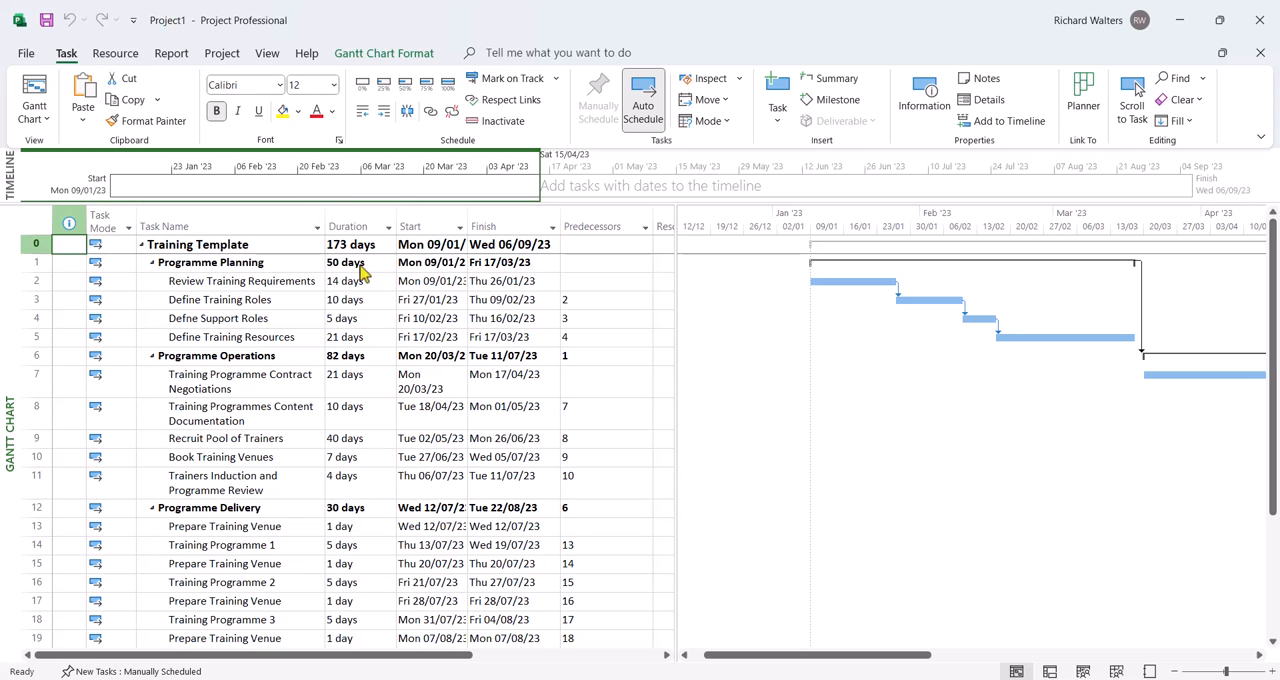
pyautogui.moveTo(221, 65)
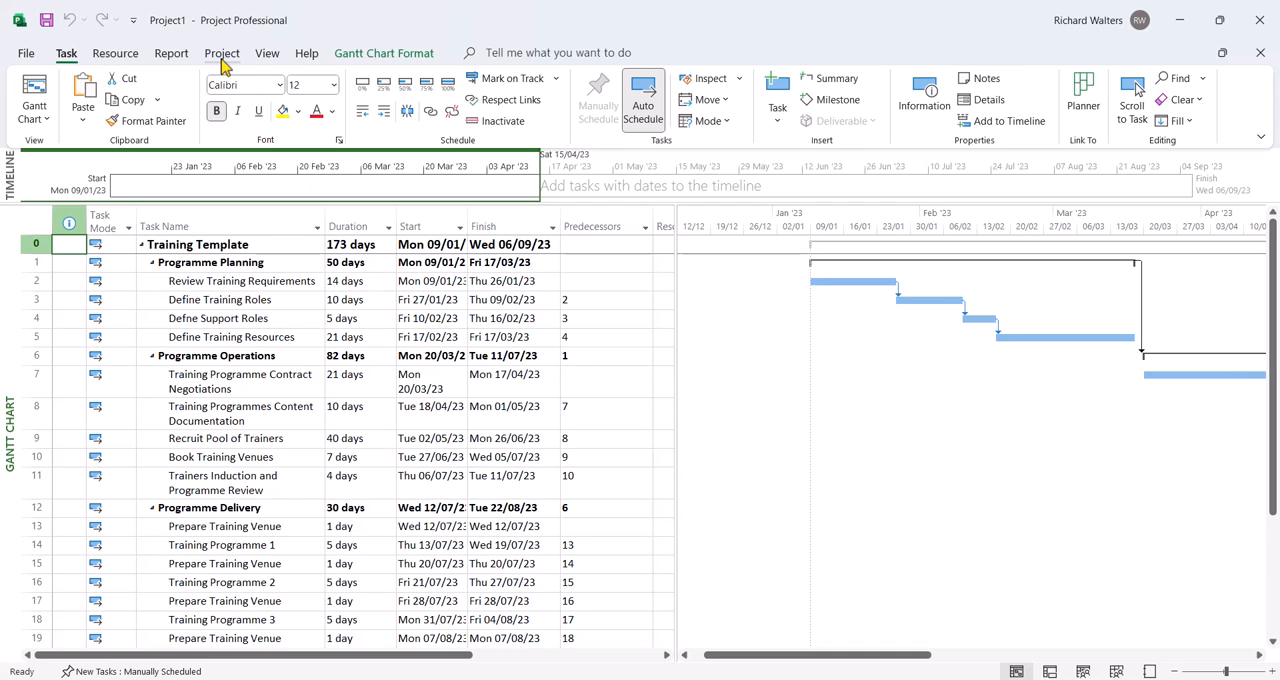
# In Project Information, set the project Start date to 29 January 2024.
pyautogui.click(221, 53)
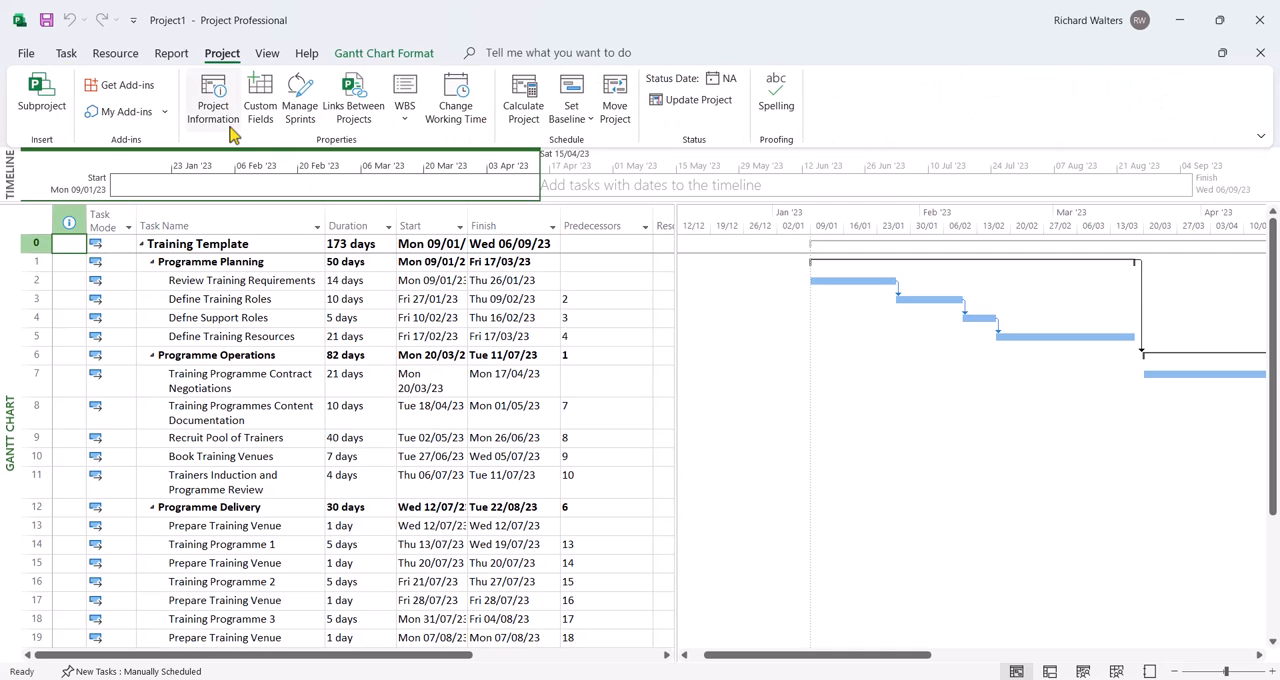
pyautogui.moveTo(223, 130)
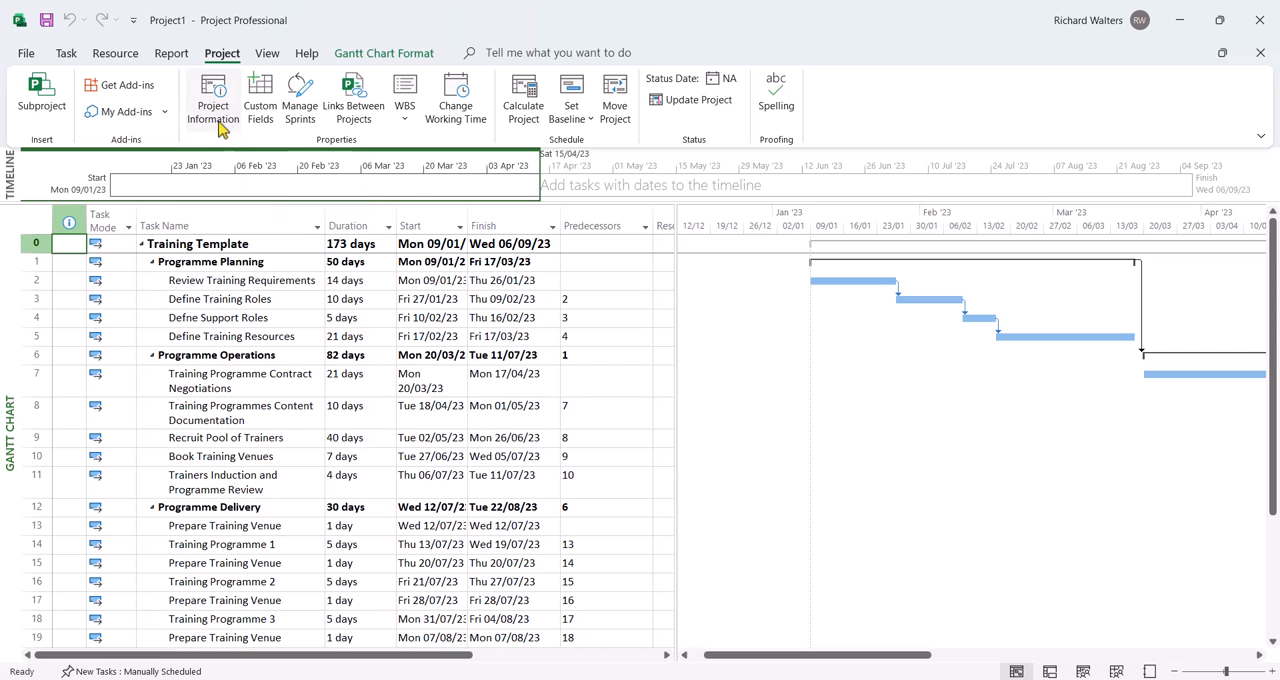
pyautogui.click(212, 95)
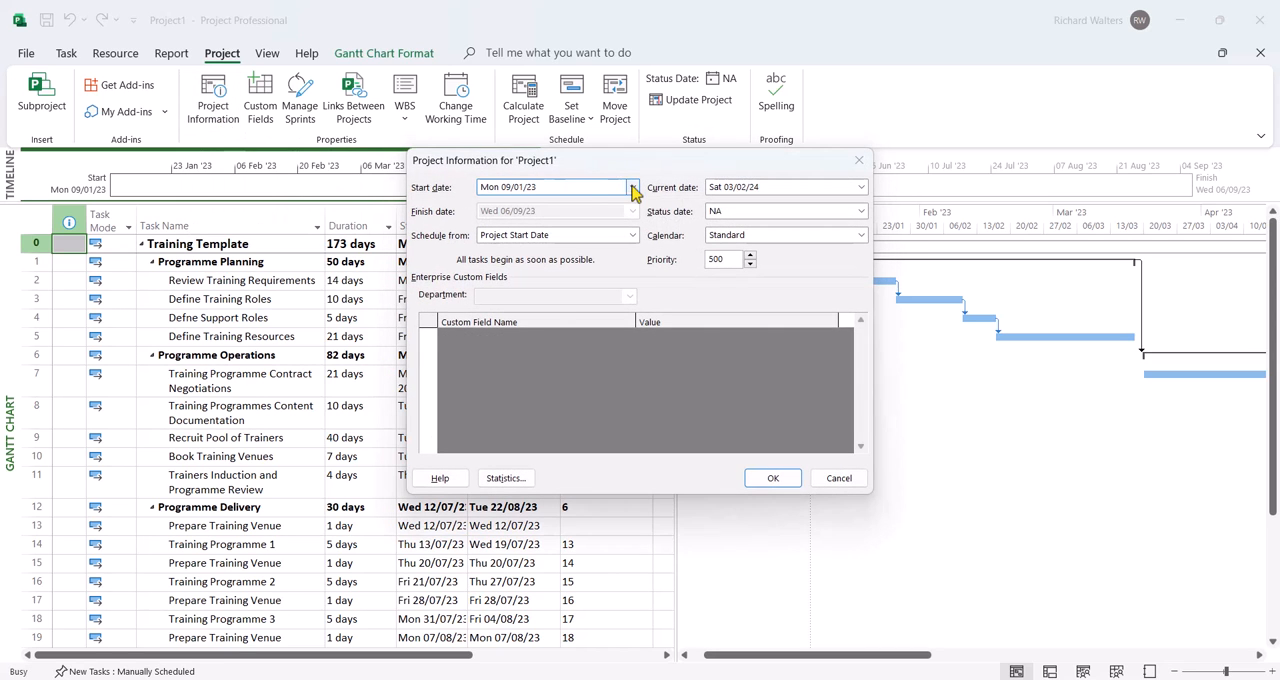
pyautogui.click(632, 187)
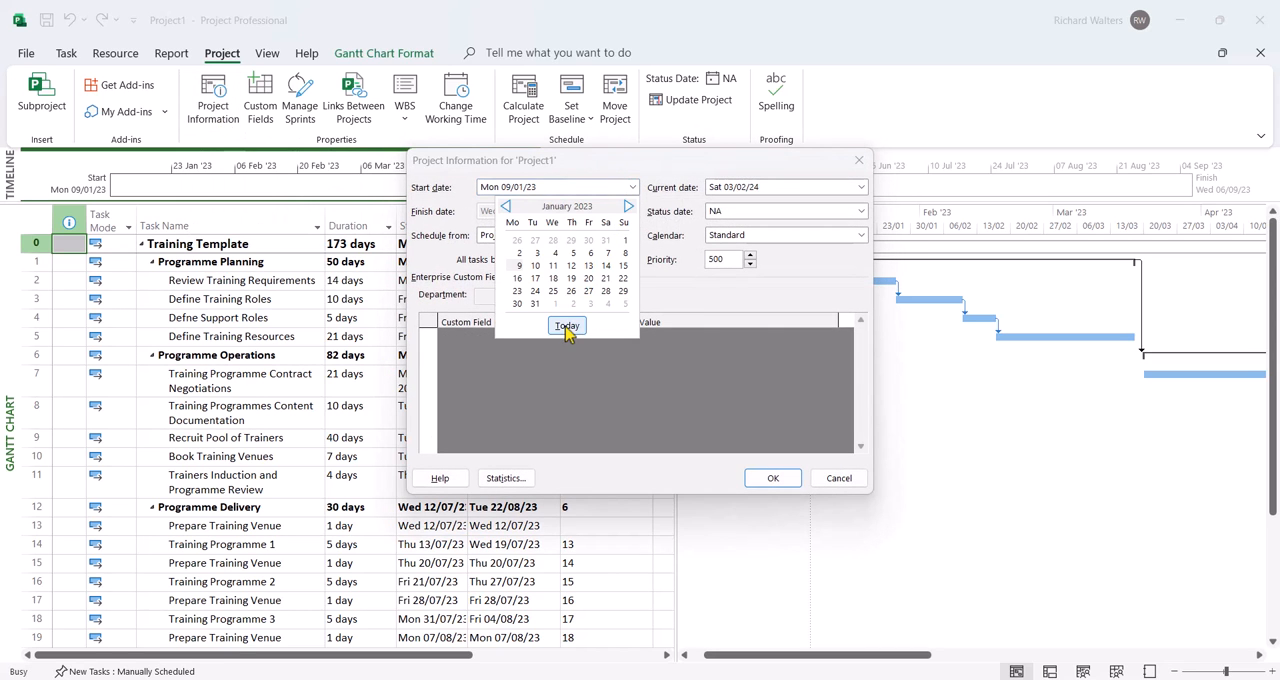
pyautogui.click(567, 326)
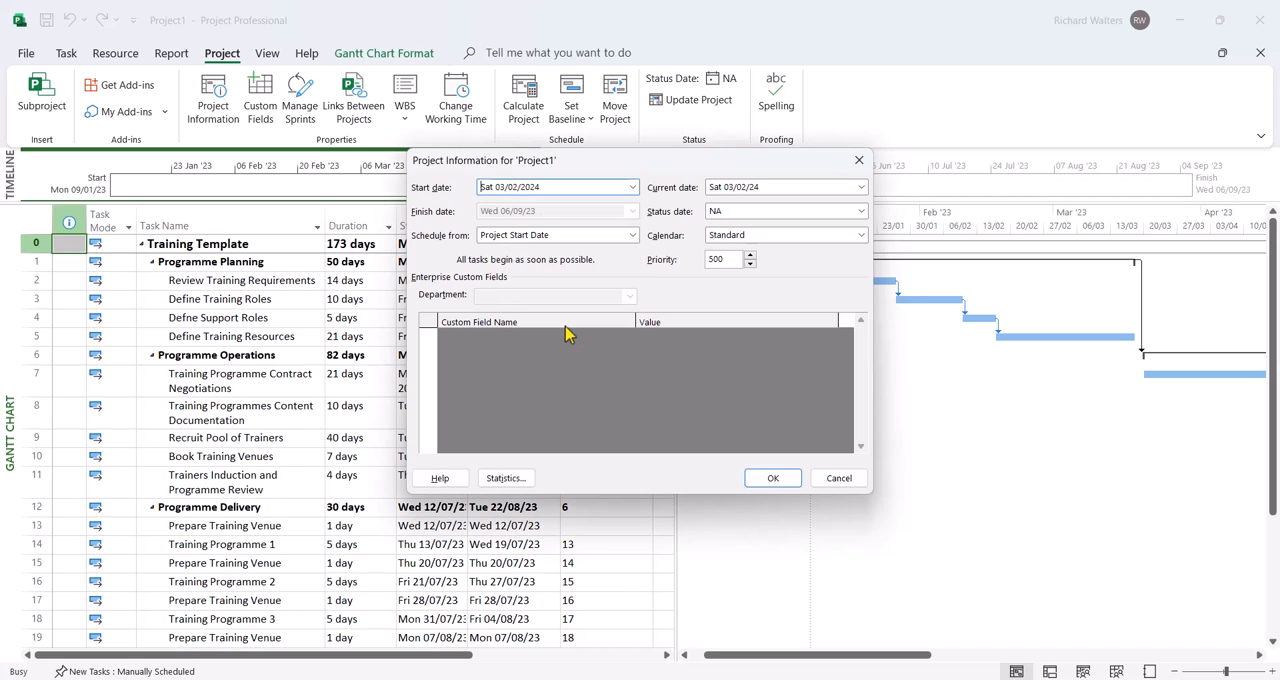
pyautogui.click(631, 187)
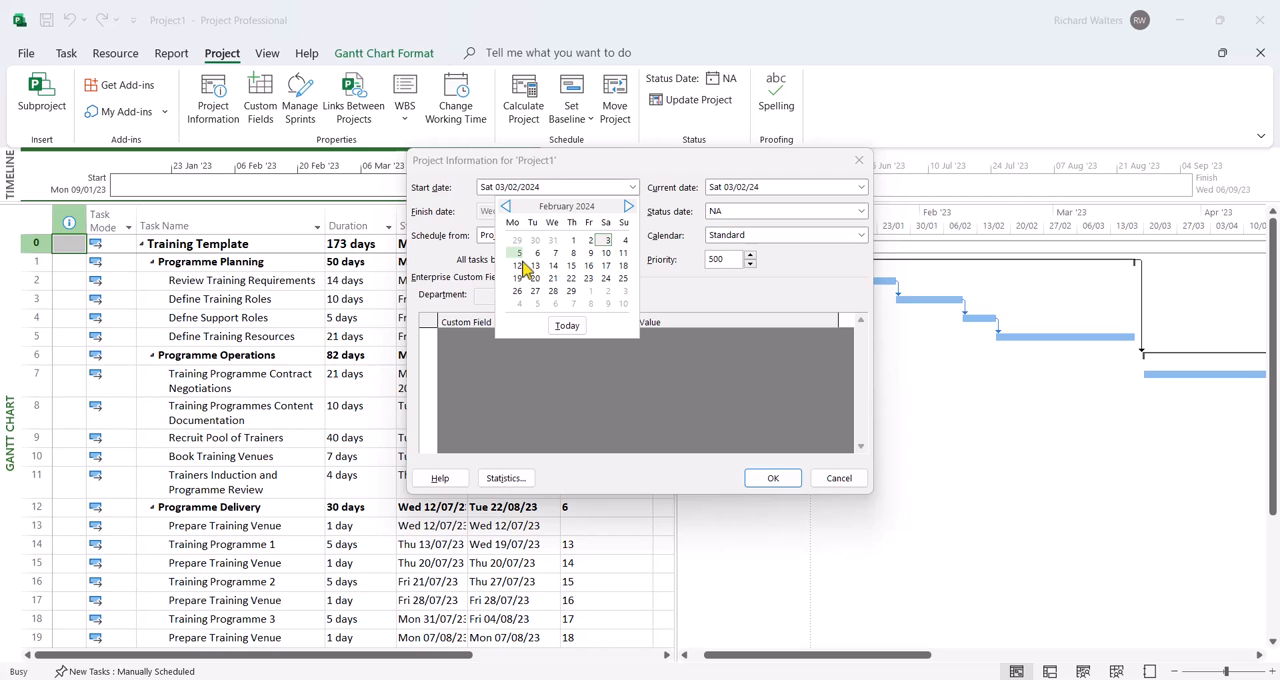
pyautogui.click(505, 206)
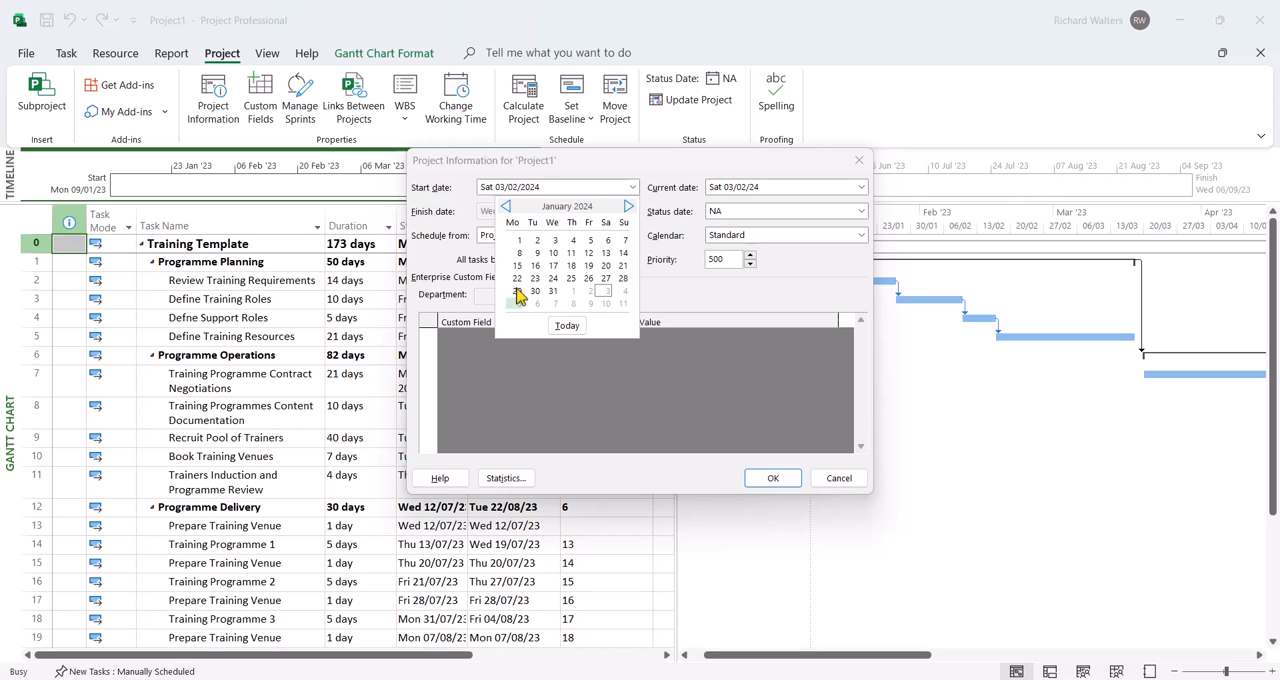
pyautogui.click(517, 290)
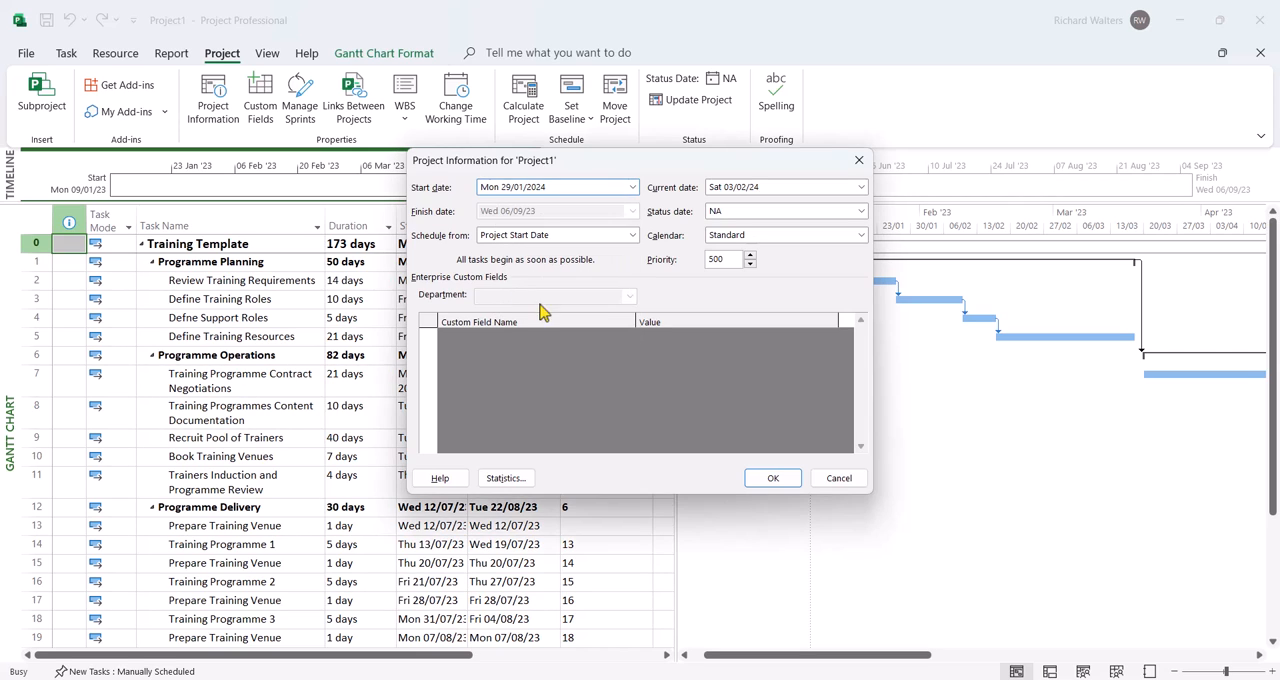
pyautogui.click(772, 477)
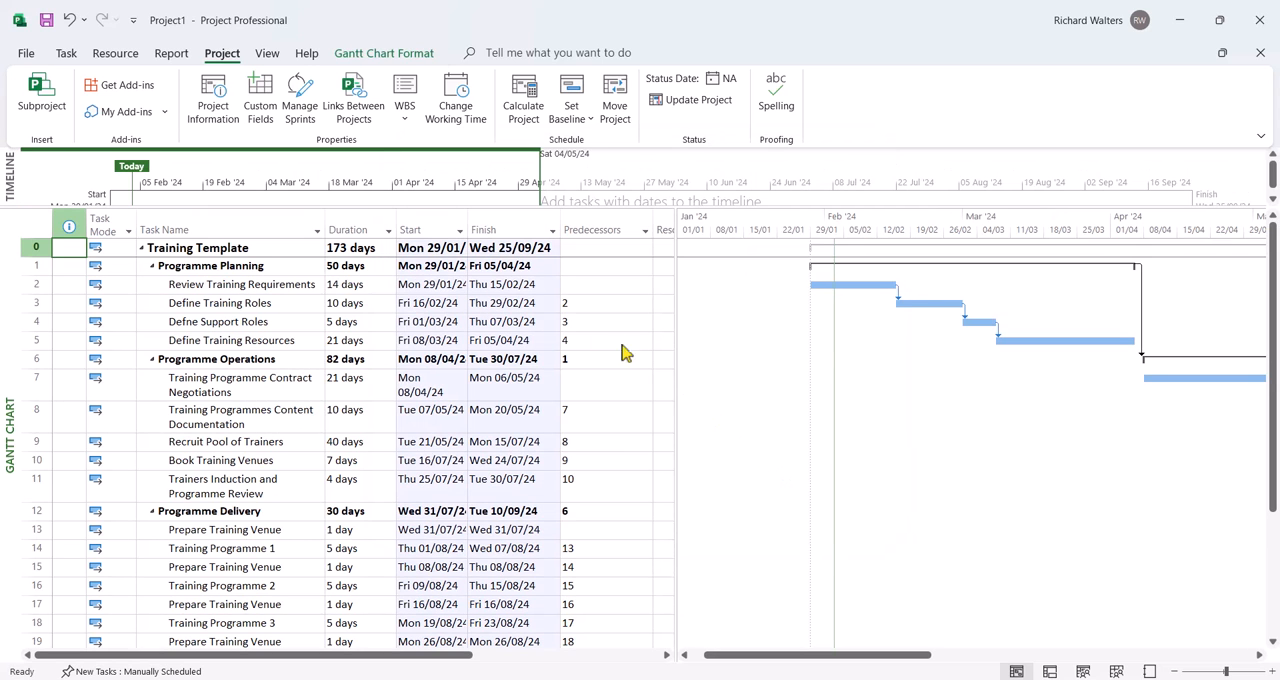
# Change Define Training Roles' predecessor link to task 2 to Start-to-Start (SS).
pyautogui.click(430, 229)
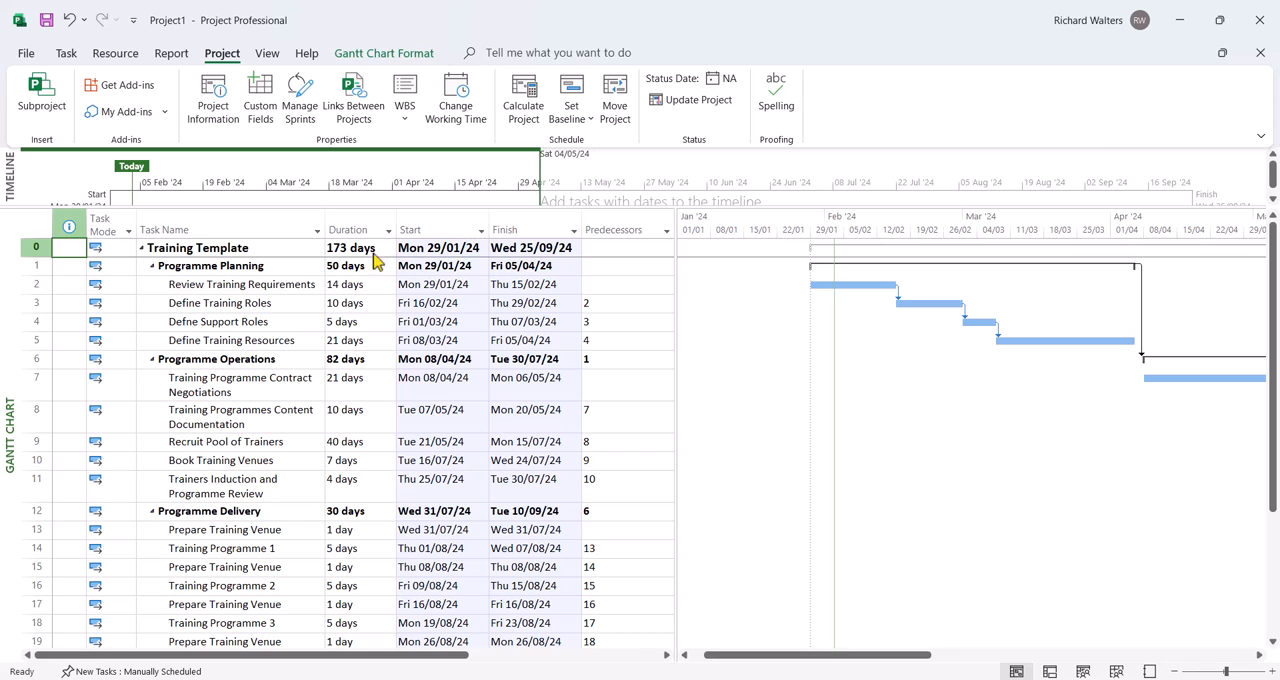
pyautogui.doubleClick(219, 302)
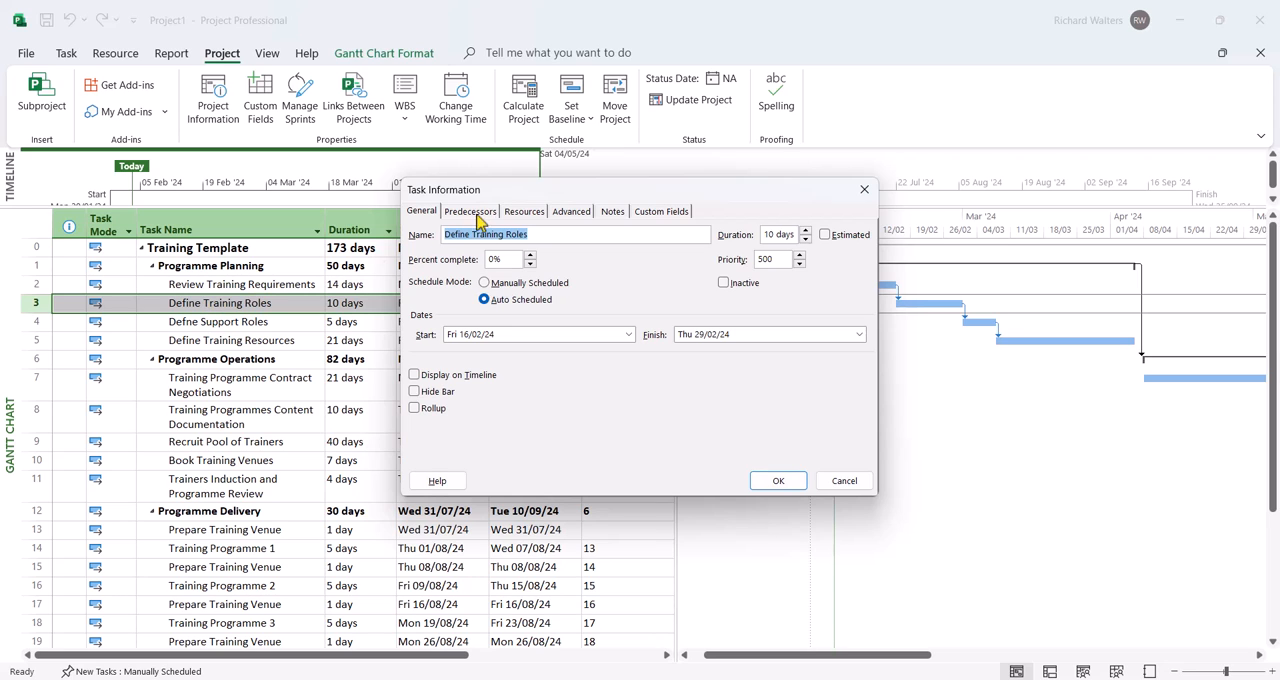
pyautogui.click(469, 211)
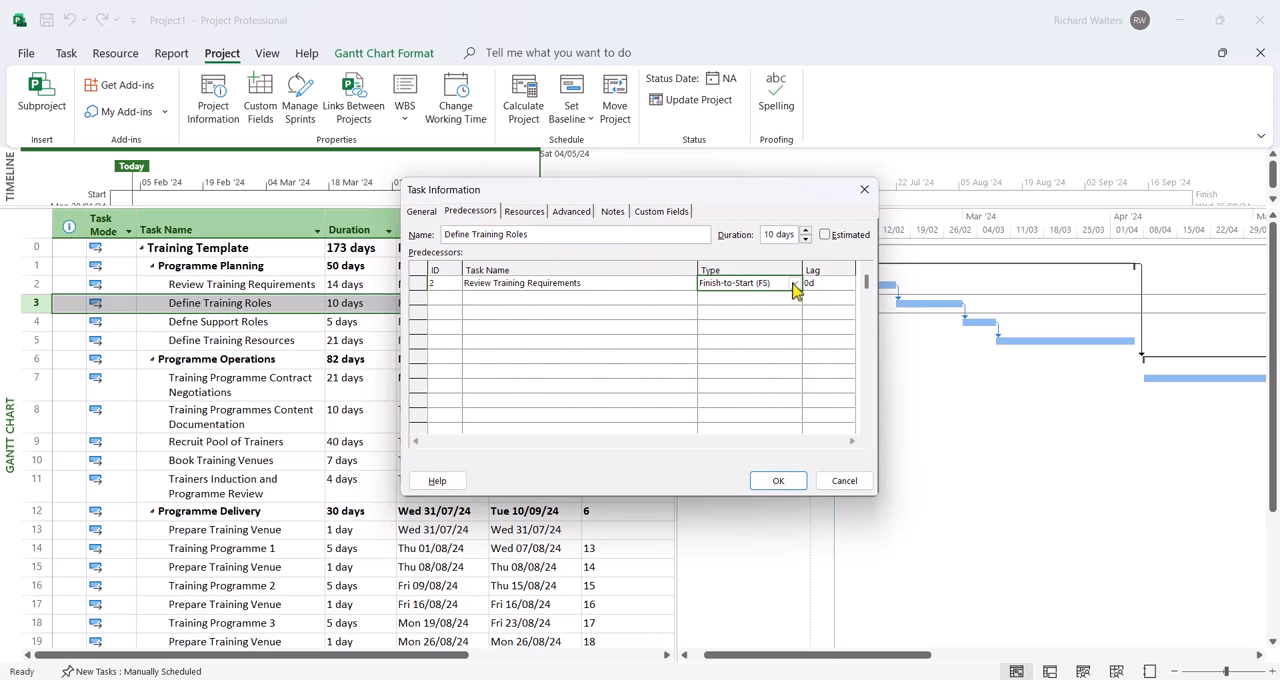
pyautogui.click(748, 282)
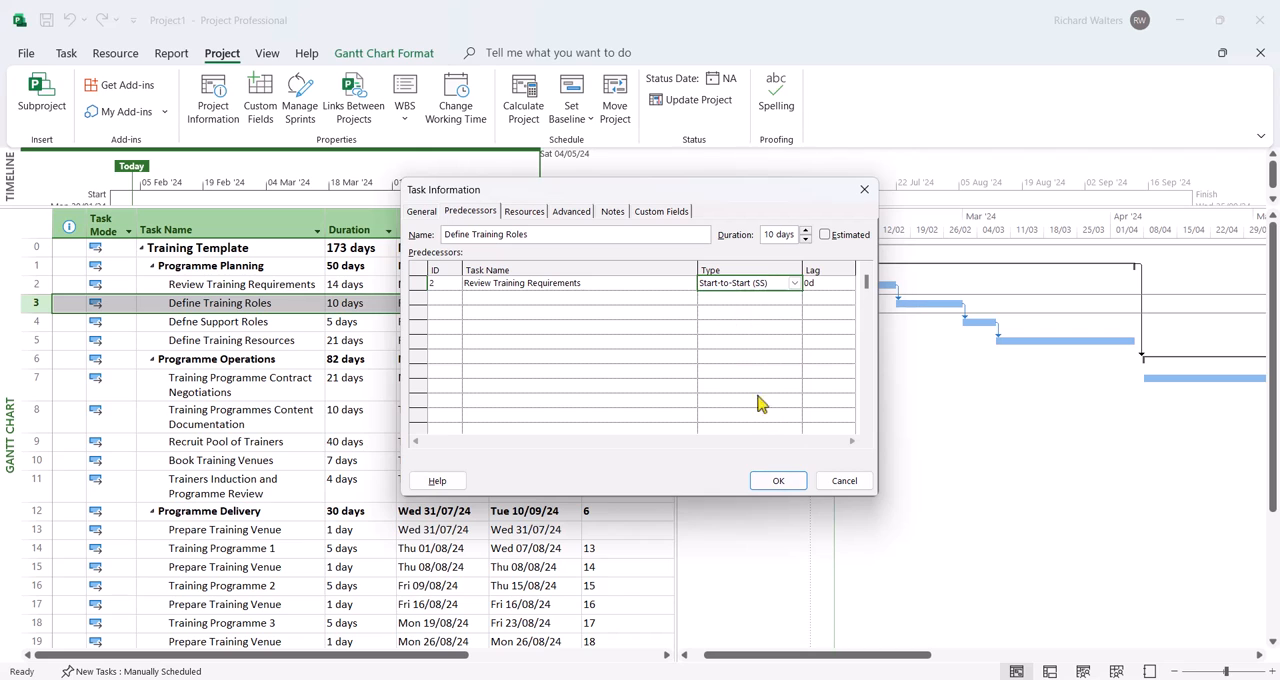
pyautogui.click(778, 480)
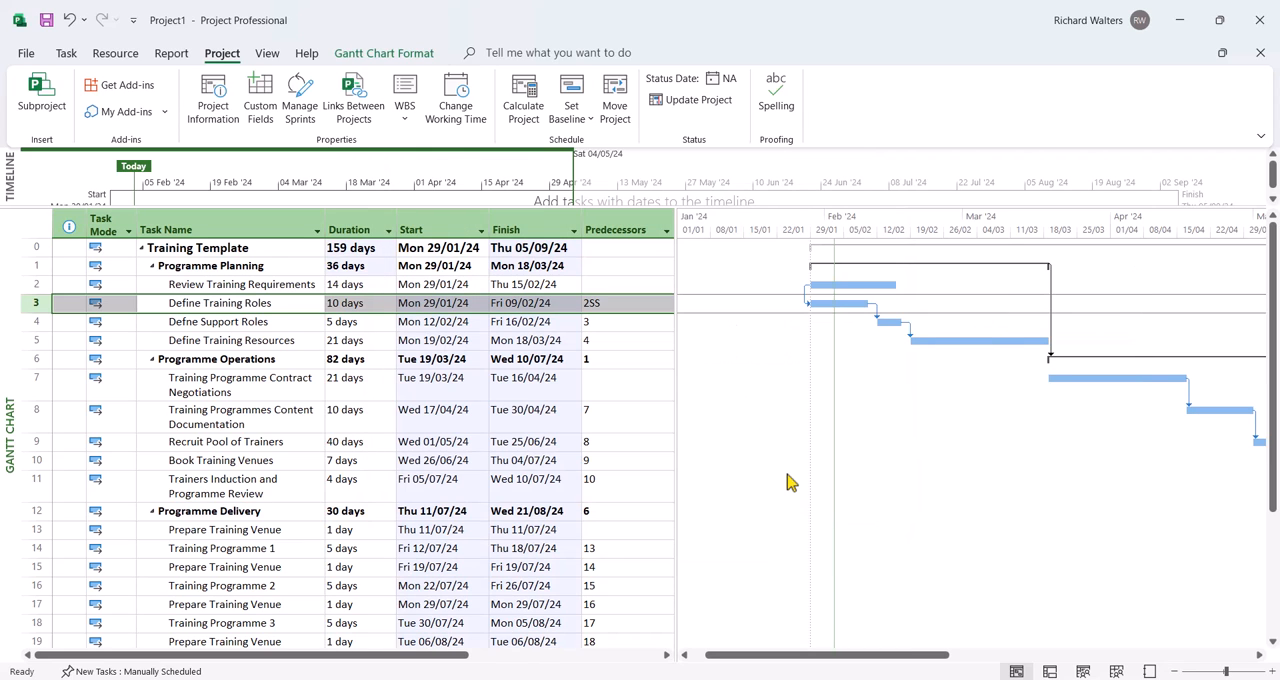
pyautogui.moveTo(118, 265)
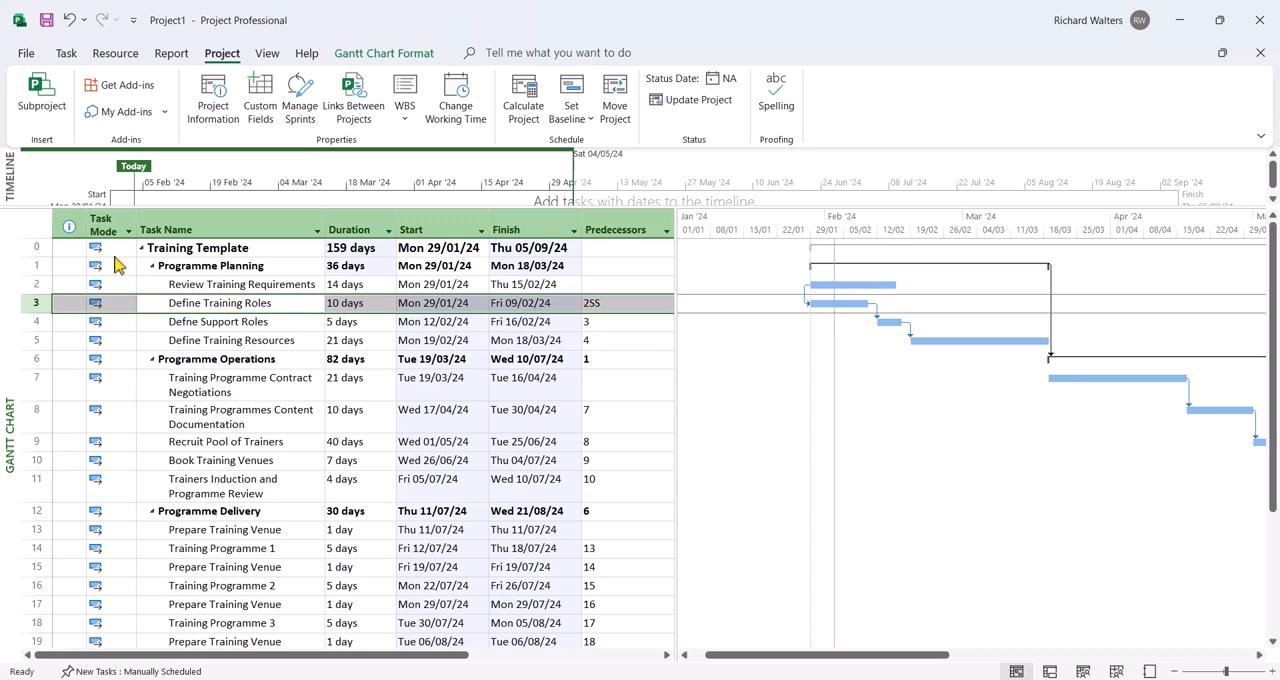
pyautogui.click(36, 247)
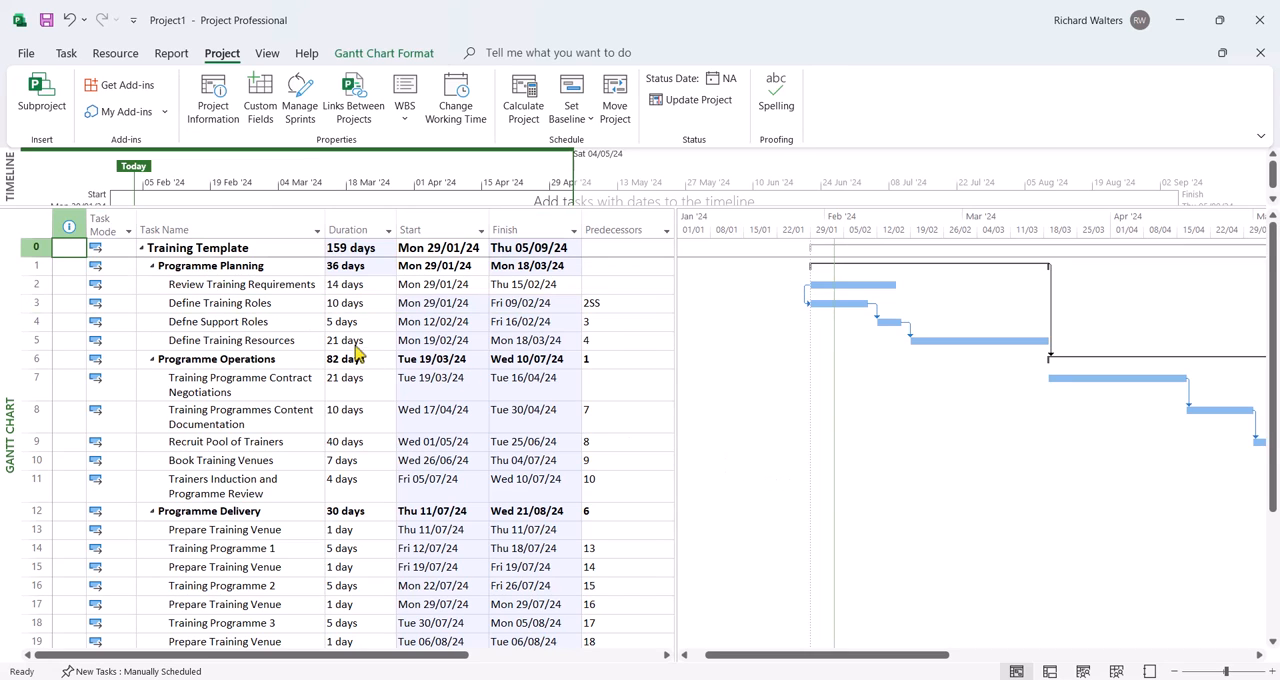